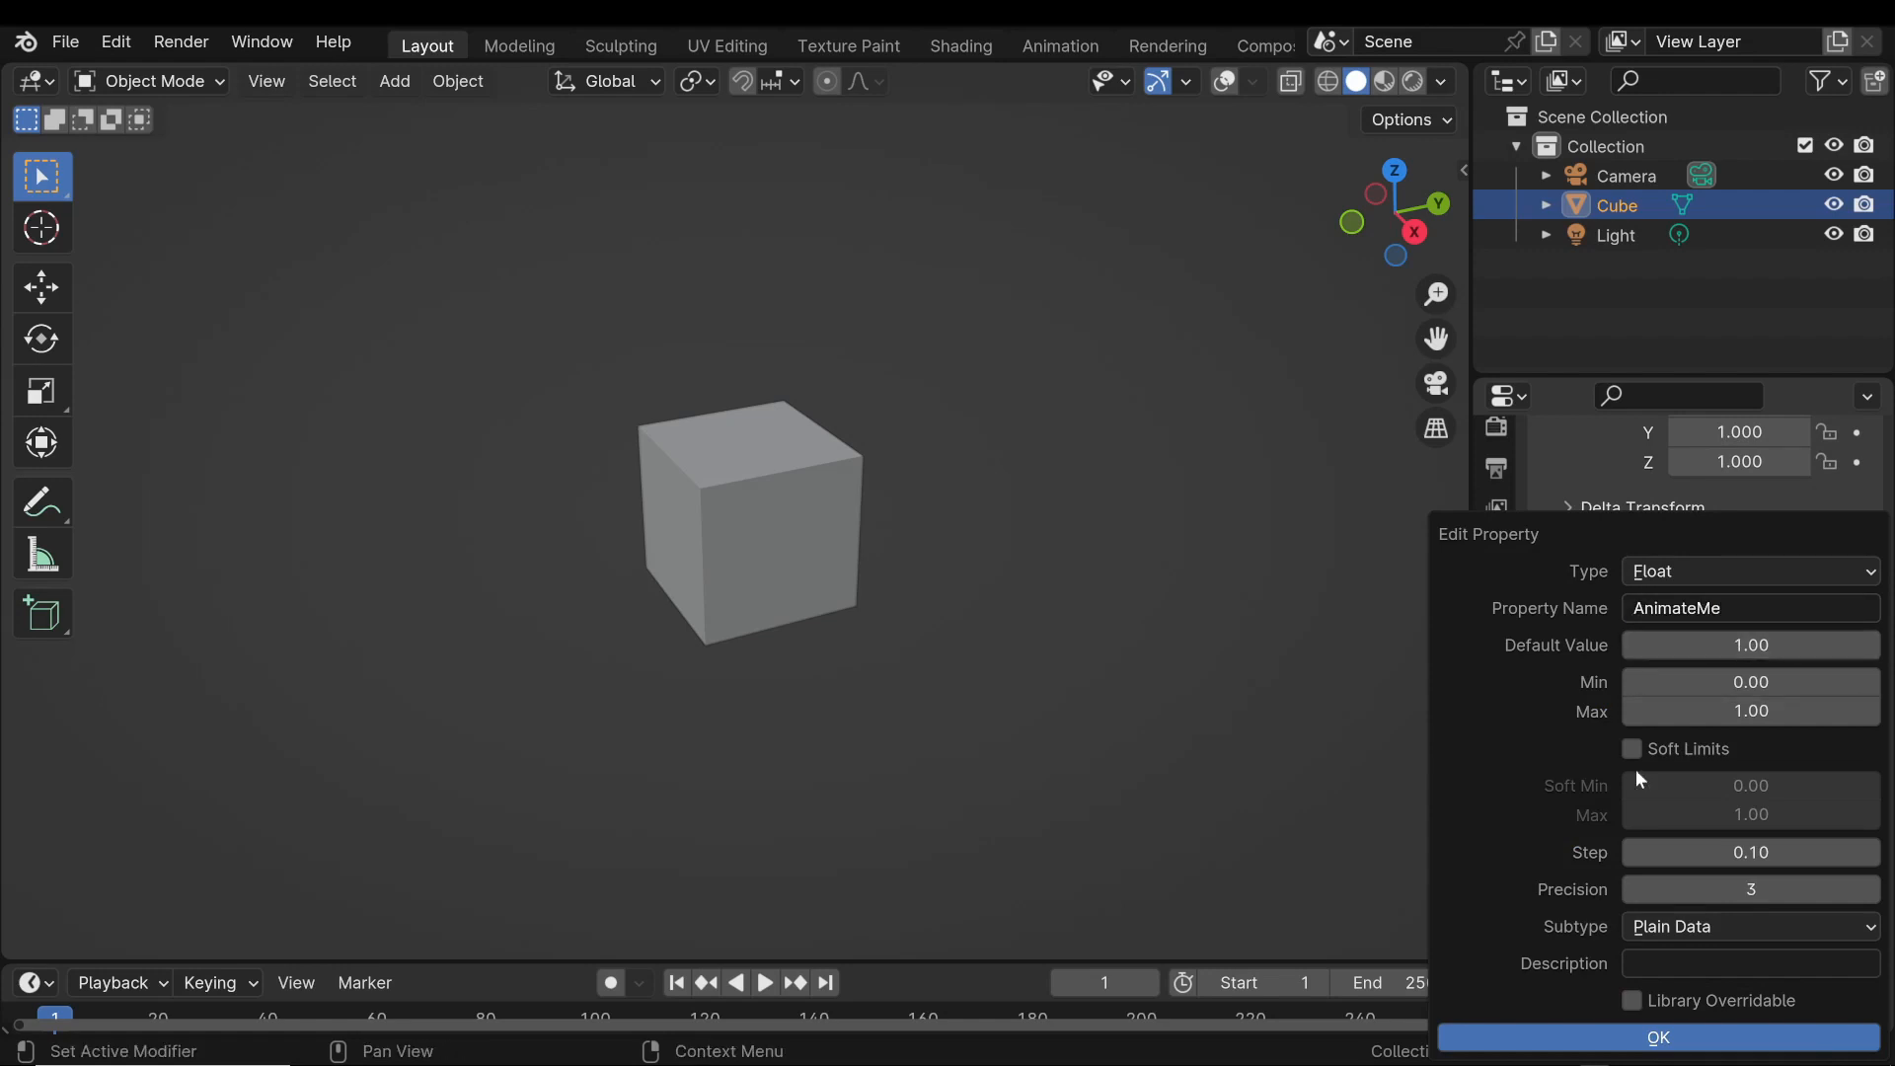
Add a driver to the cube's Z rotation with a Single Property variable.
click(1657, 1037)
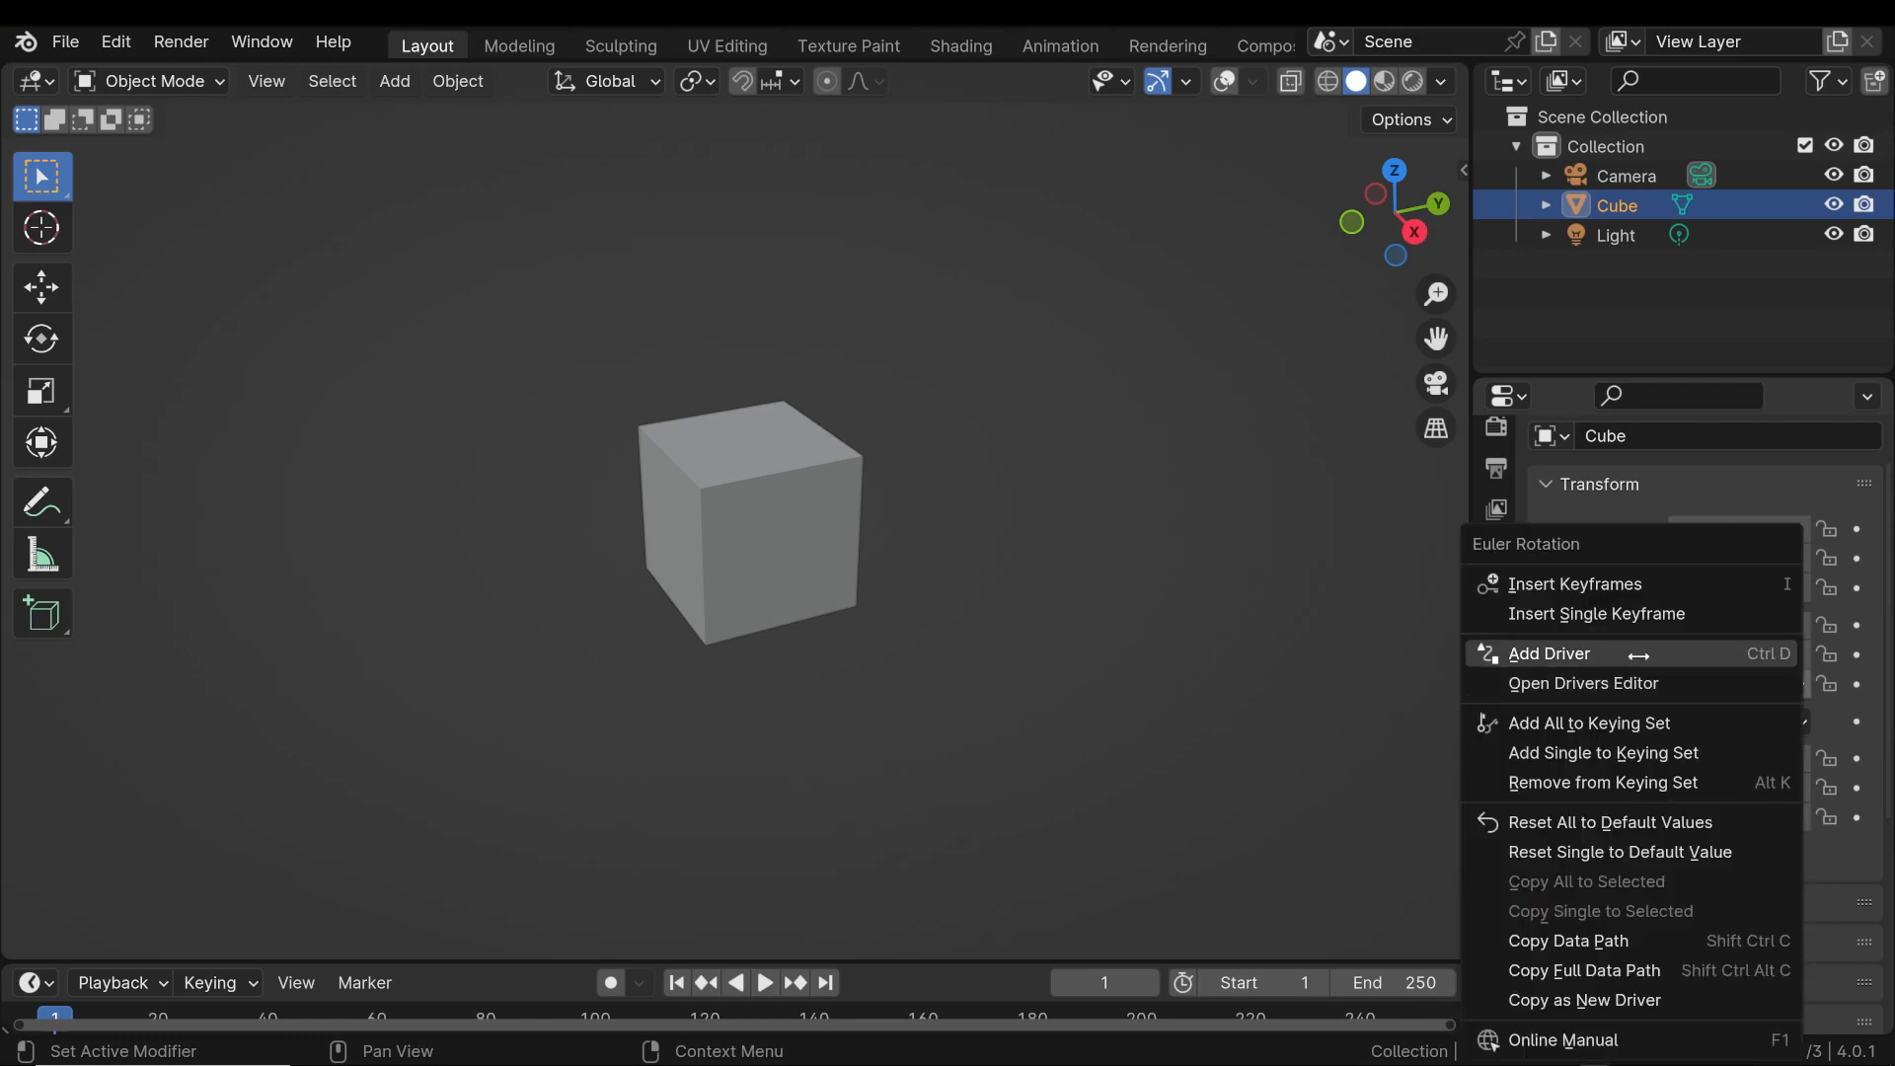
click(1549, 652)
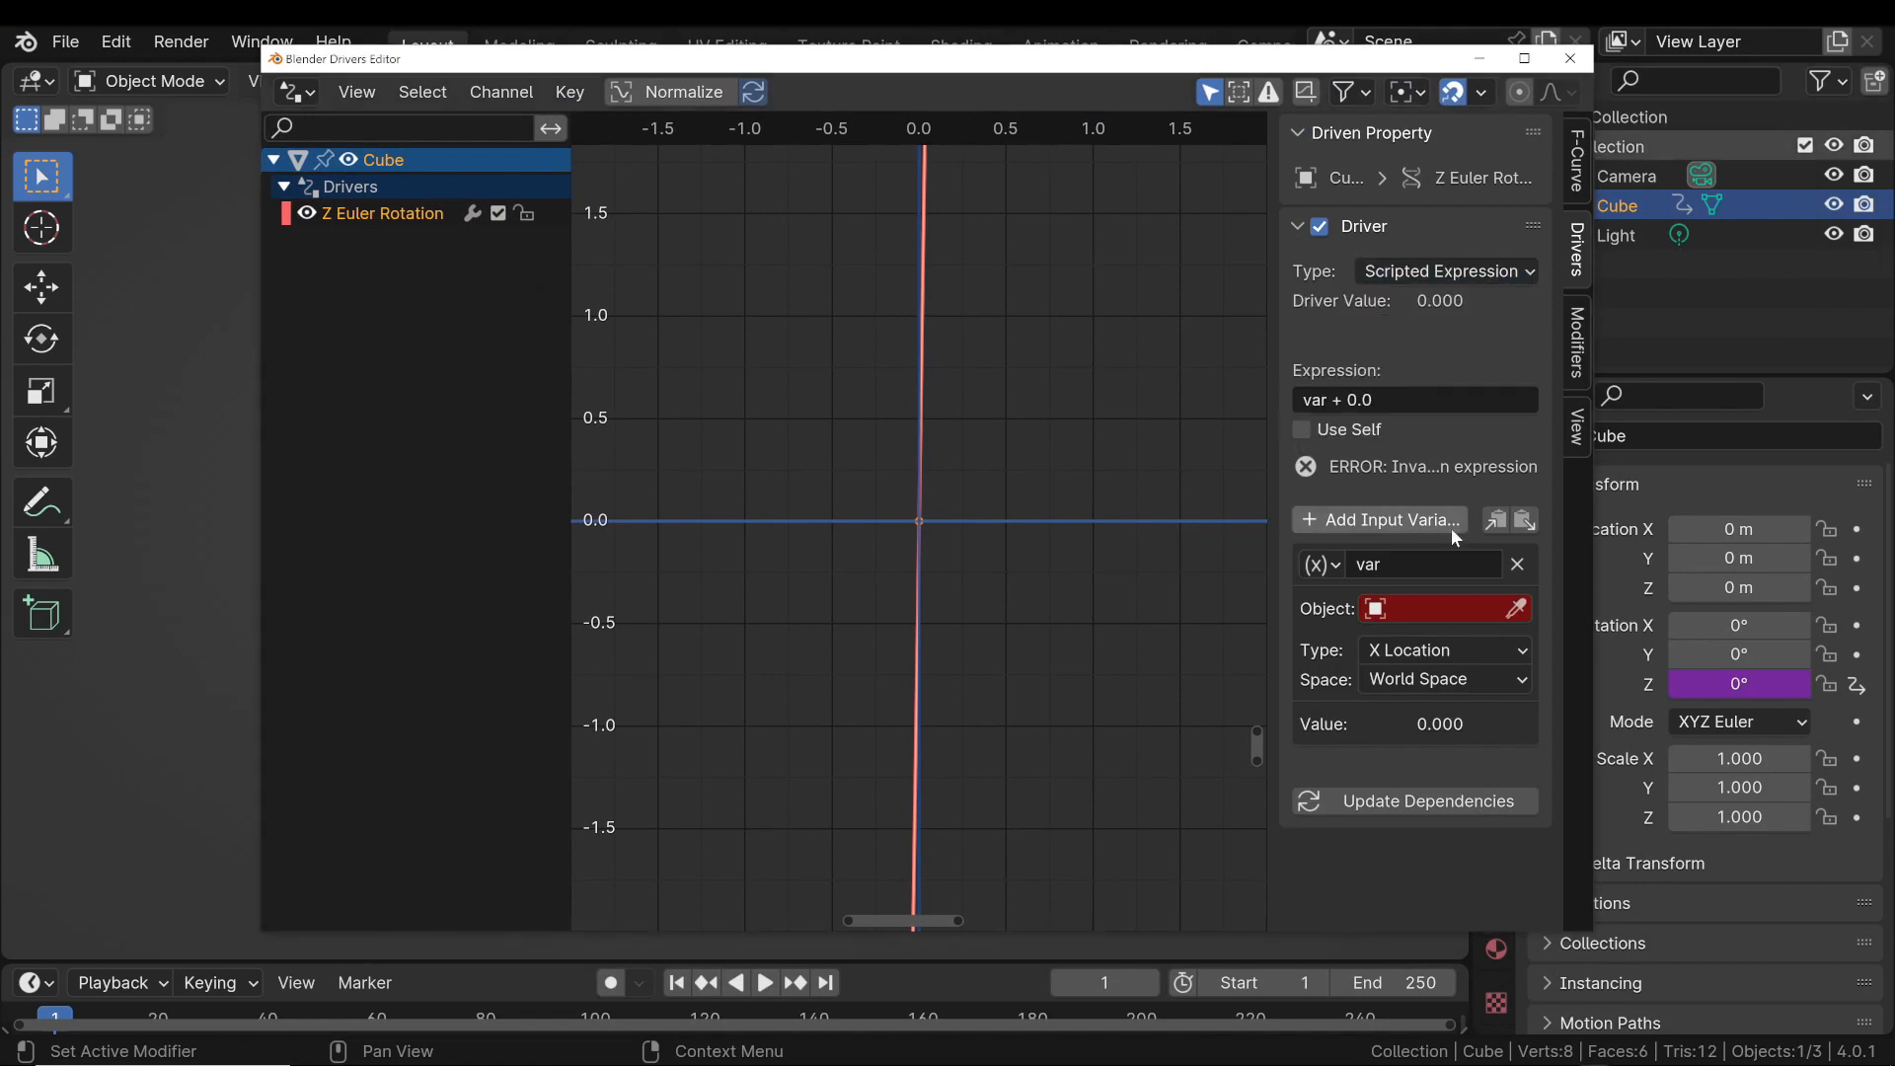
click(1518, 564)
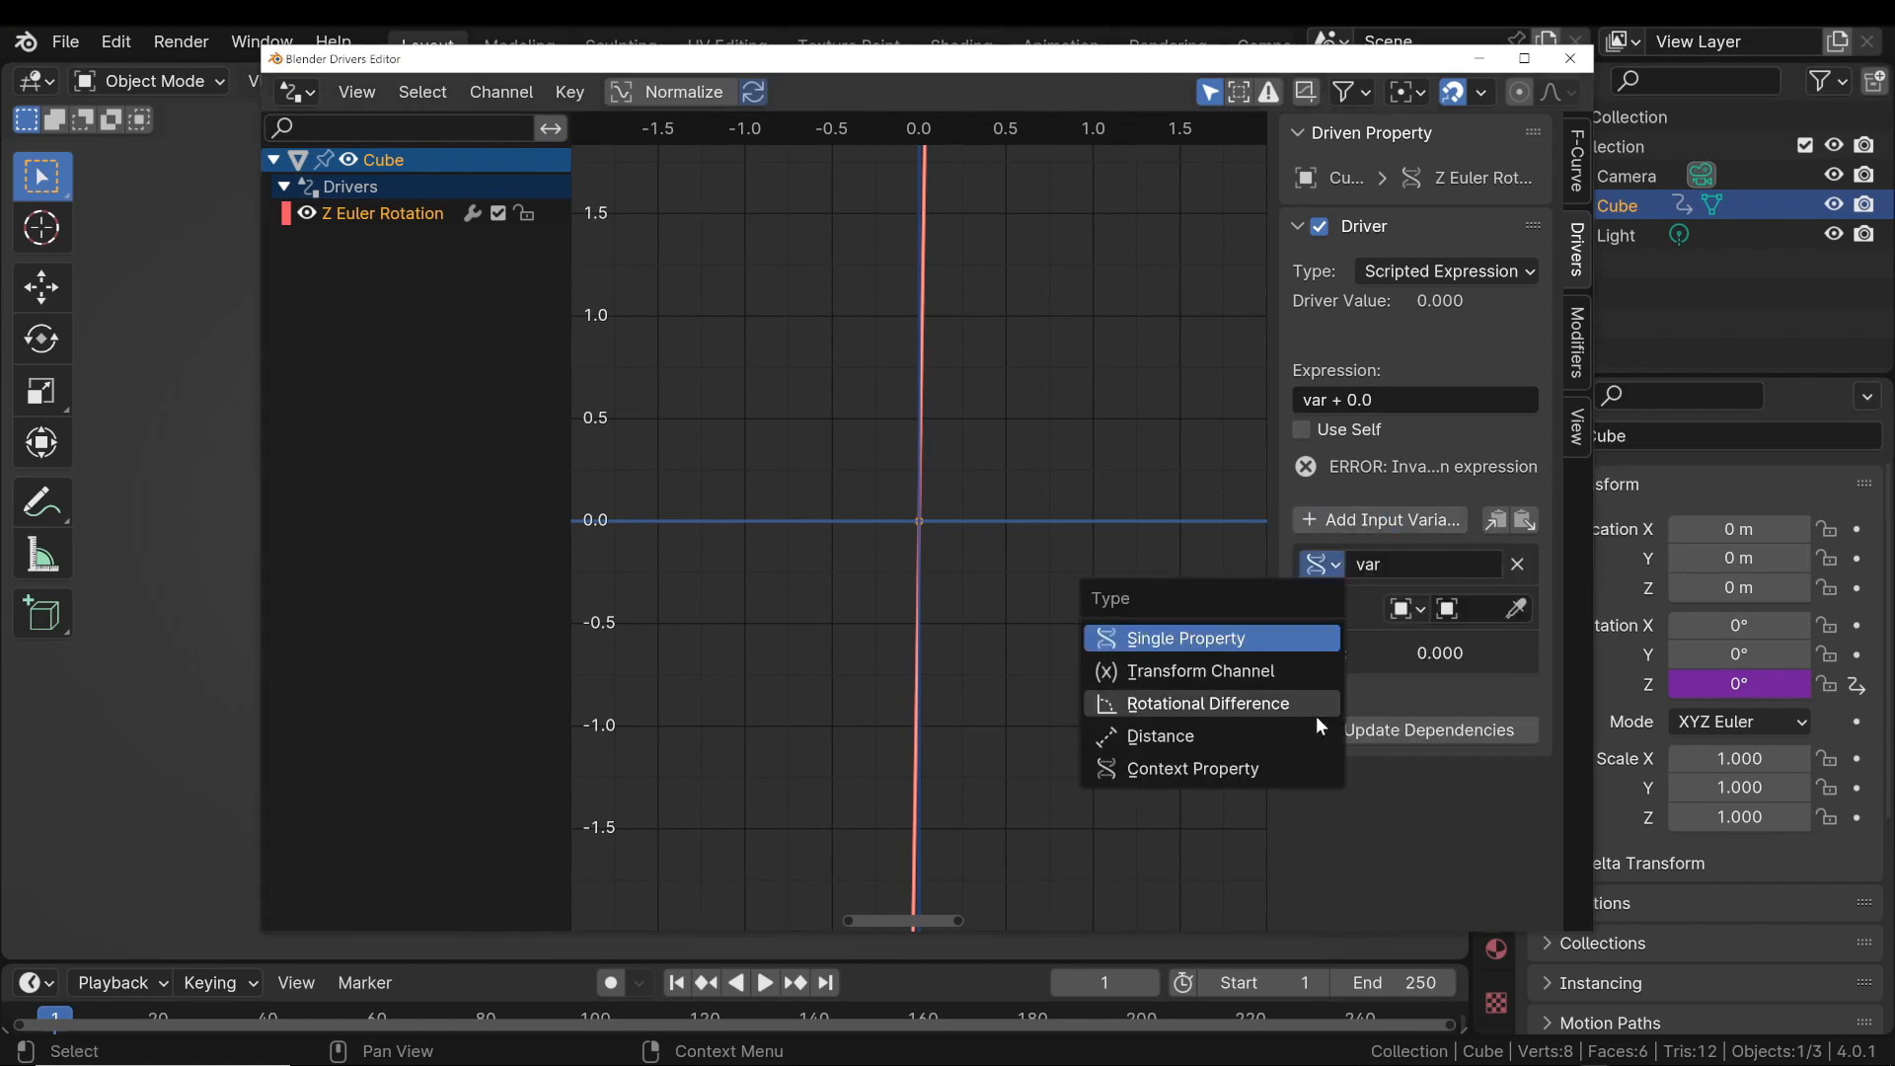
click(1184, 636)
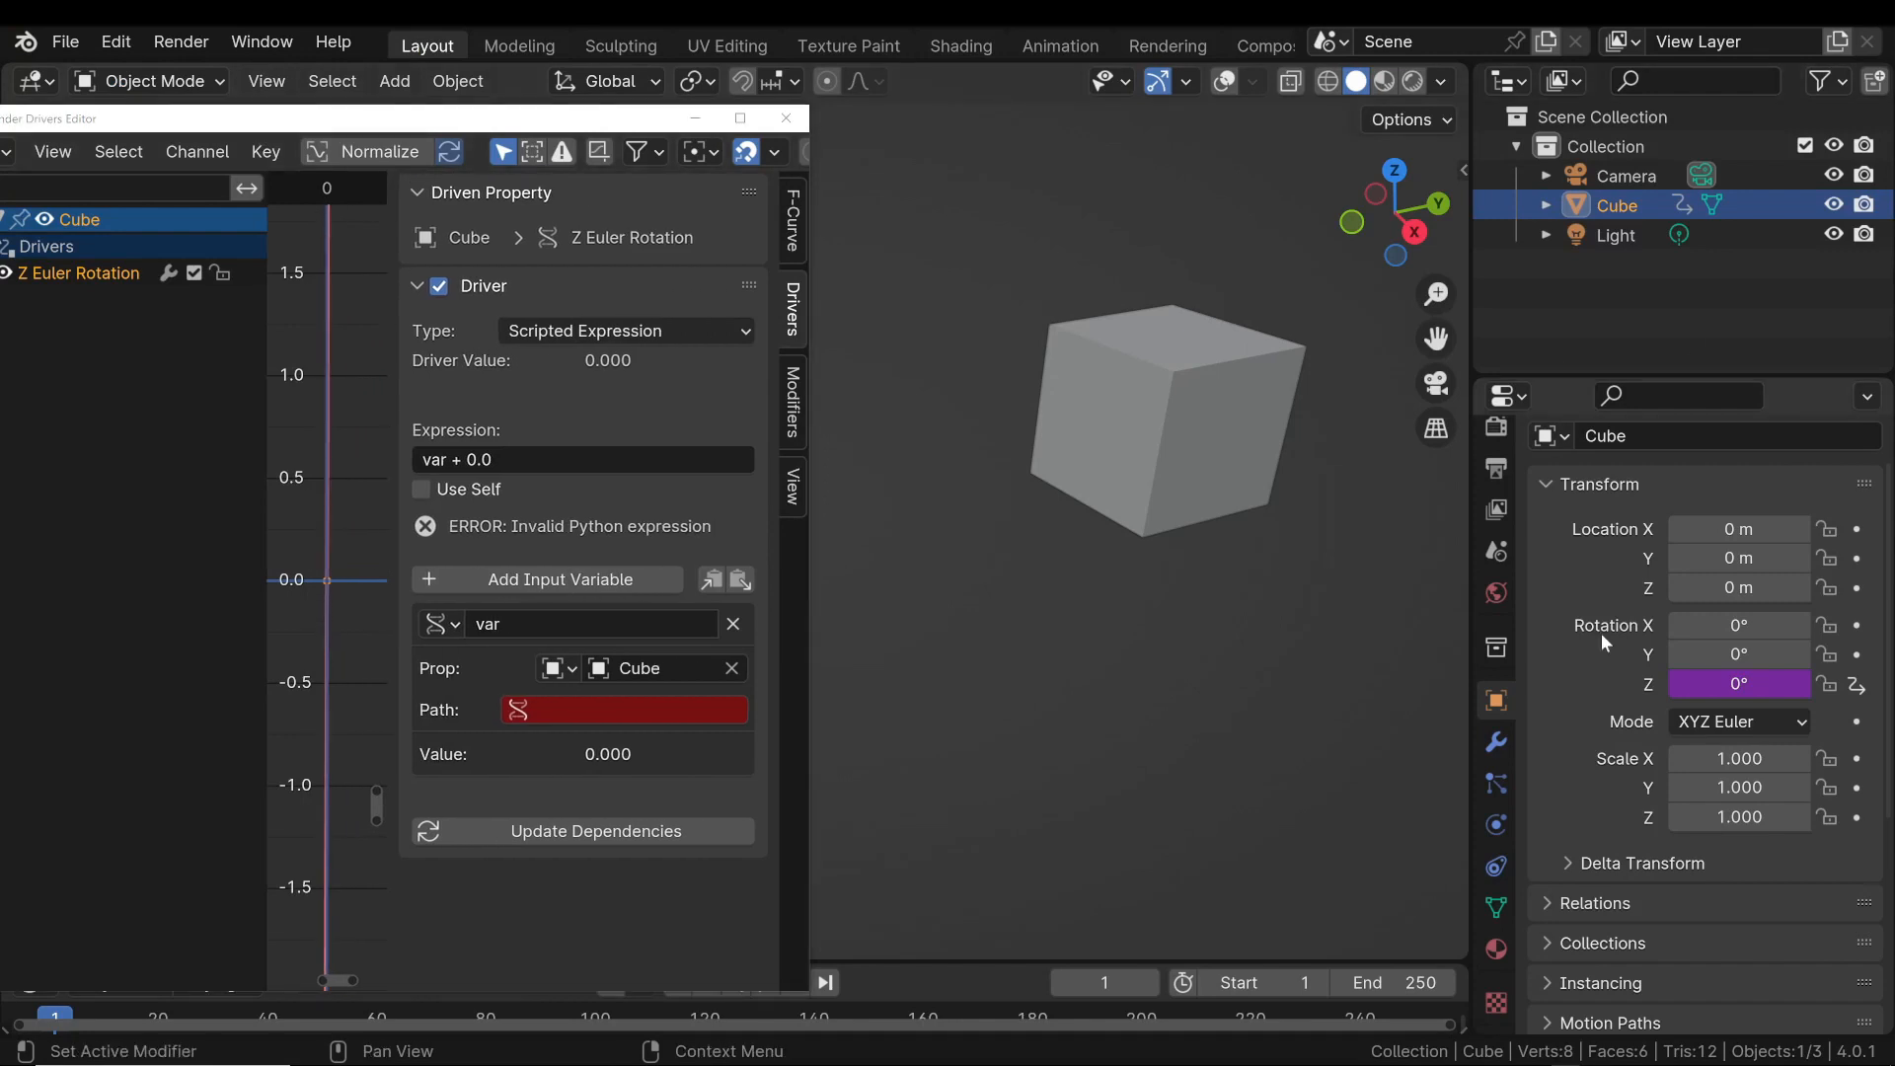
Point the variable at the AnimateMe data path and set the expression to var*360.
right_click(1738, 683)
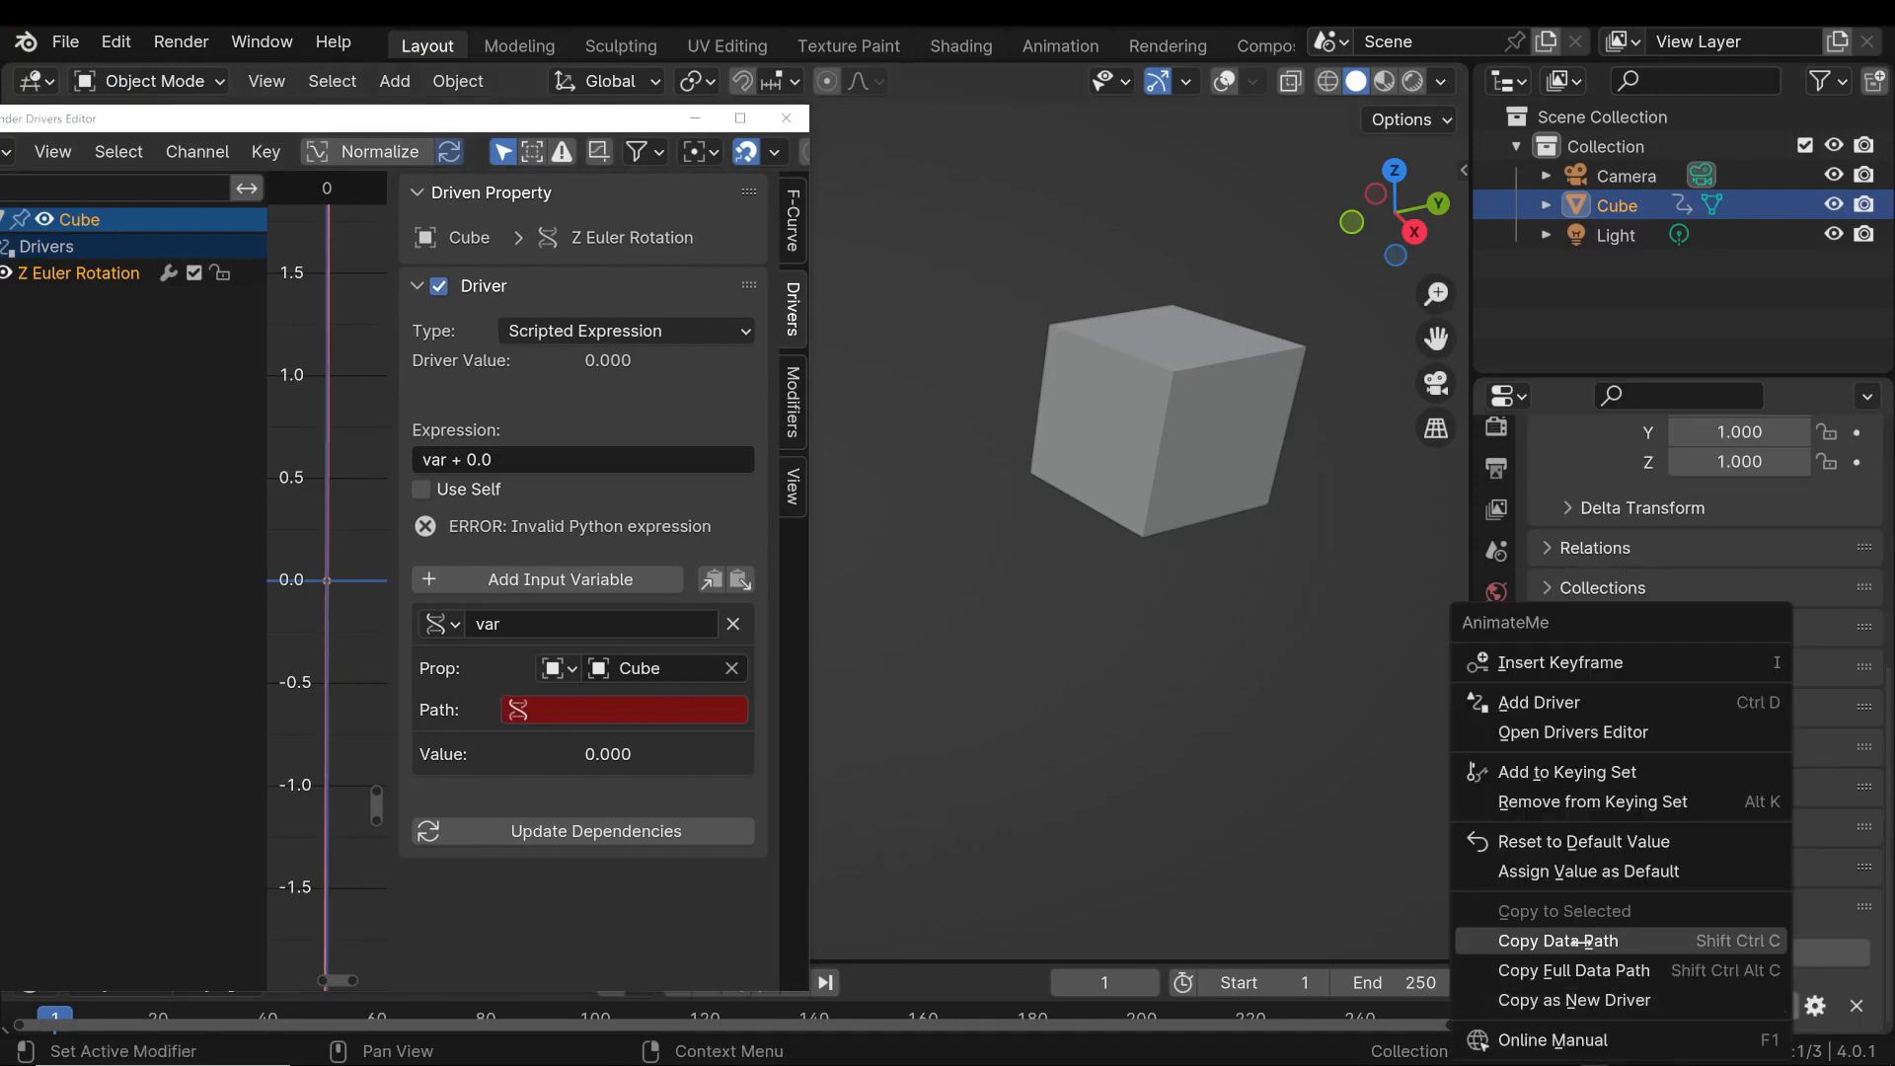
click(1558, 941)
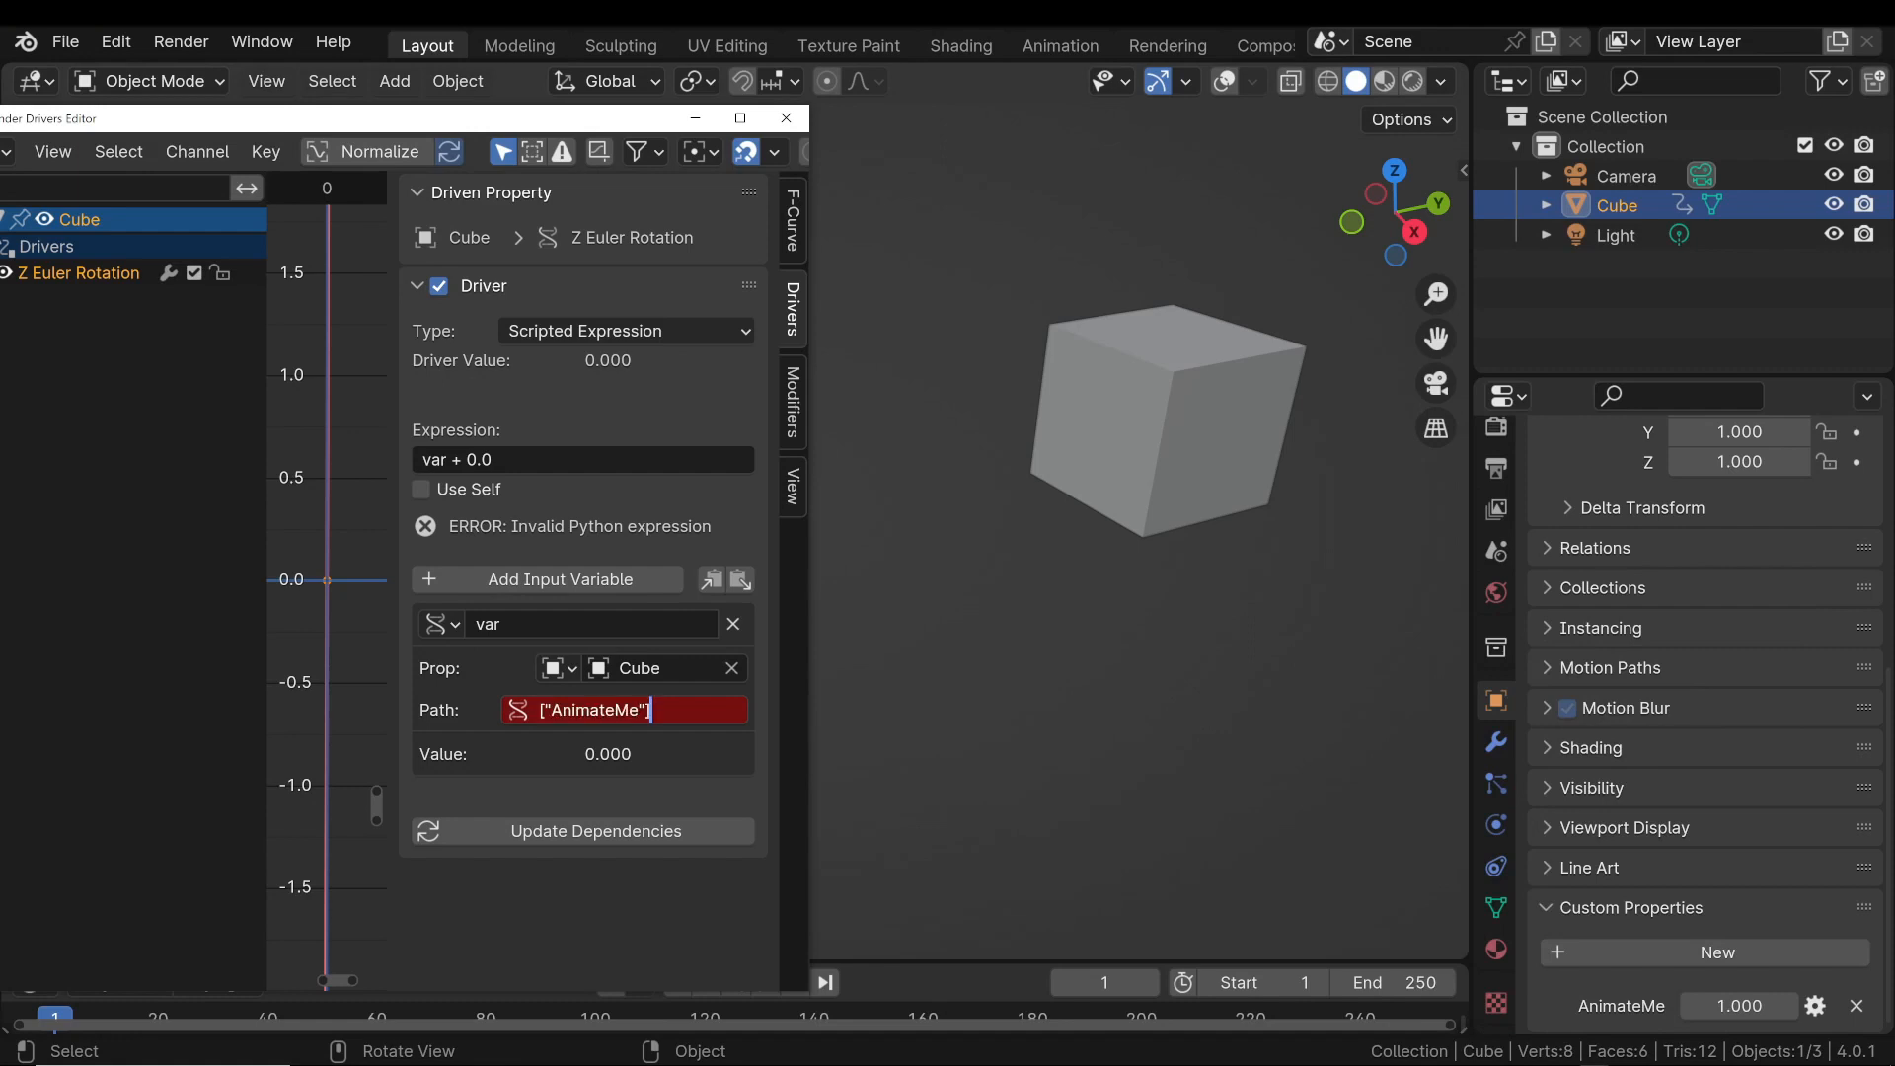
key(Return)
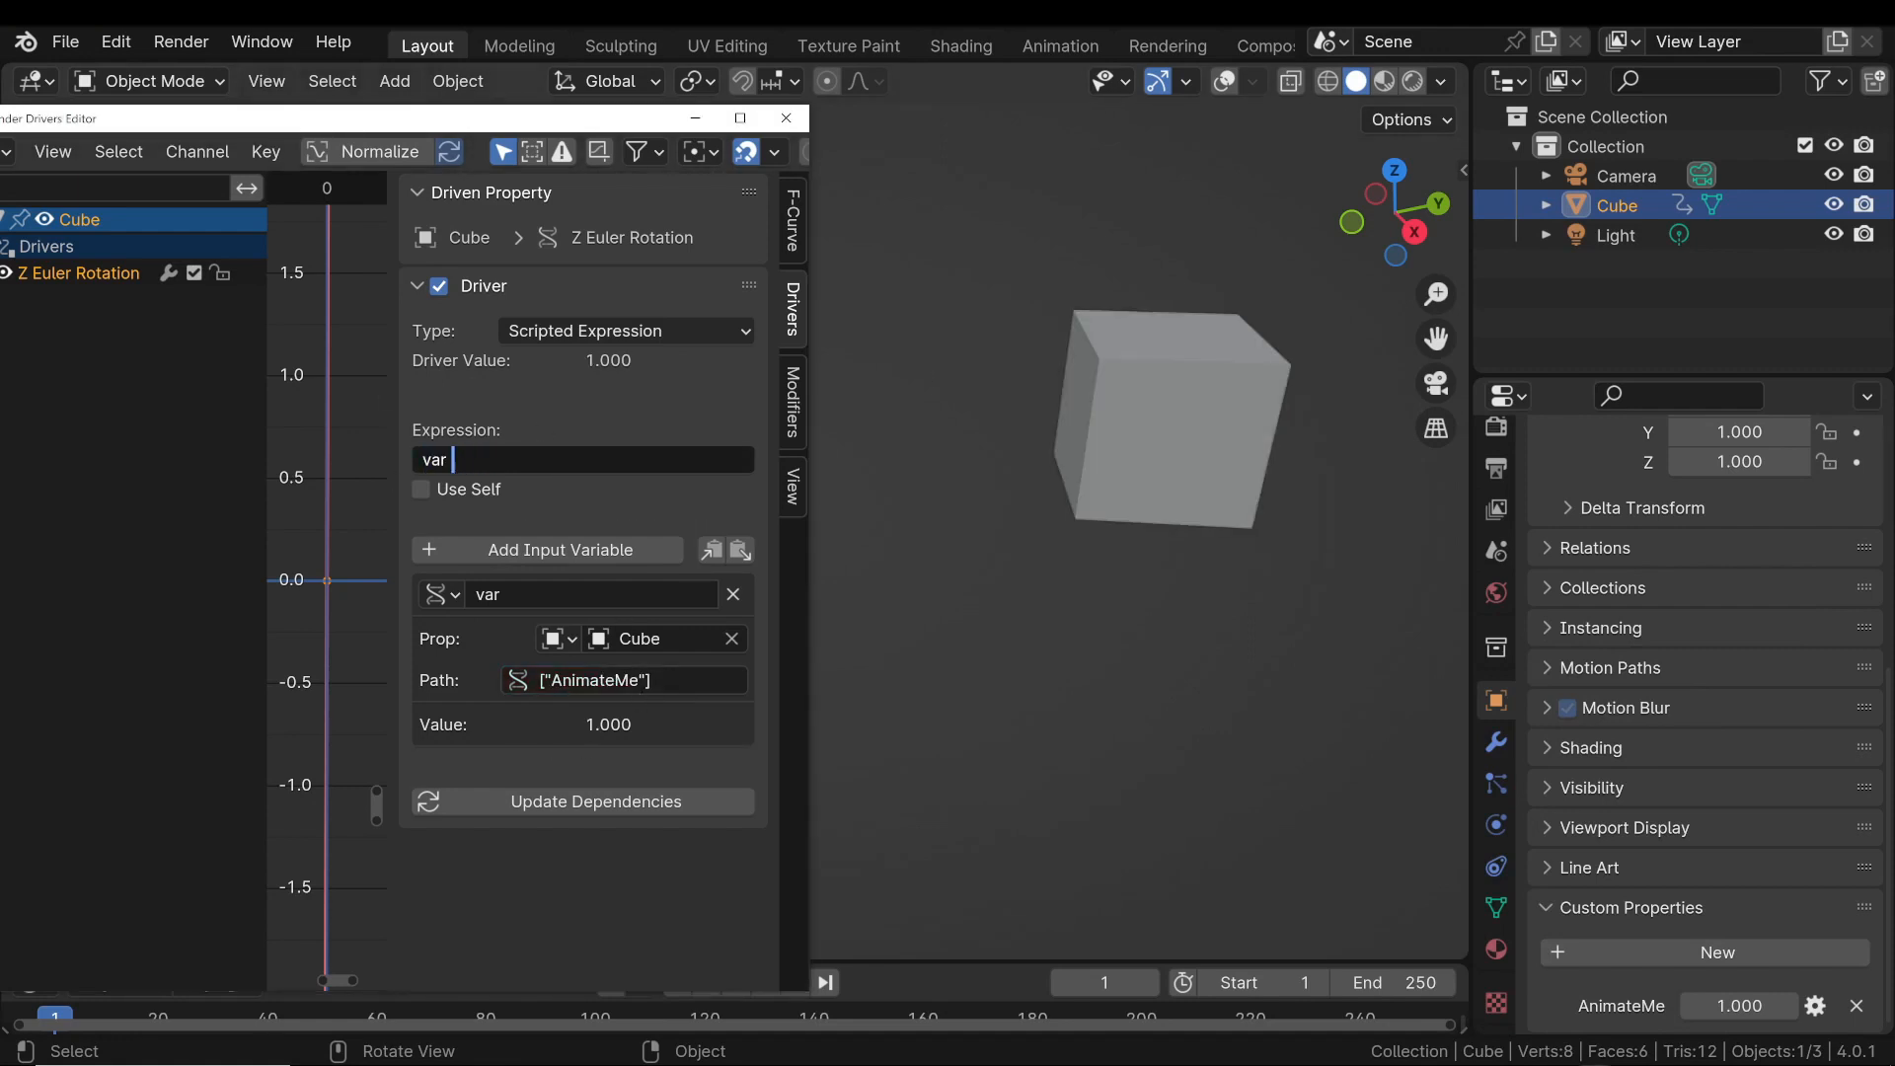
text(*360)
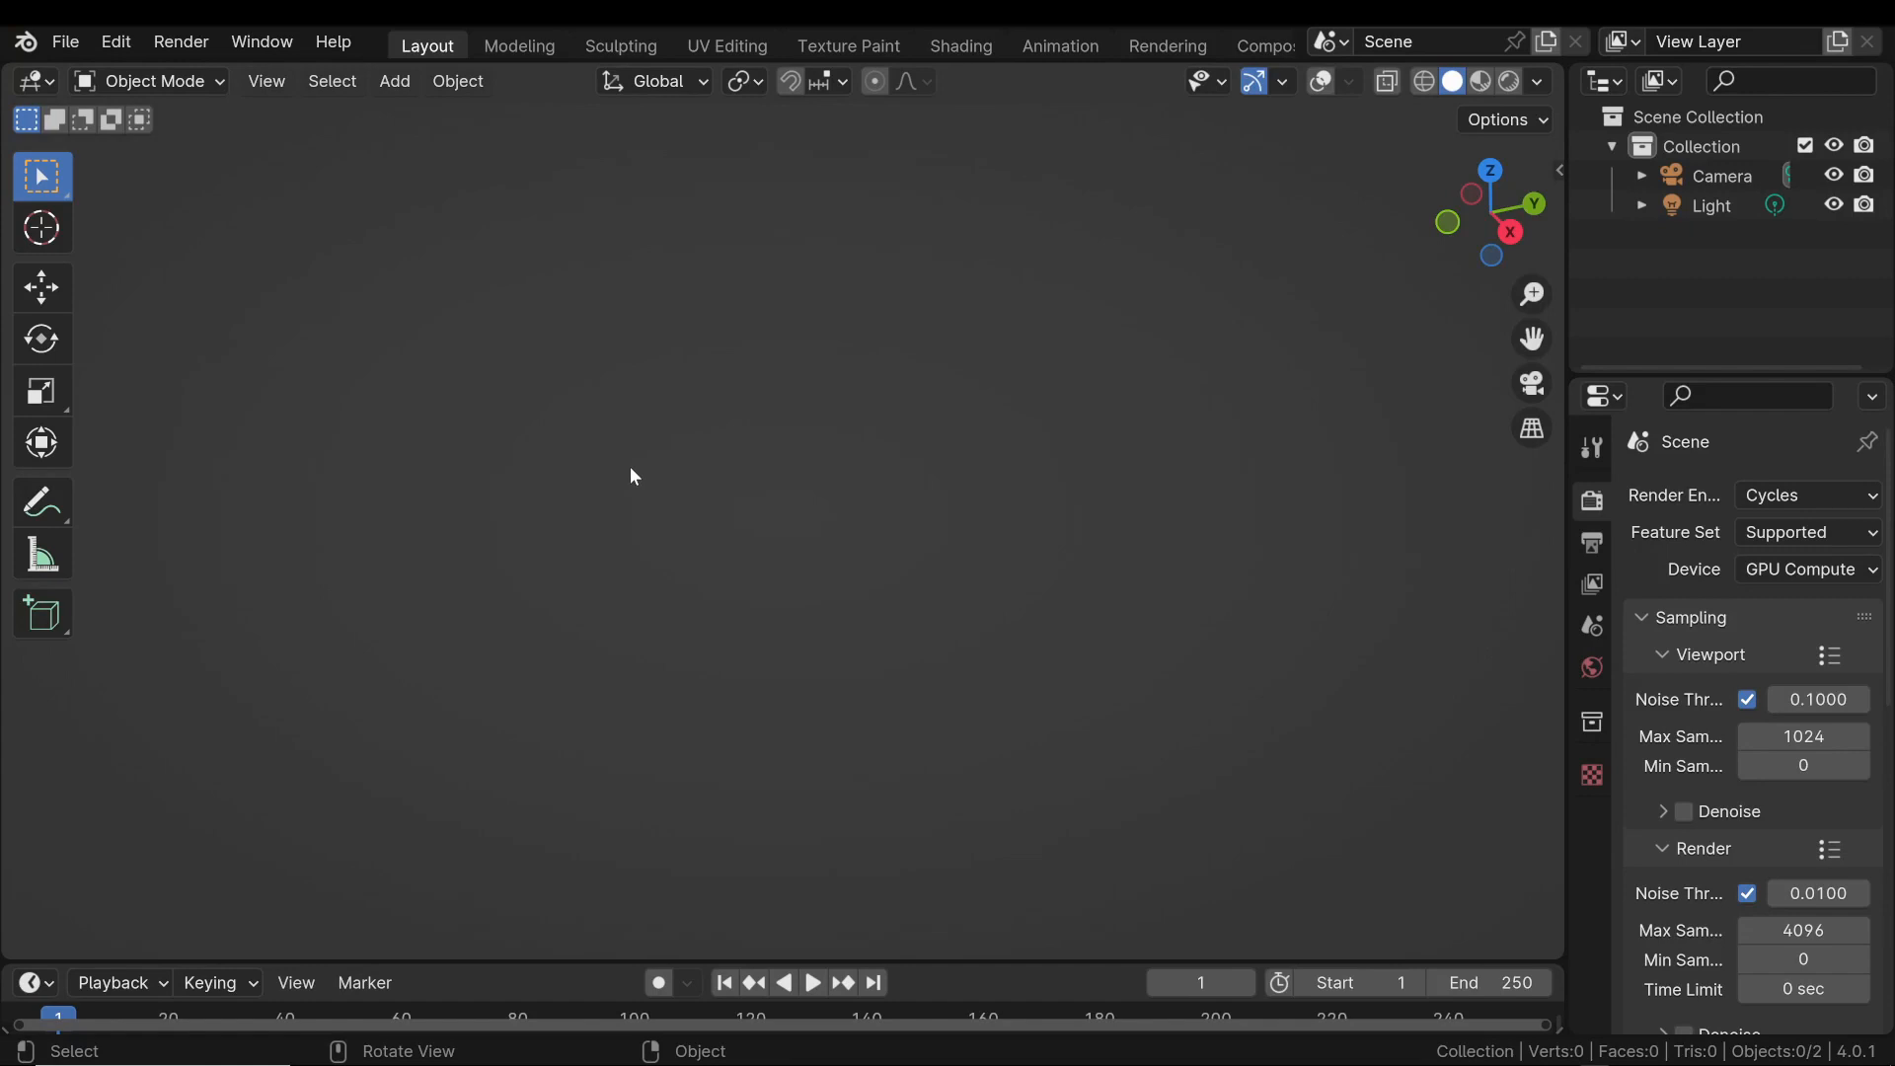
Add a mesh cube at the origin and show its Object Properties.
click(392, 81)
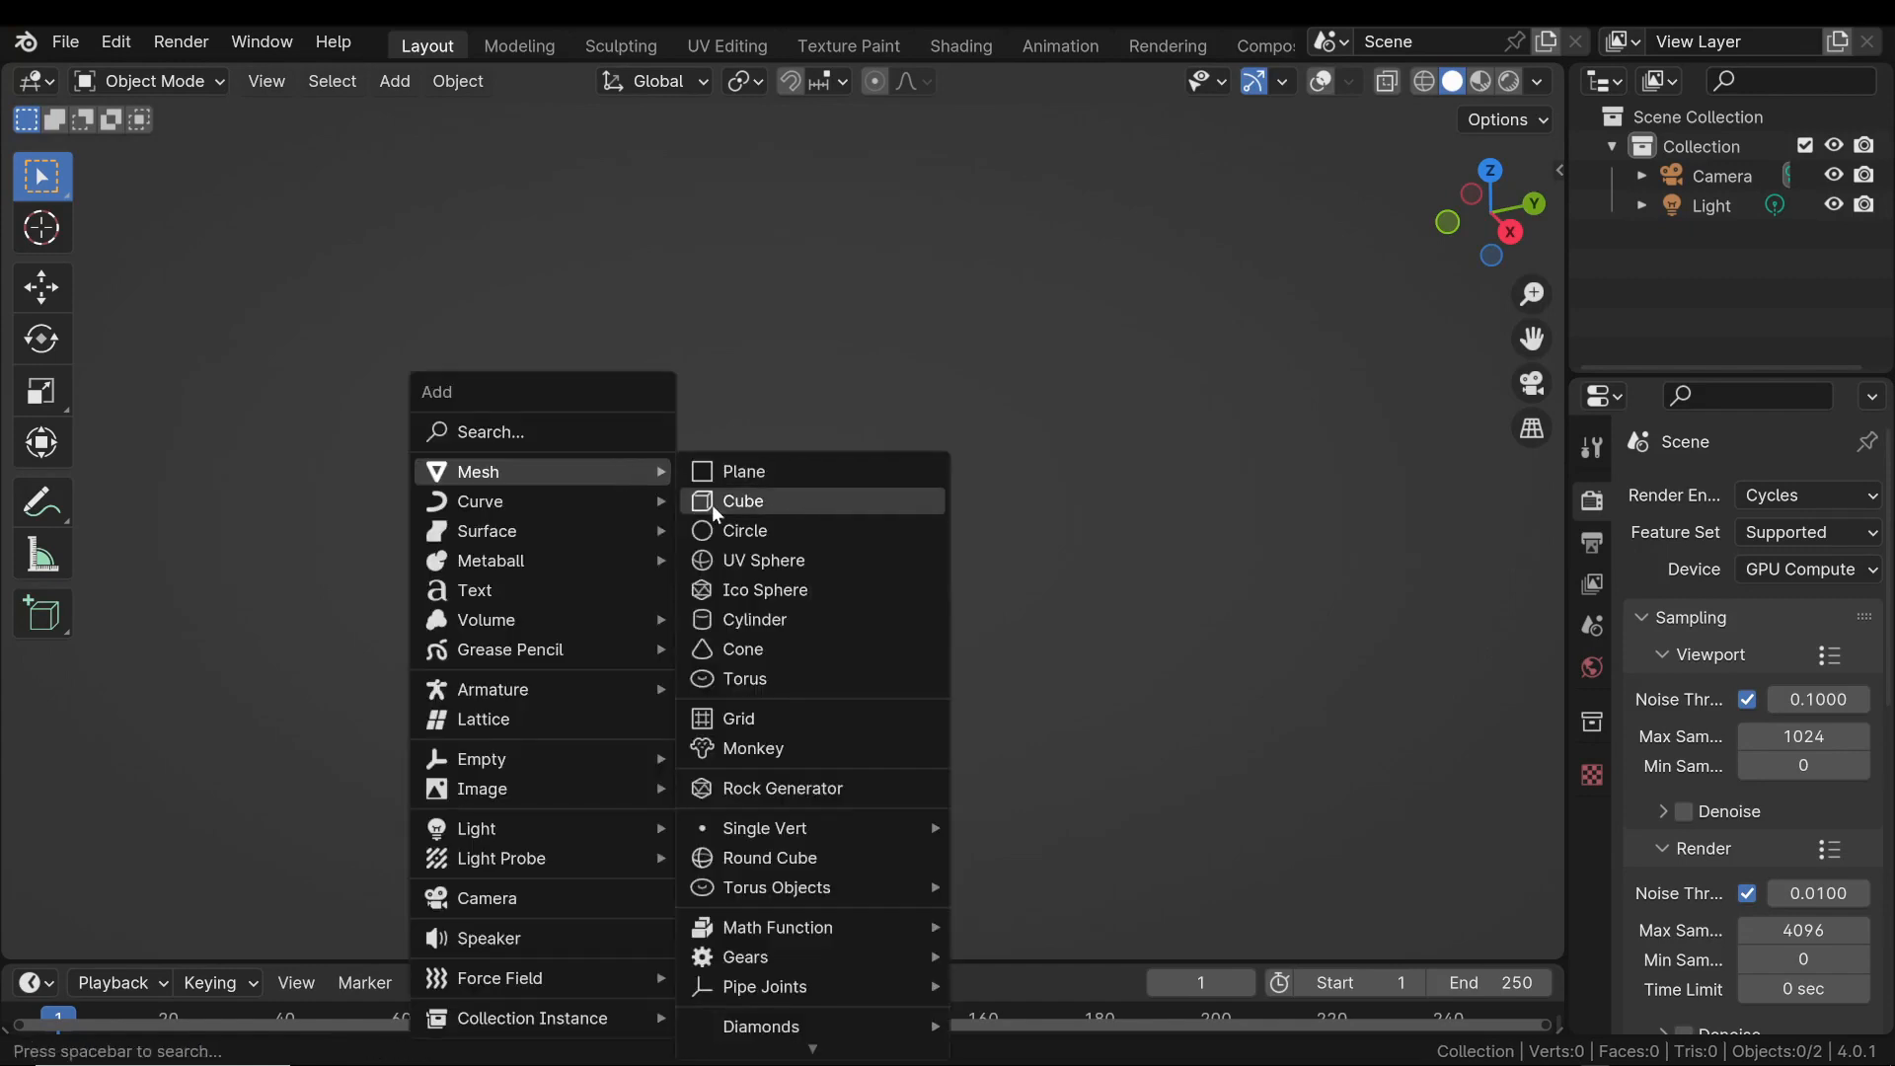
click(744, 500)
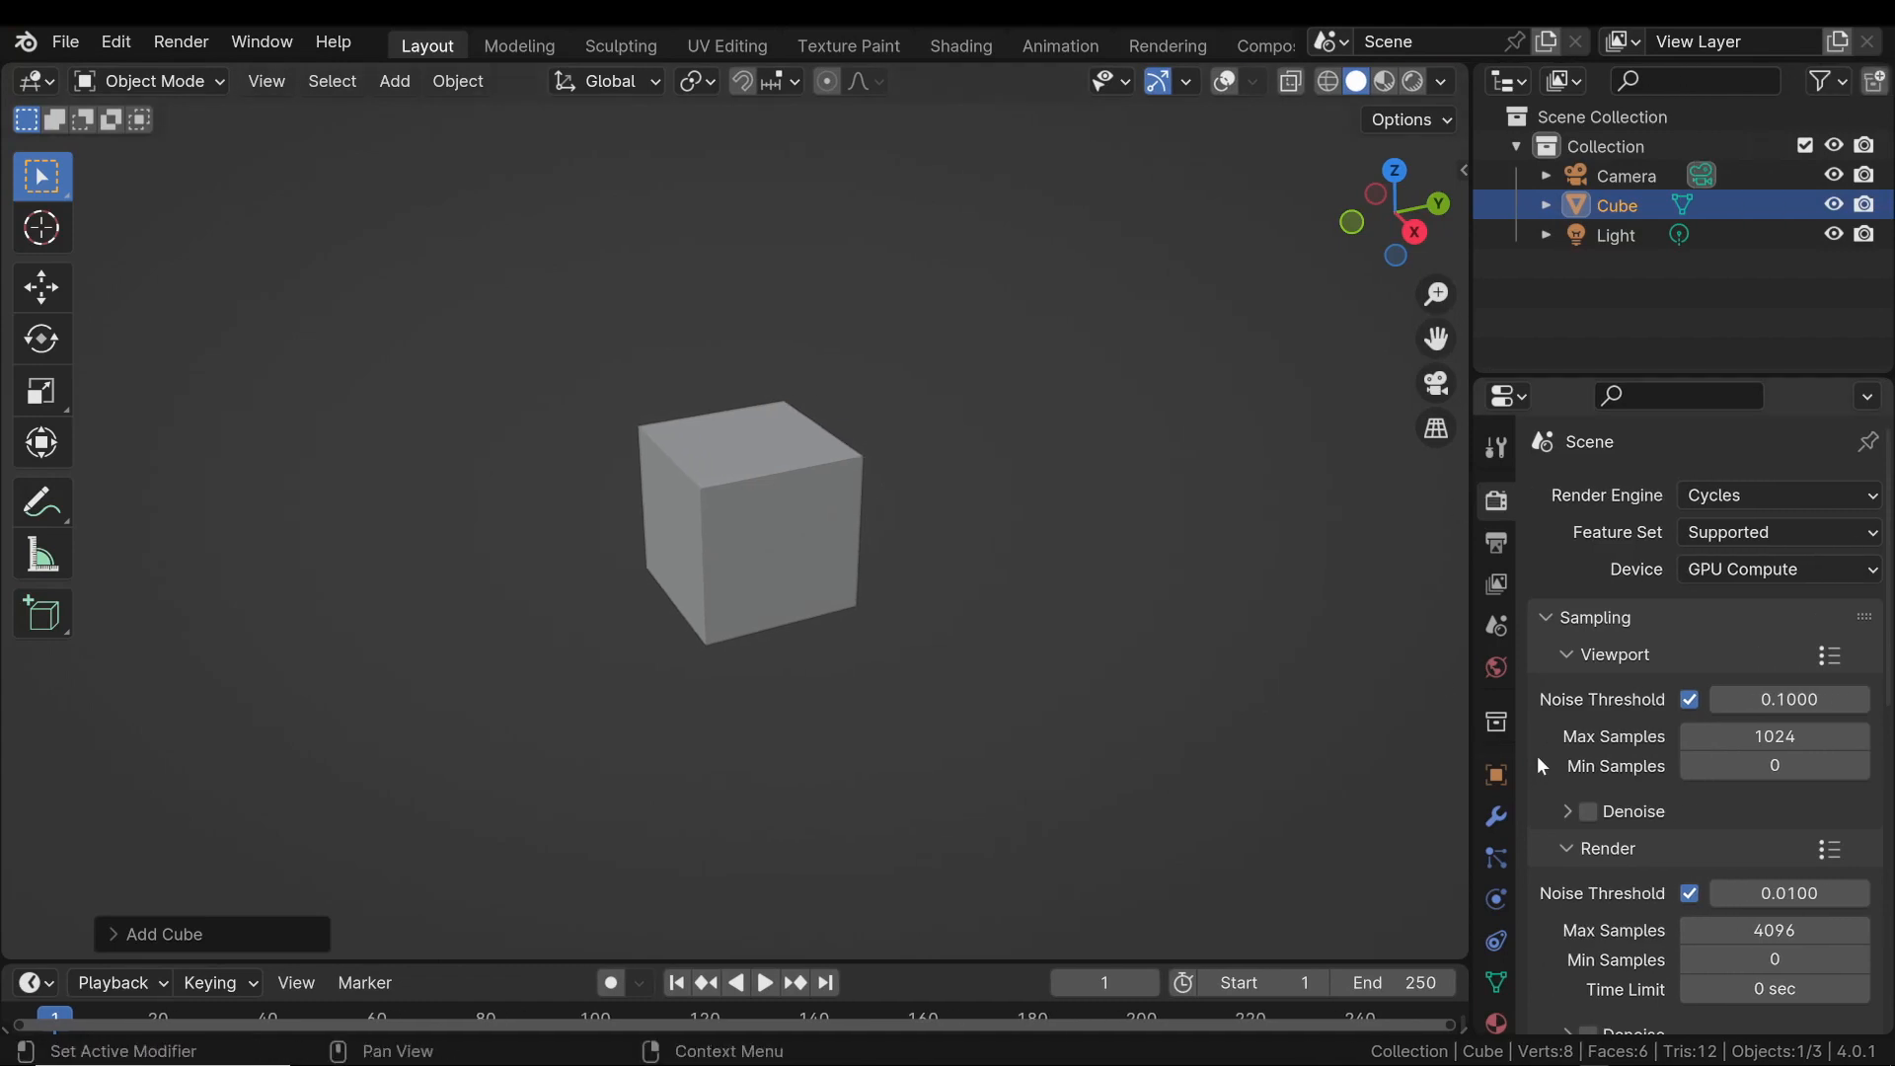
click(1493, 698)
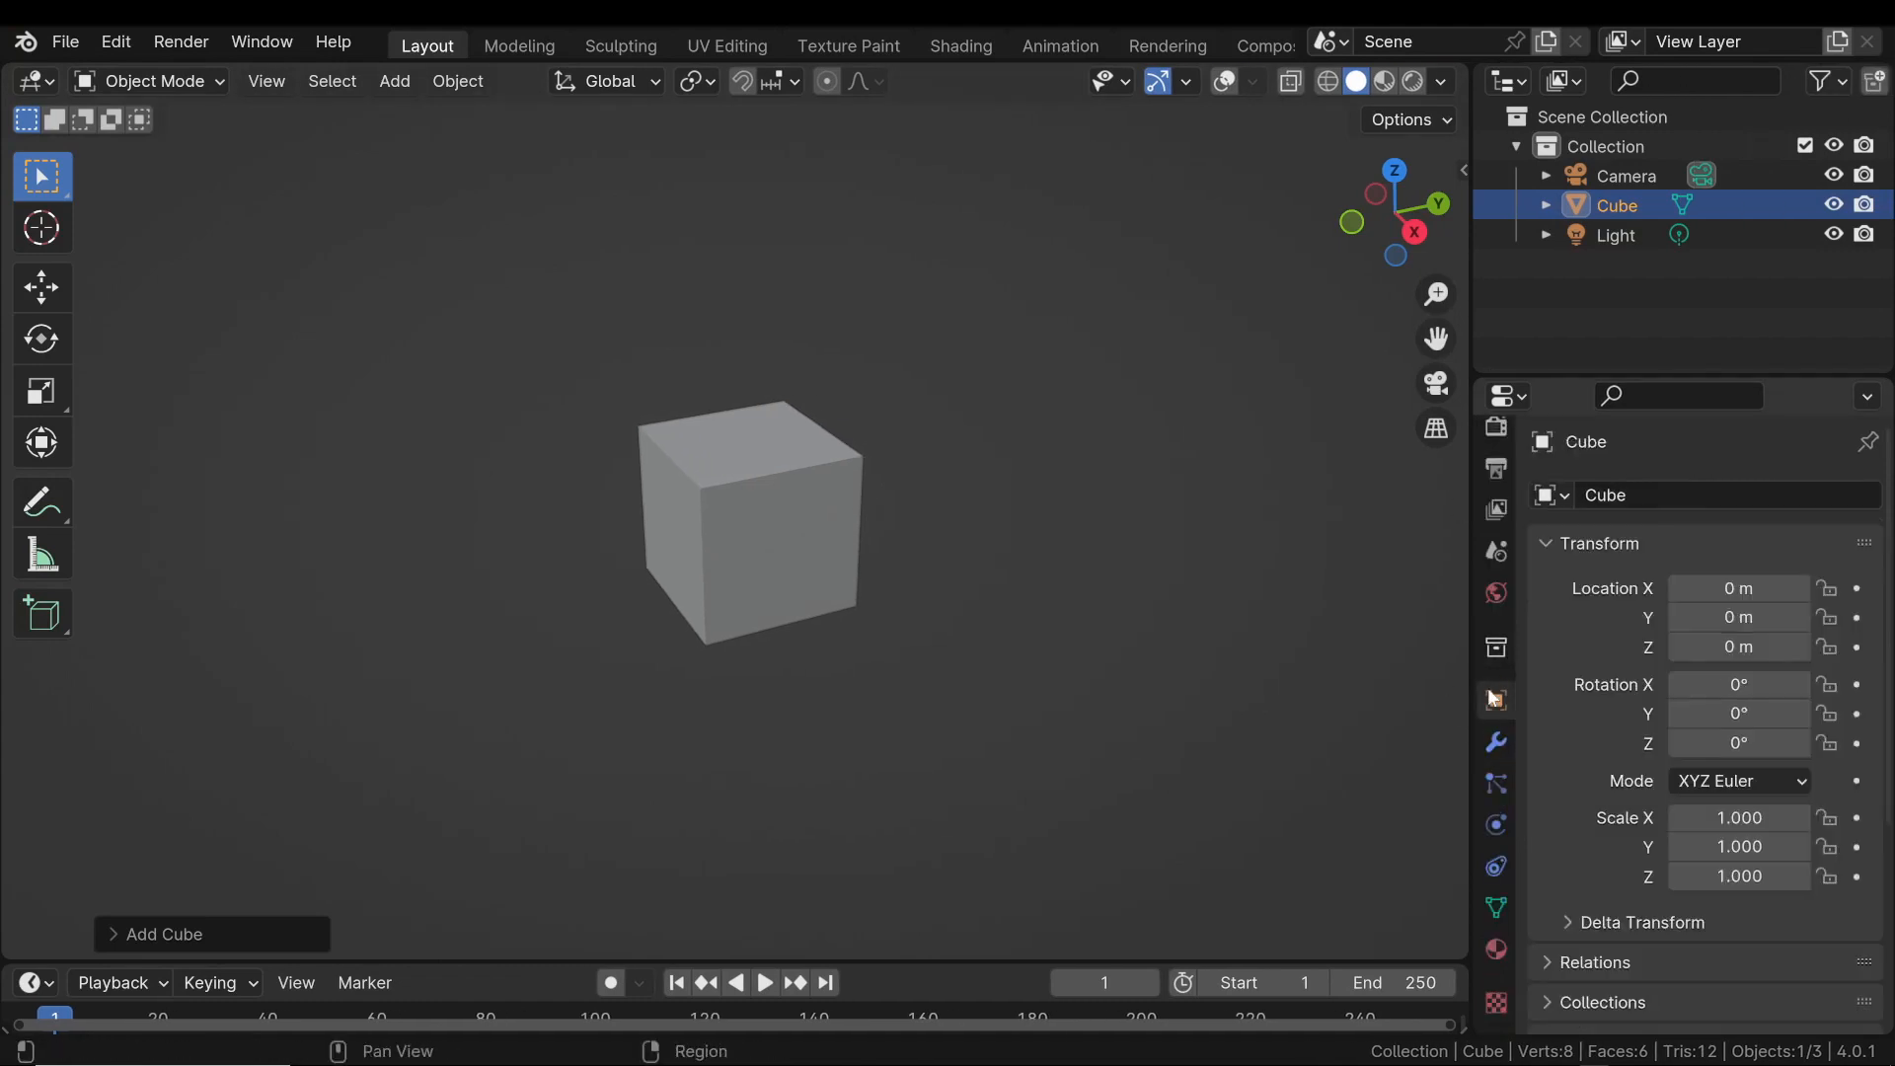
Create a new custom property on the cube and rename it AnimateMe.
scroll(down, 3)
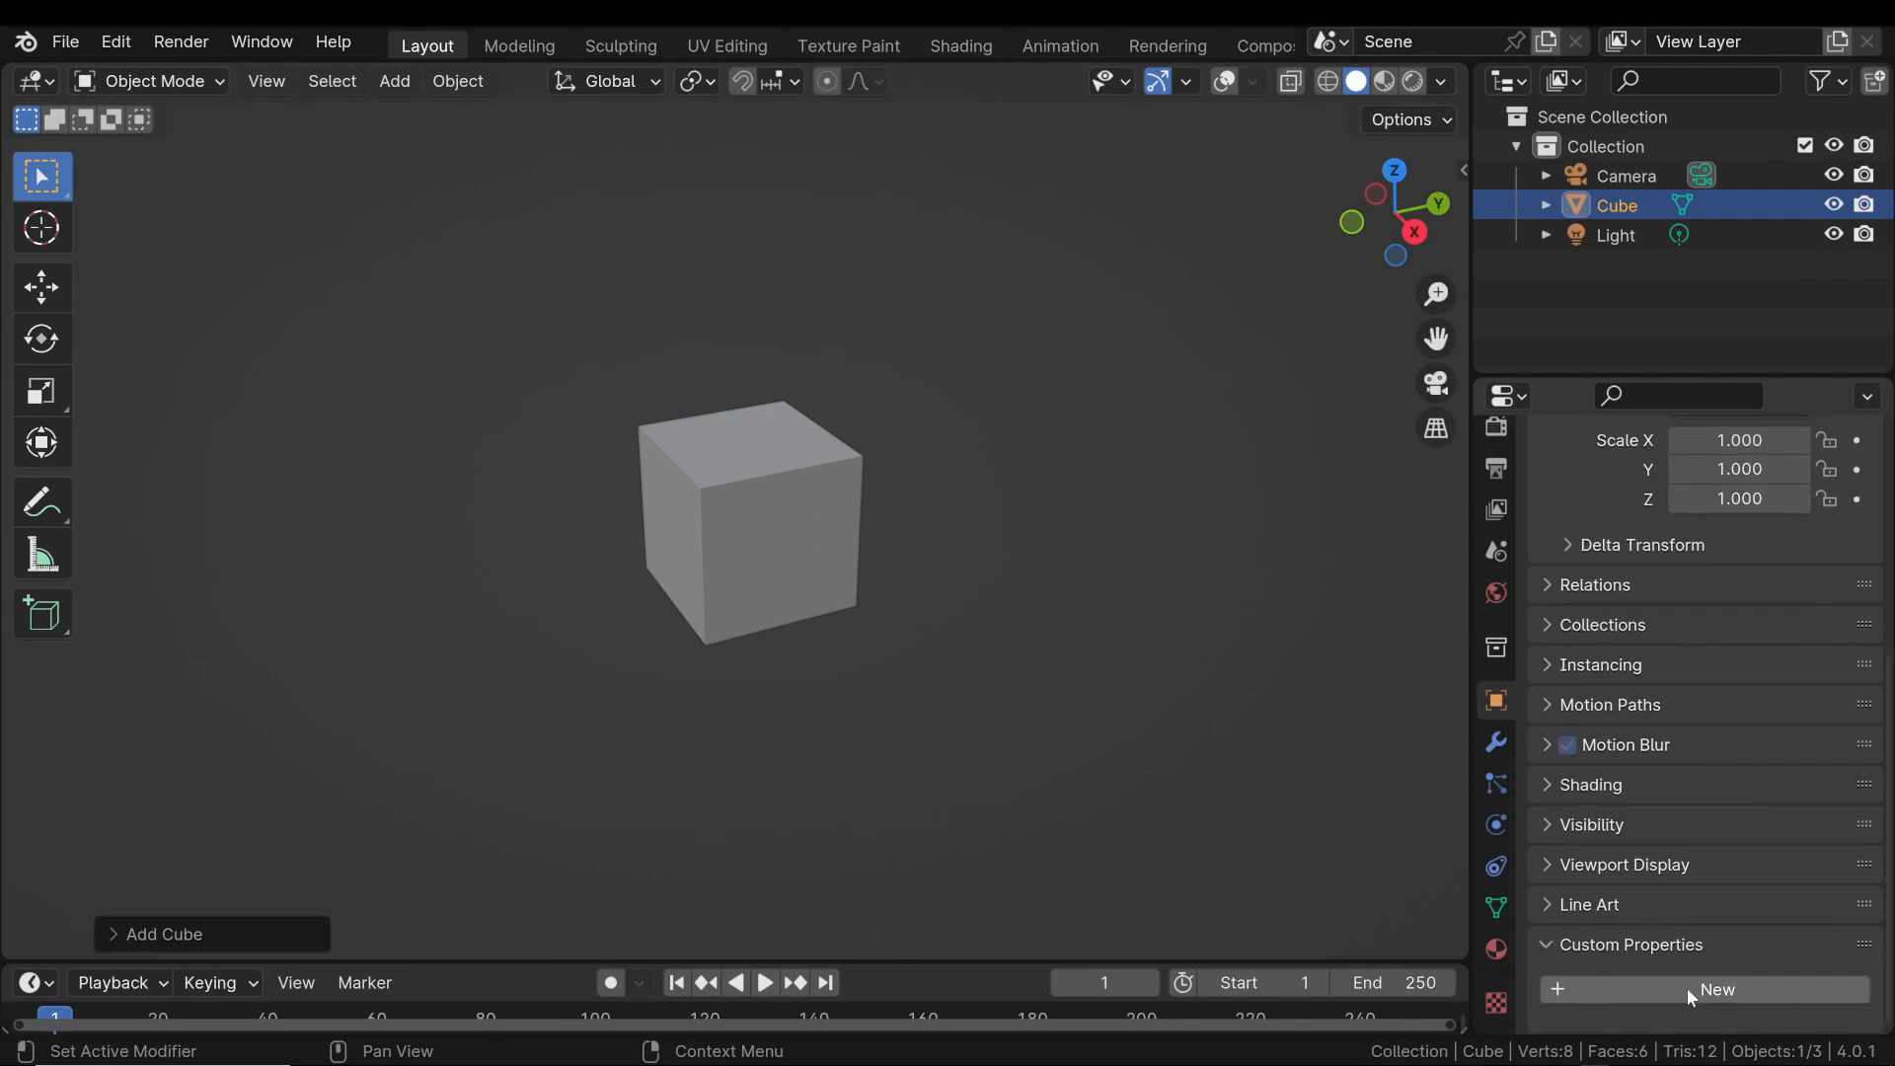
click(1716, 989)
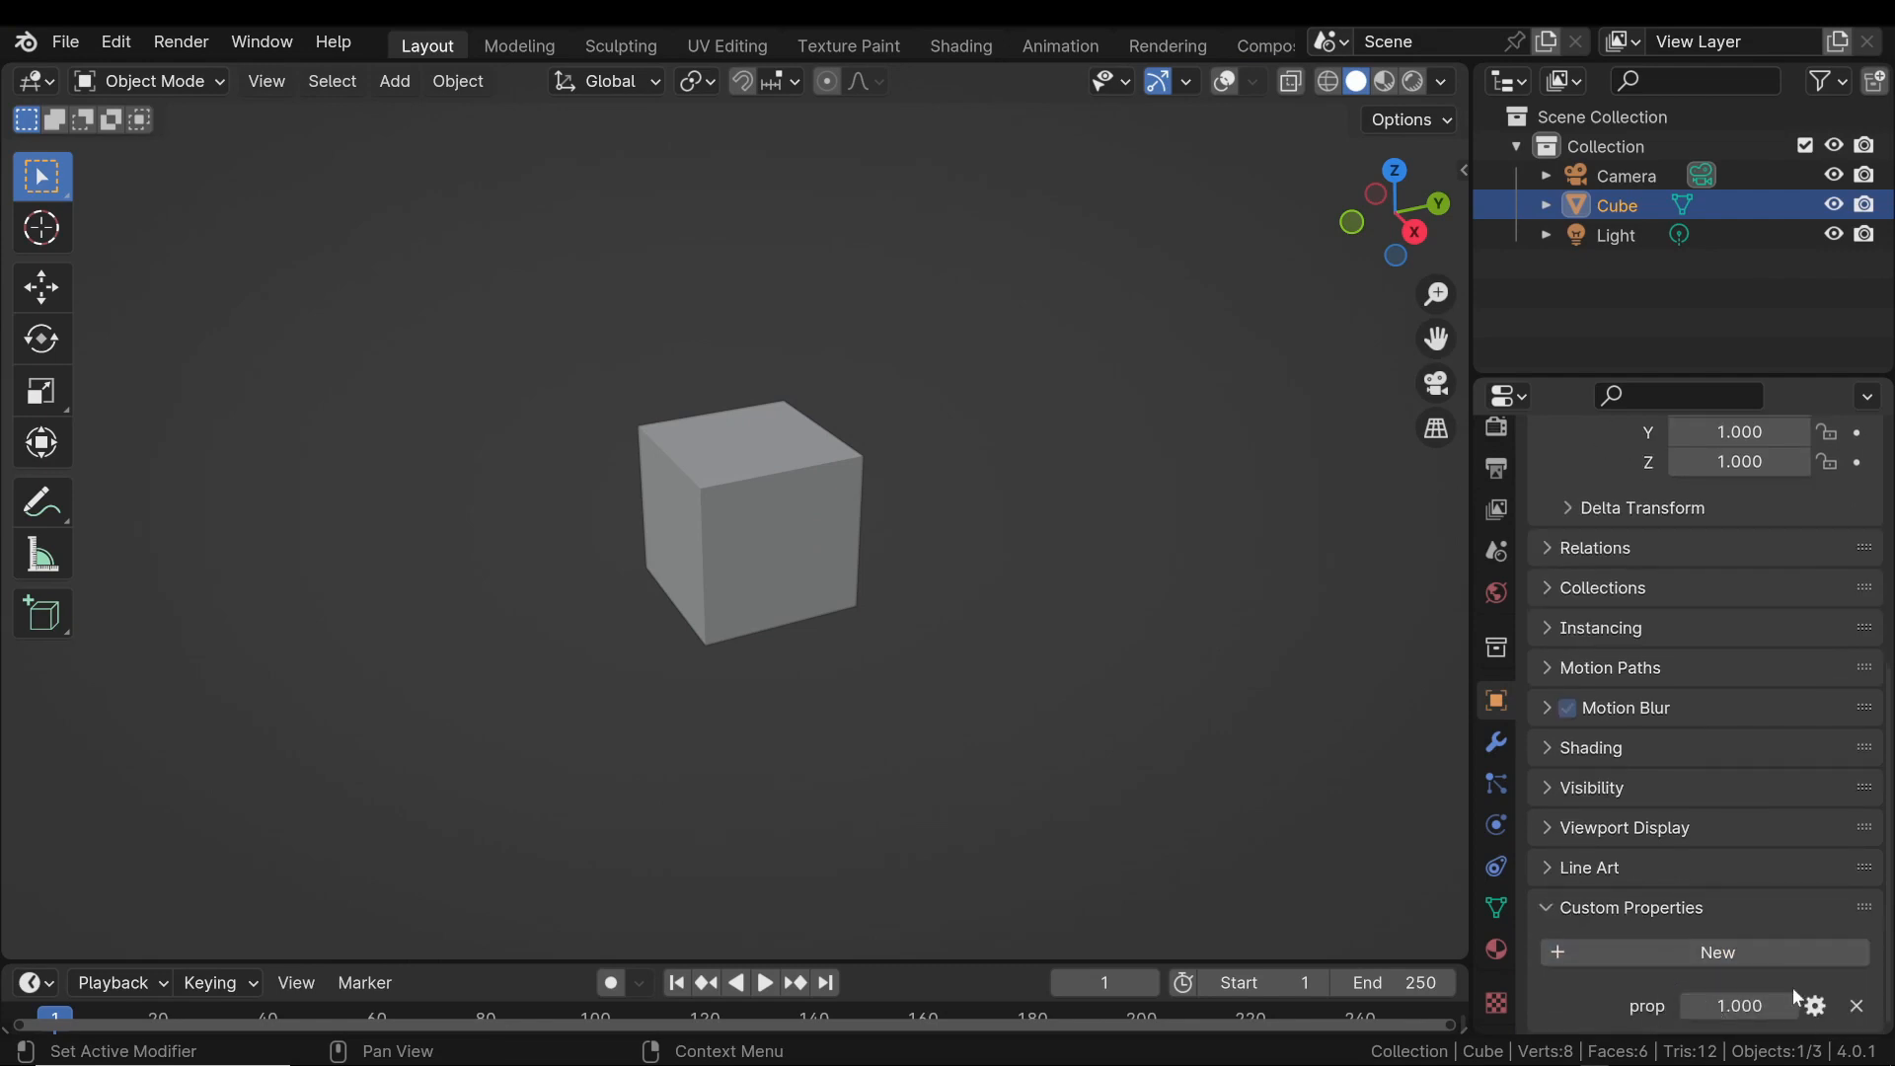
click(1812, 1005)
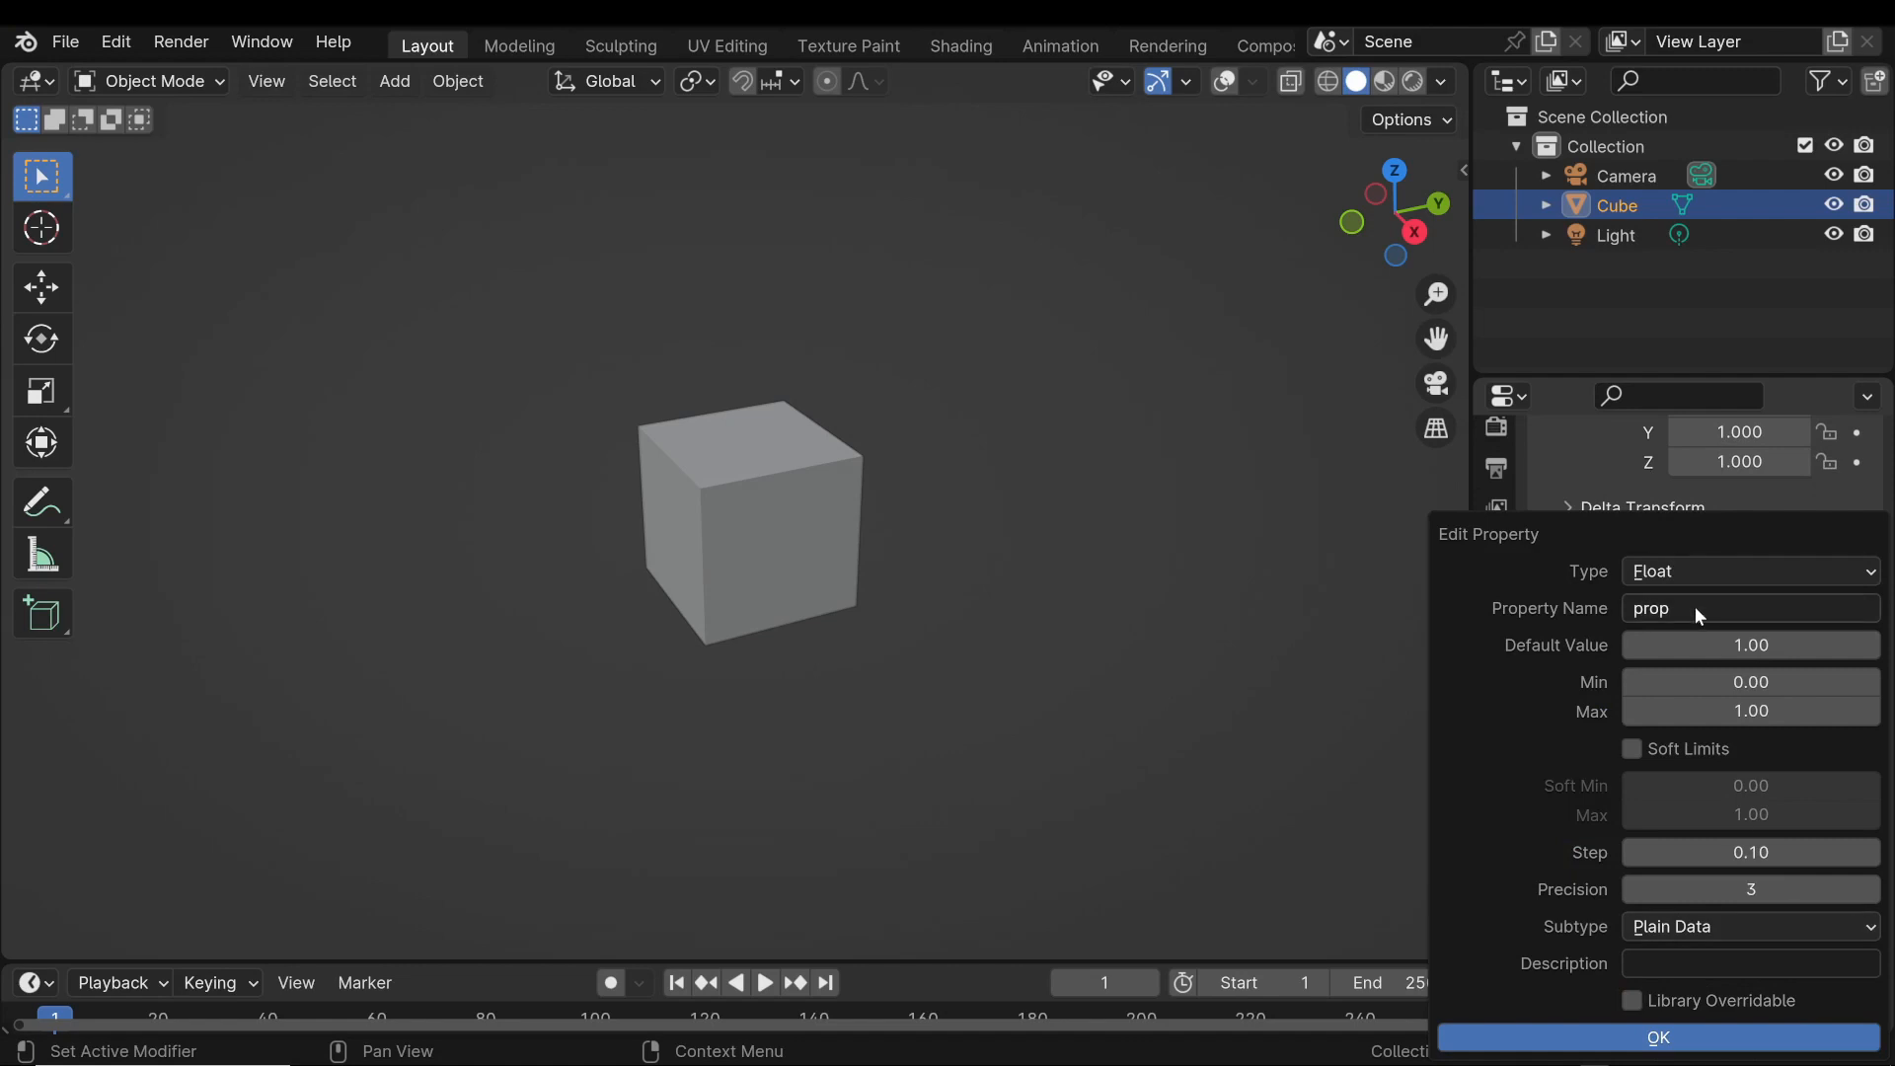
text(AnimateMe)
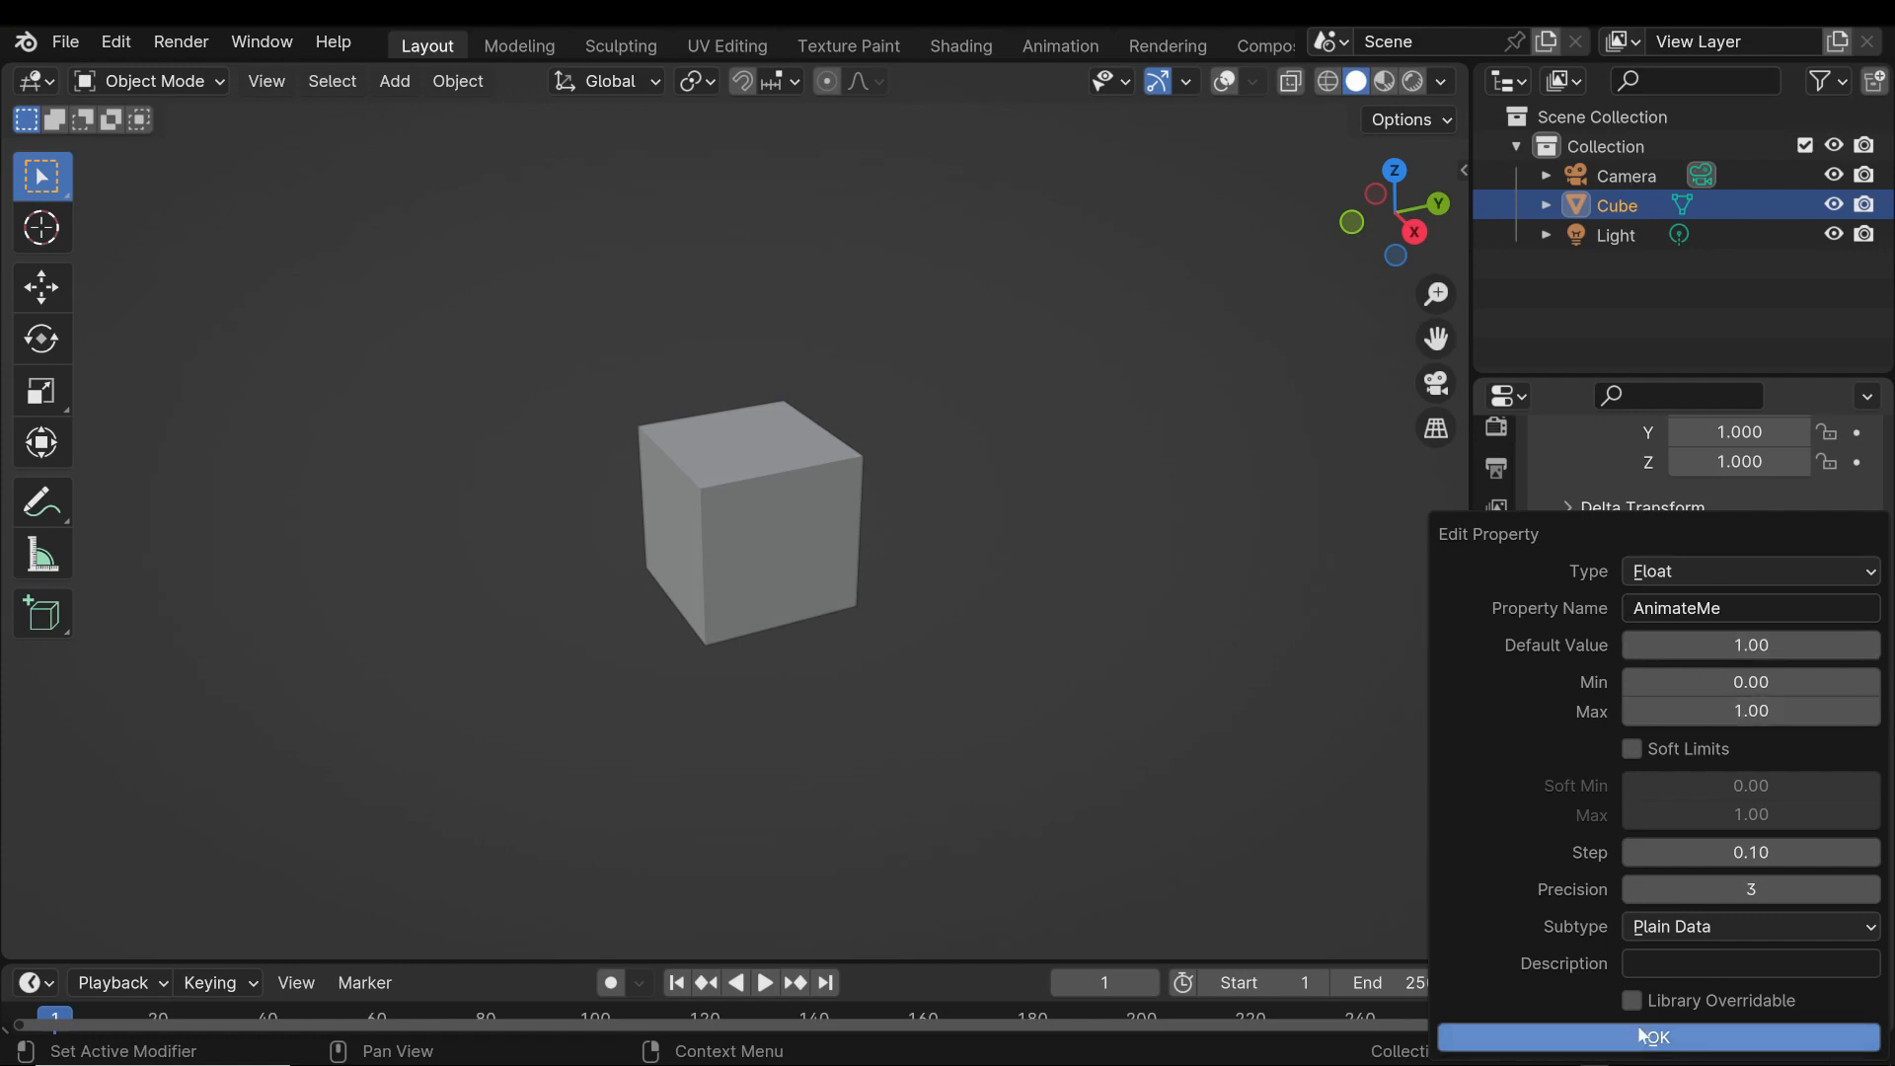
click(1656, 1036)
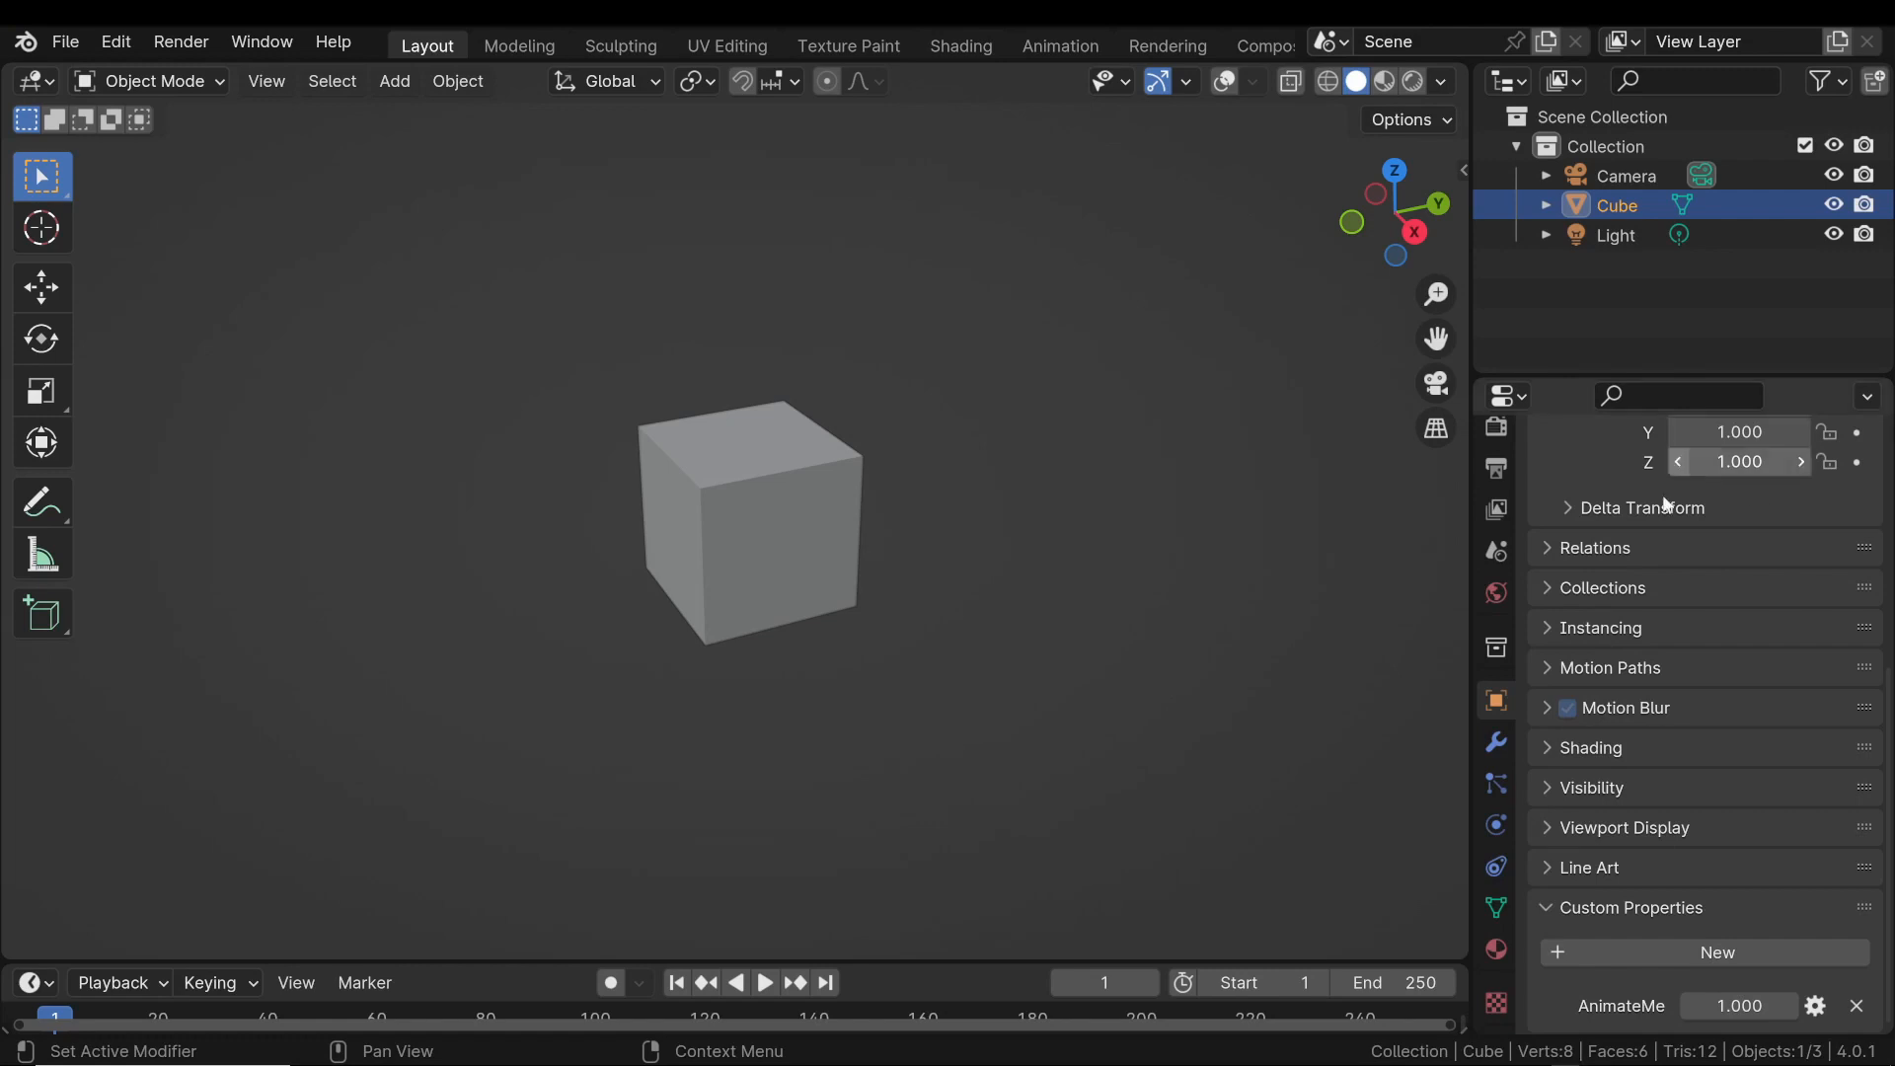
Add a driver to Rotation Z and show it in the Drivers Editor.
scroll(up, 3)
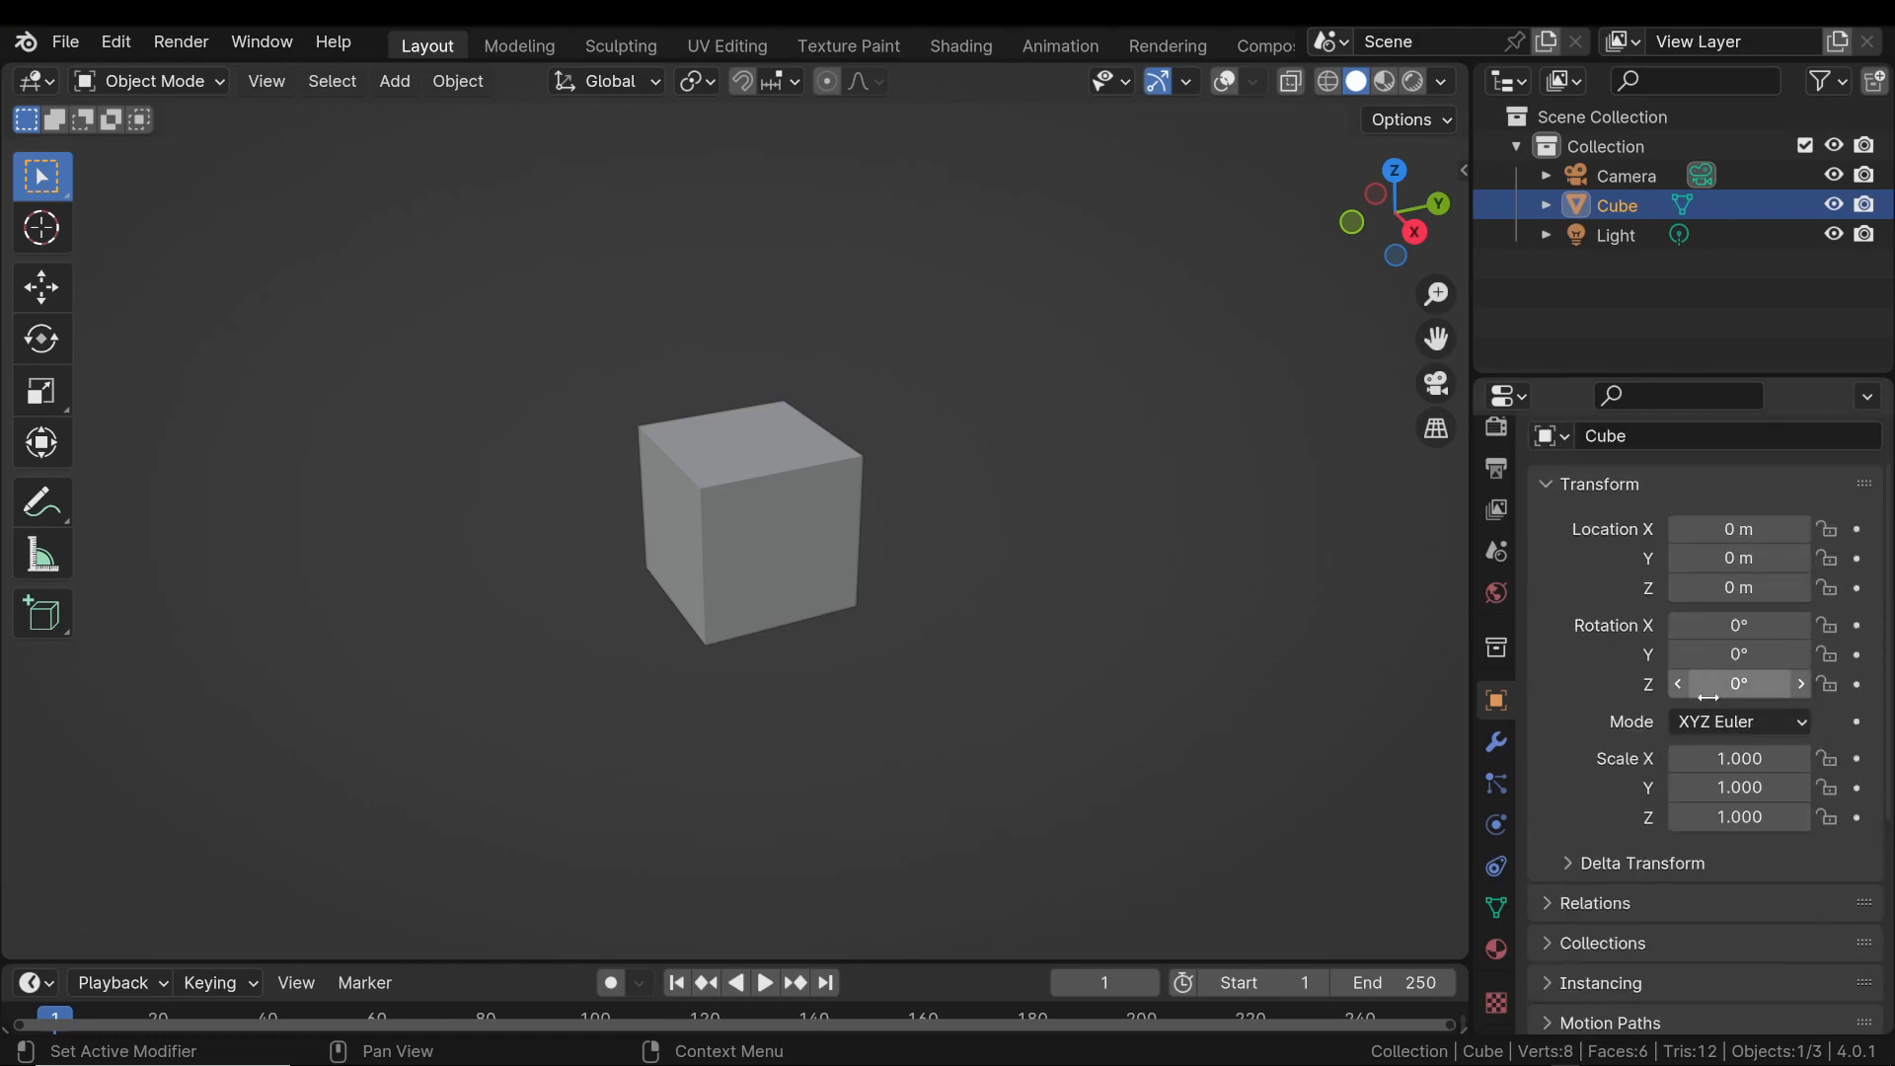
right_click(1738, 682)
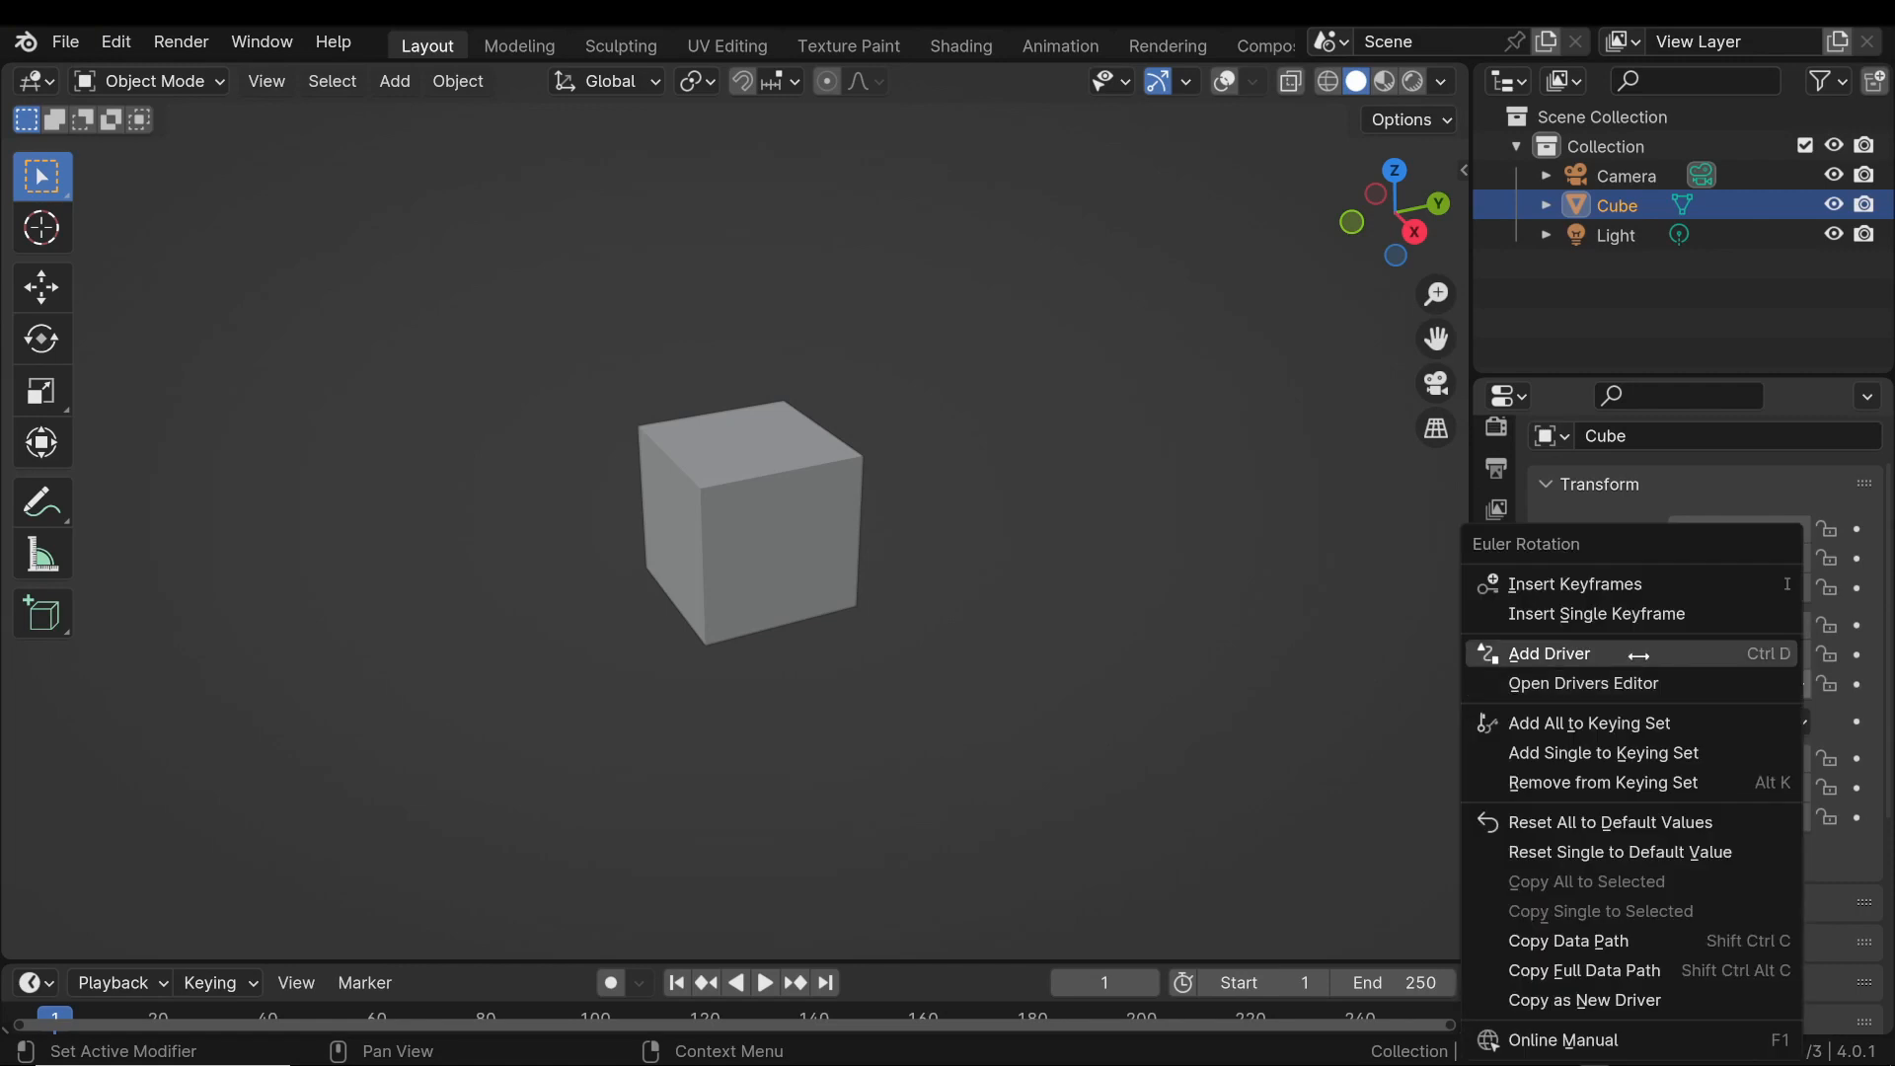
click(1548, 653)
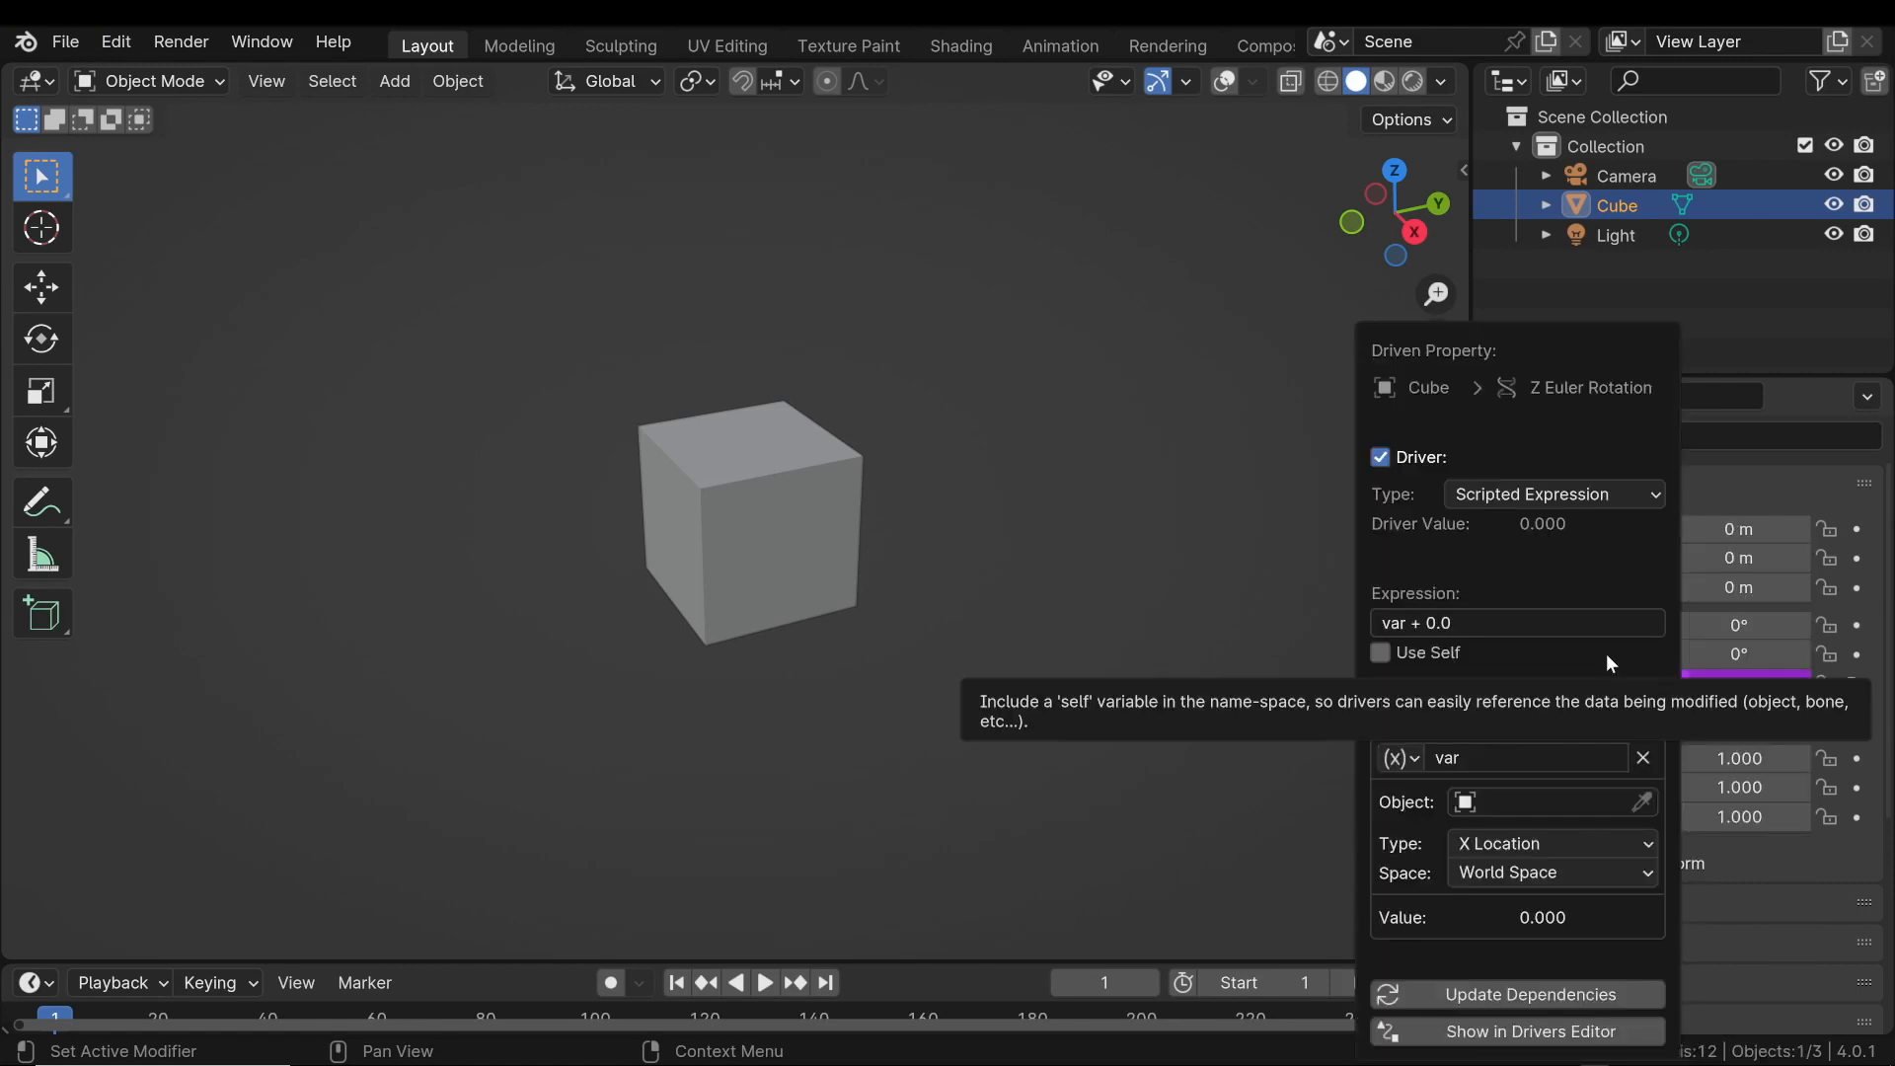
click(1530, 1031)
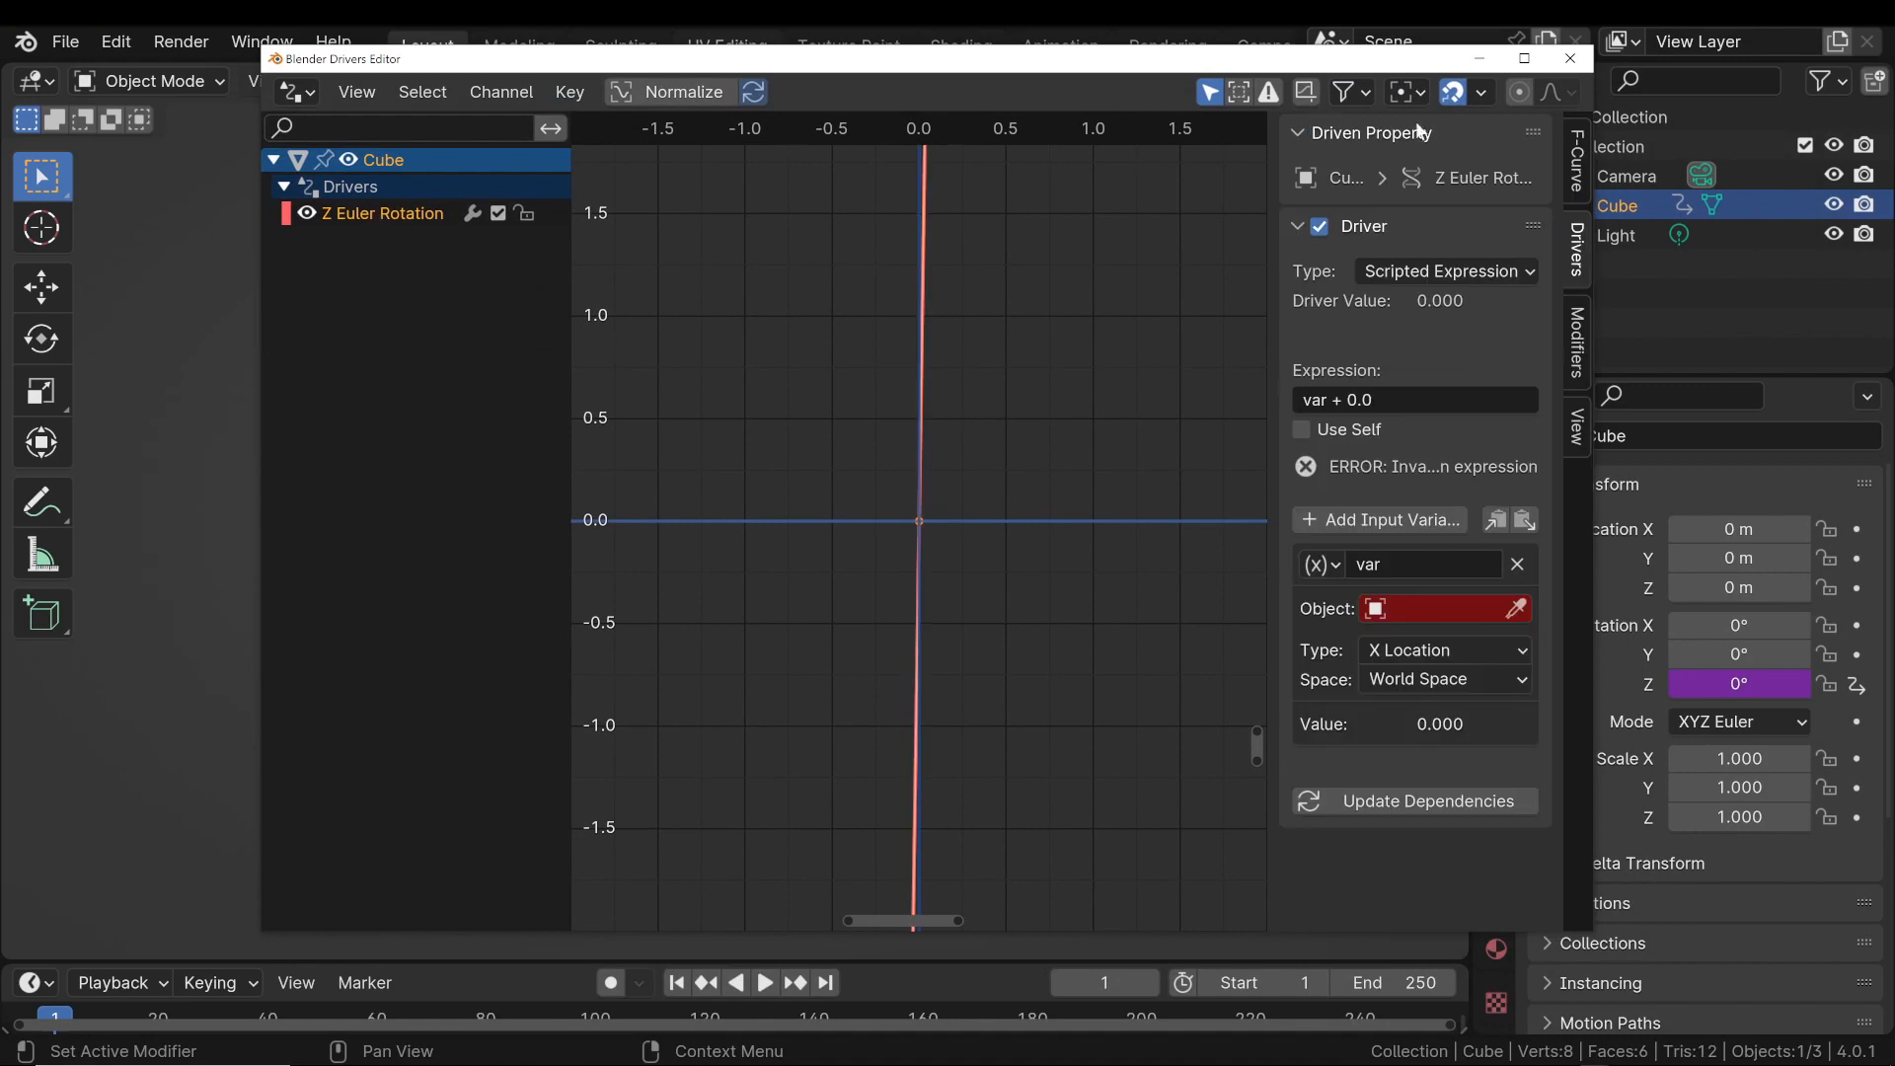
mouse_move(1417, 133)
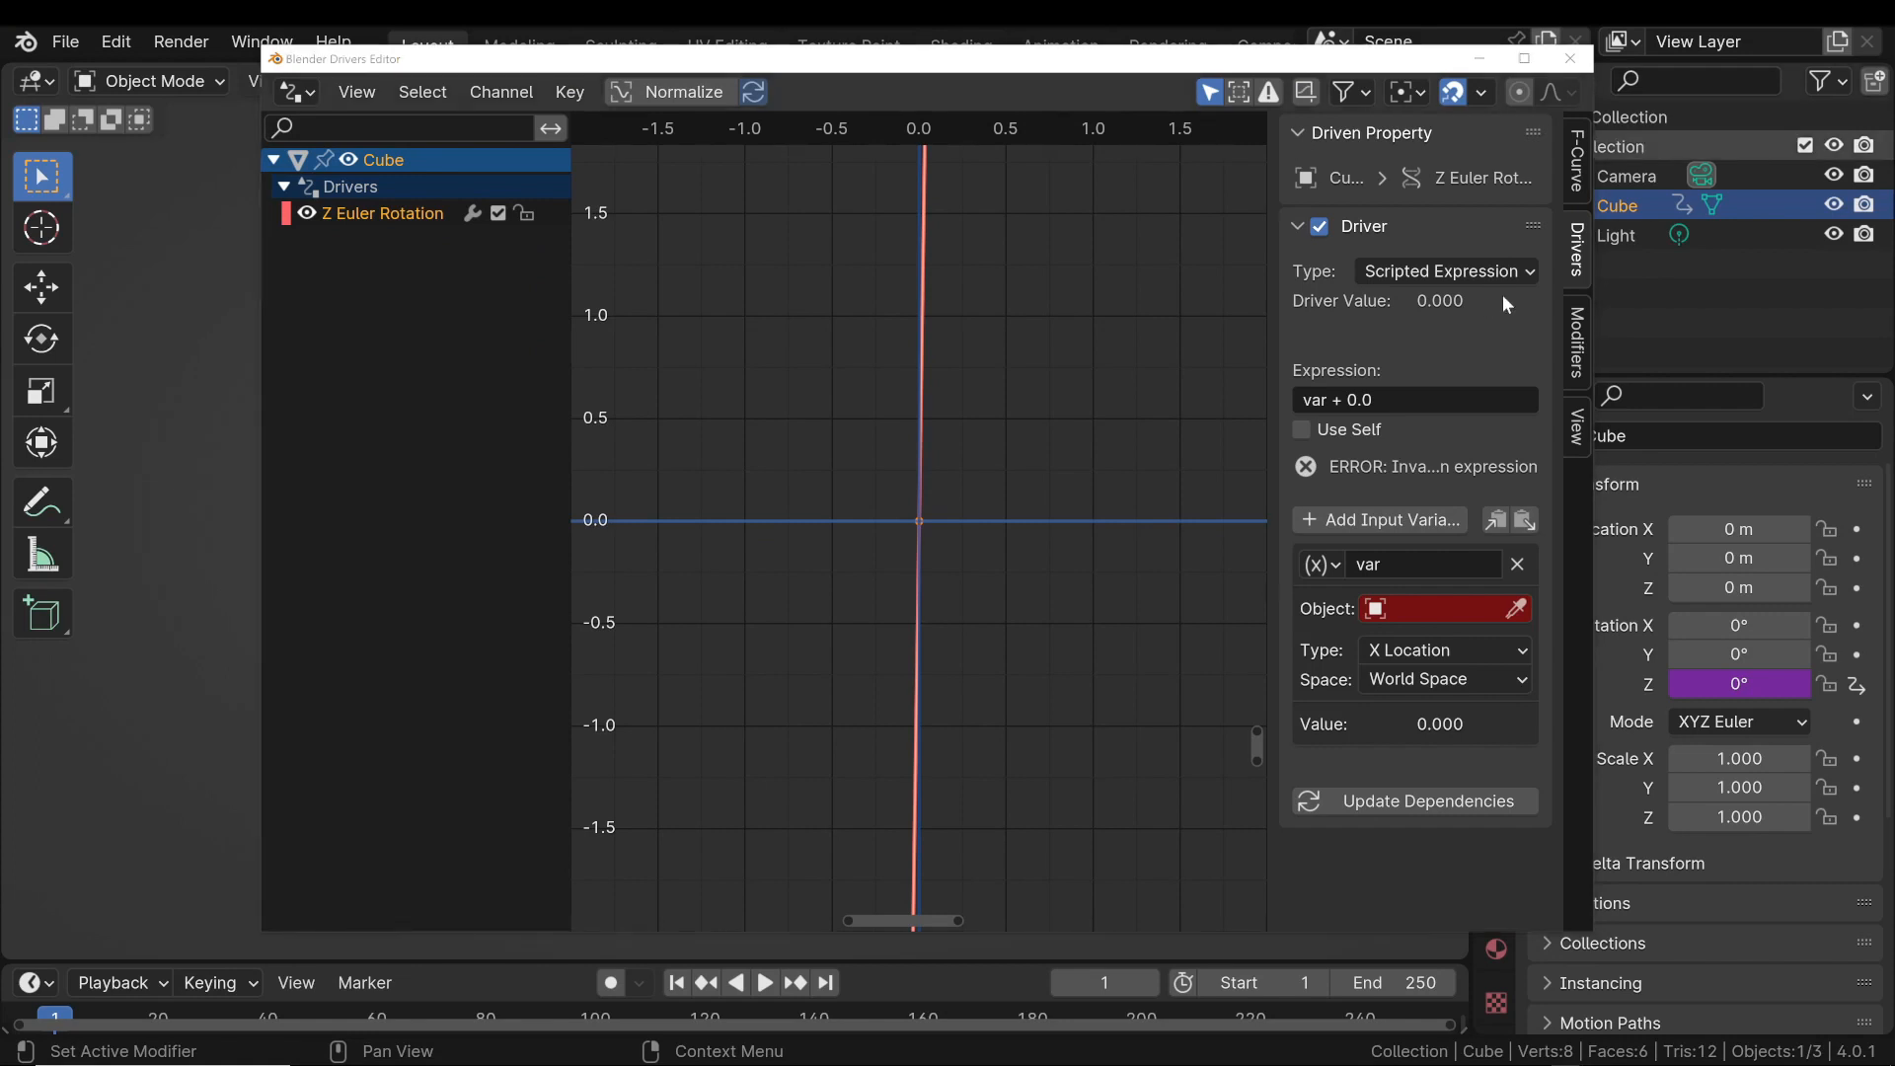
Replace the Transform Channel variable with a new input variable whose Prop ID is Cube.
click(1445, 270)
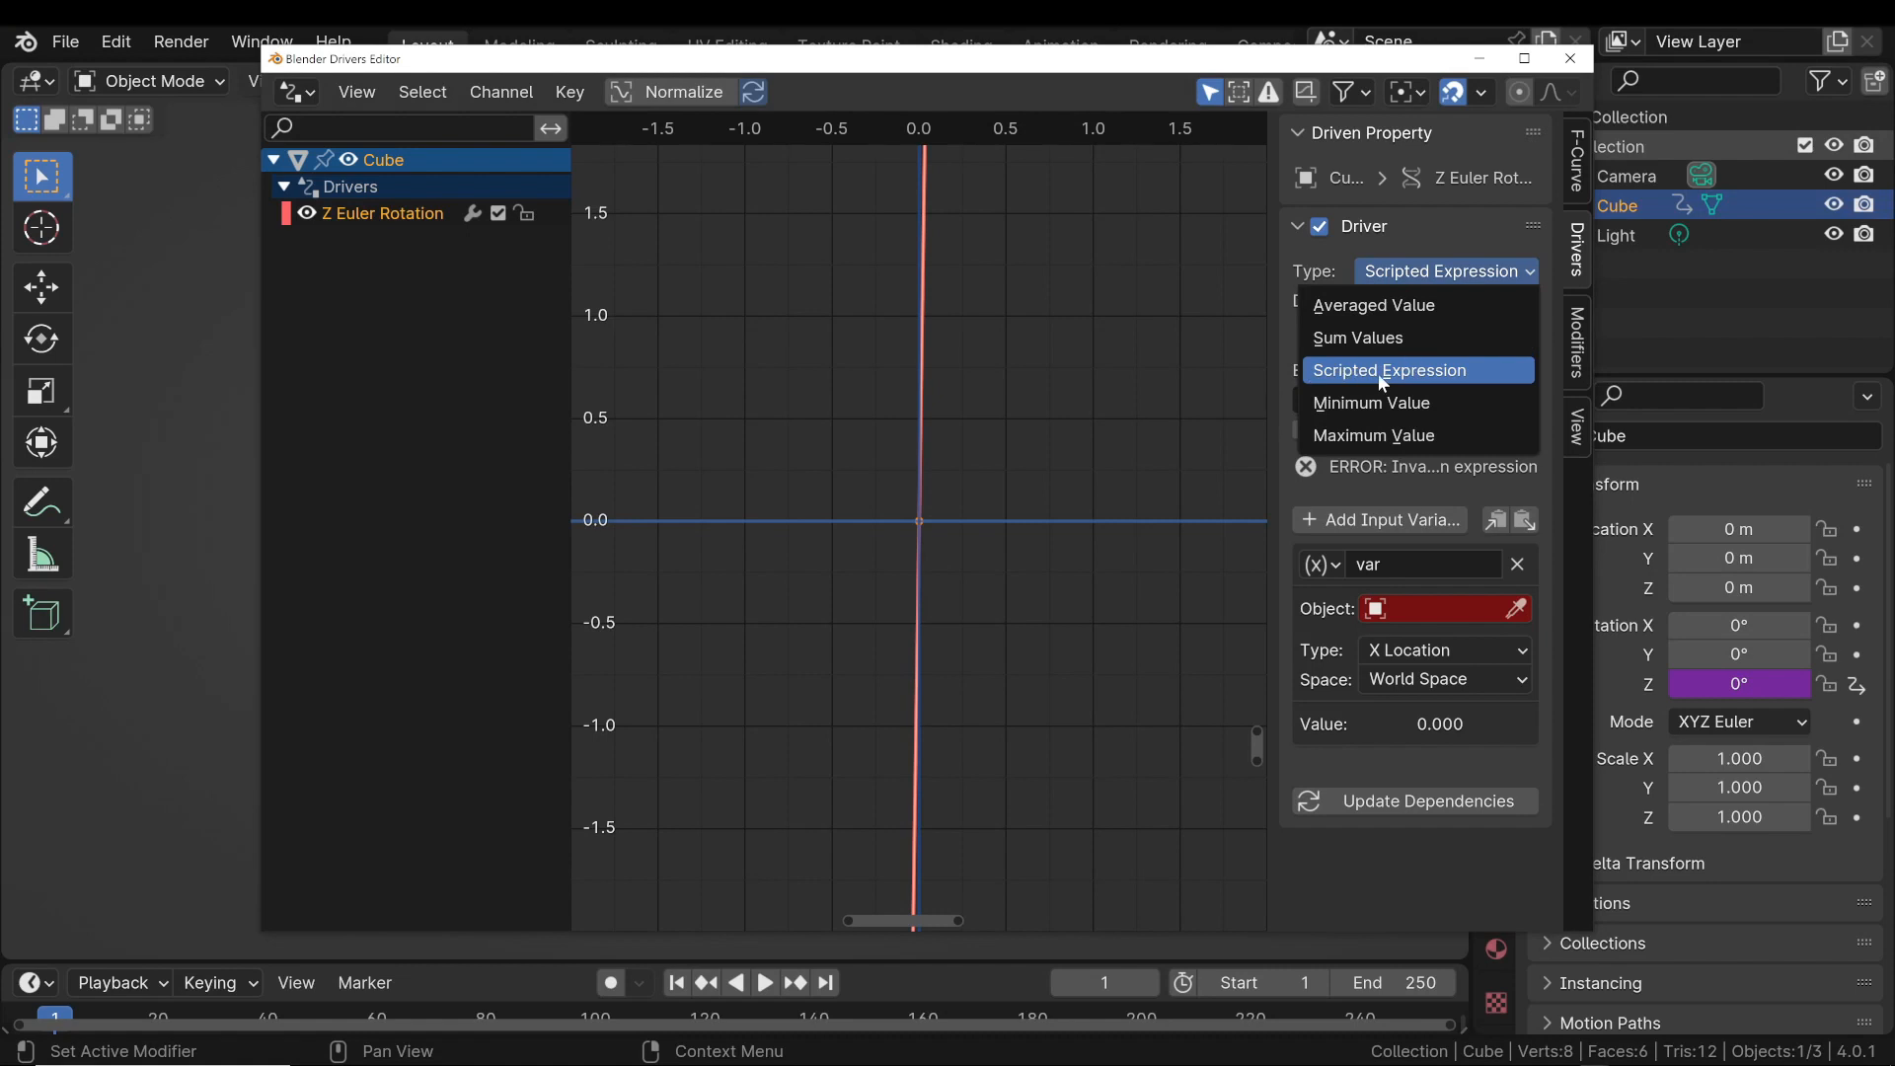
click(1389, 370)
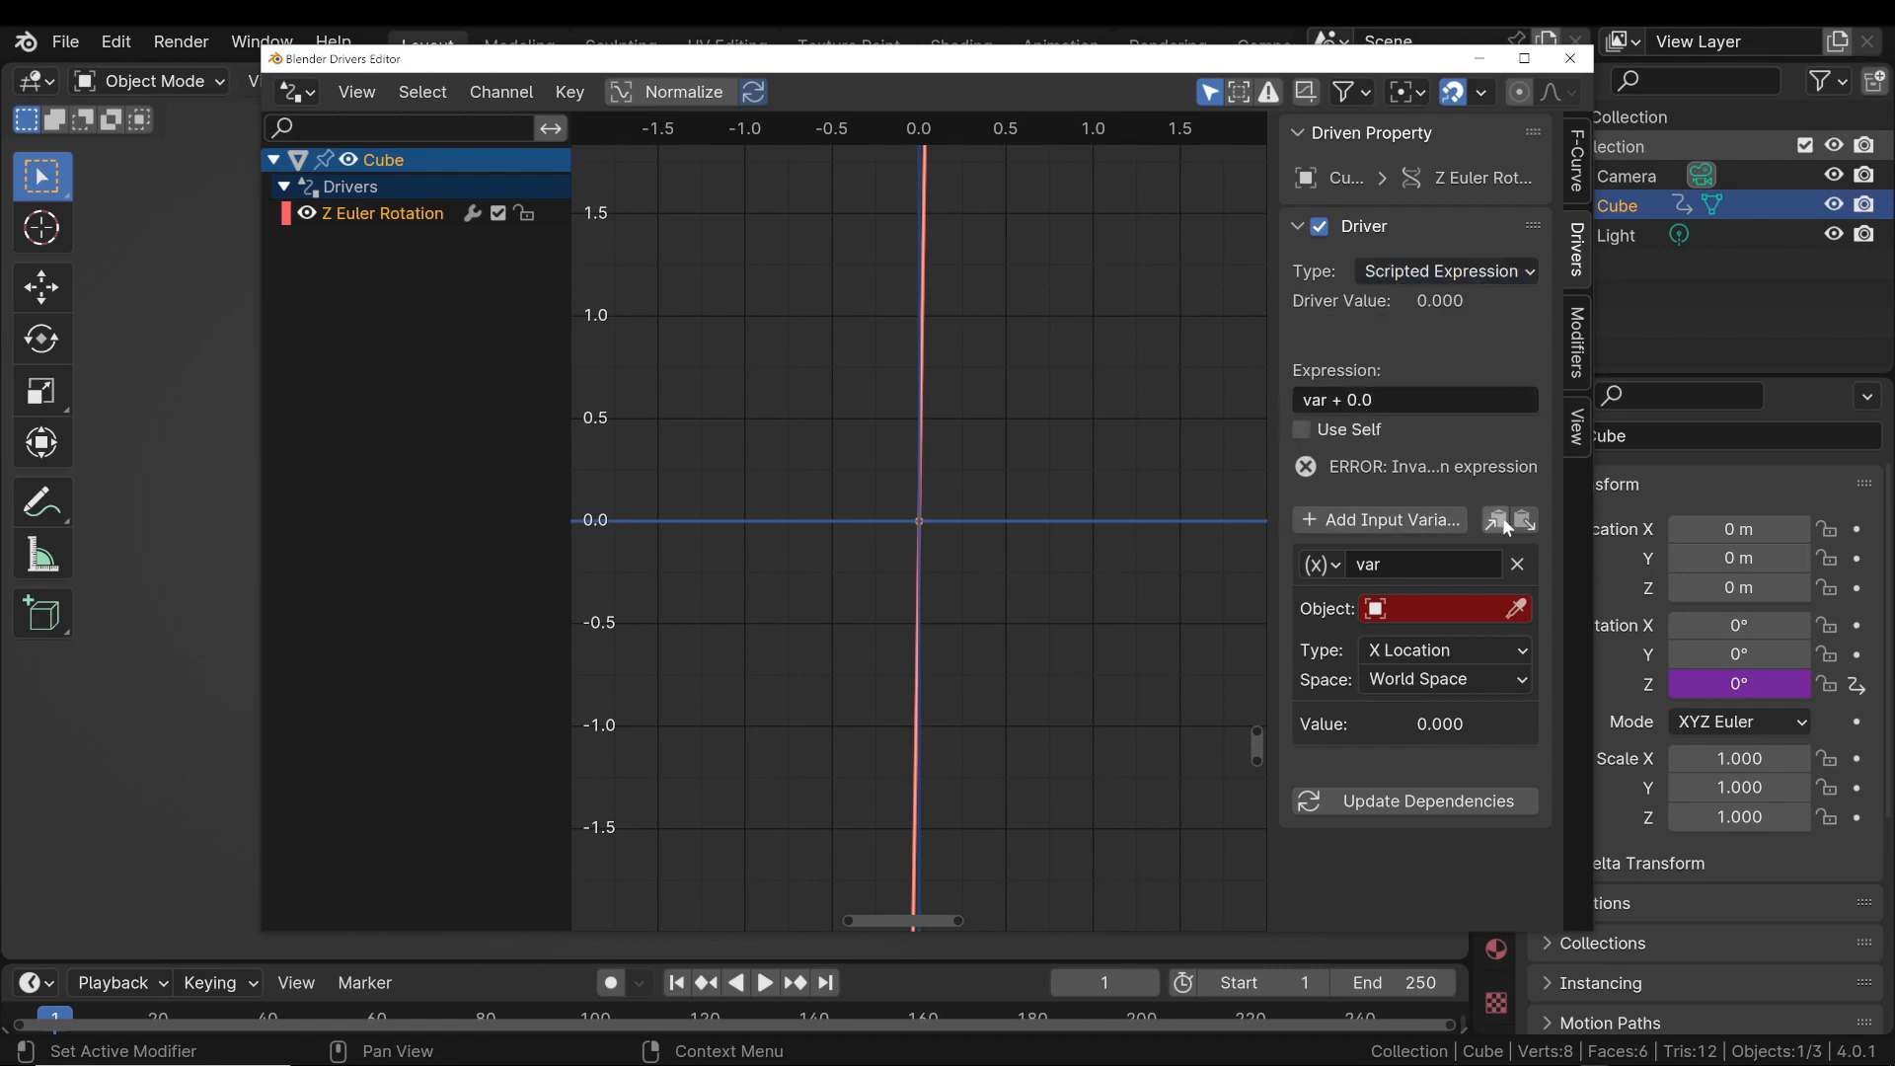
click(1516, 564)
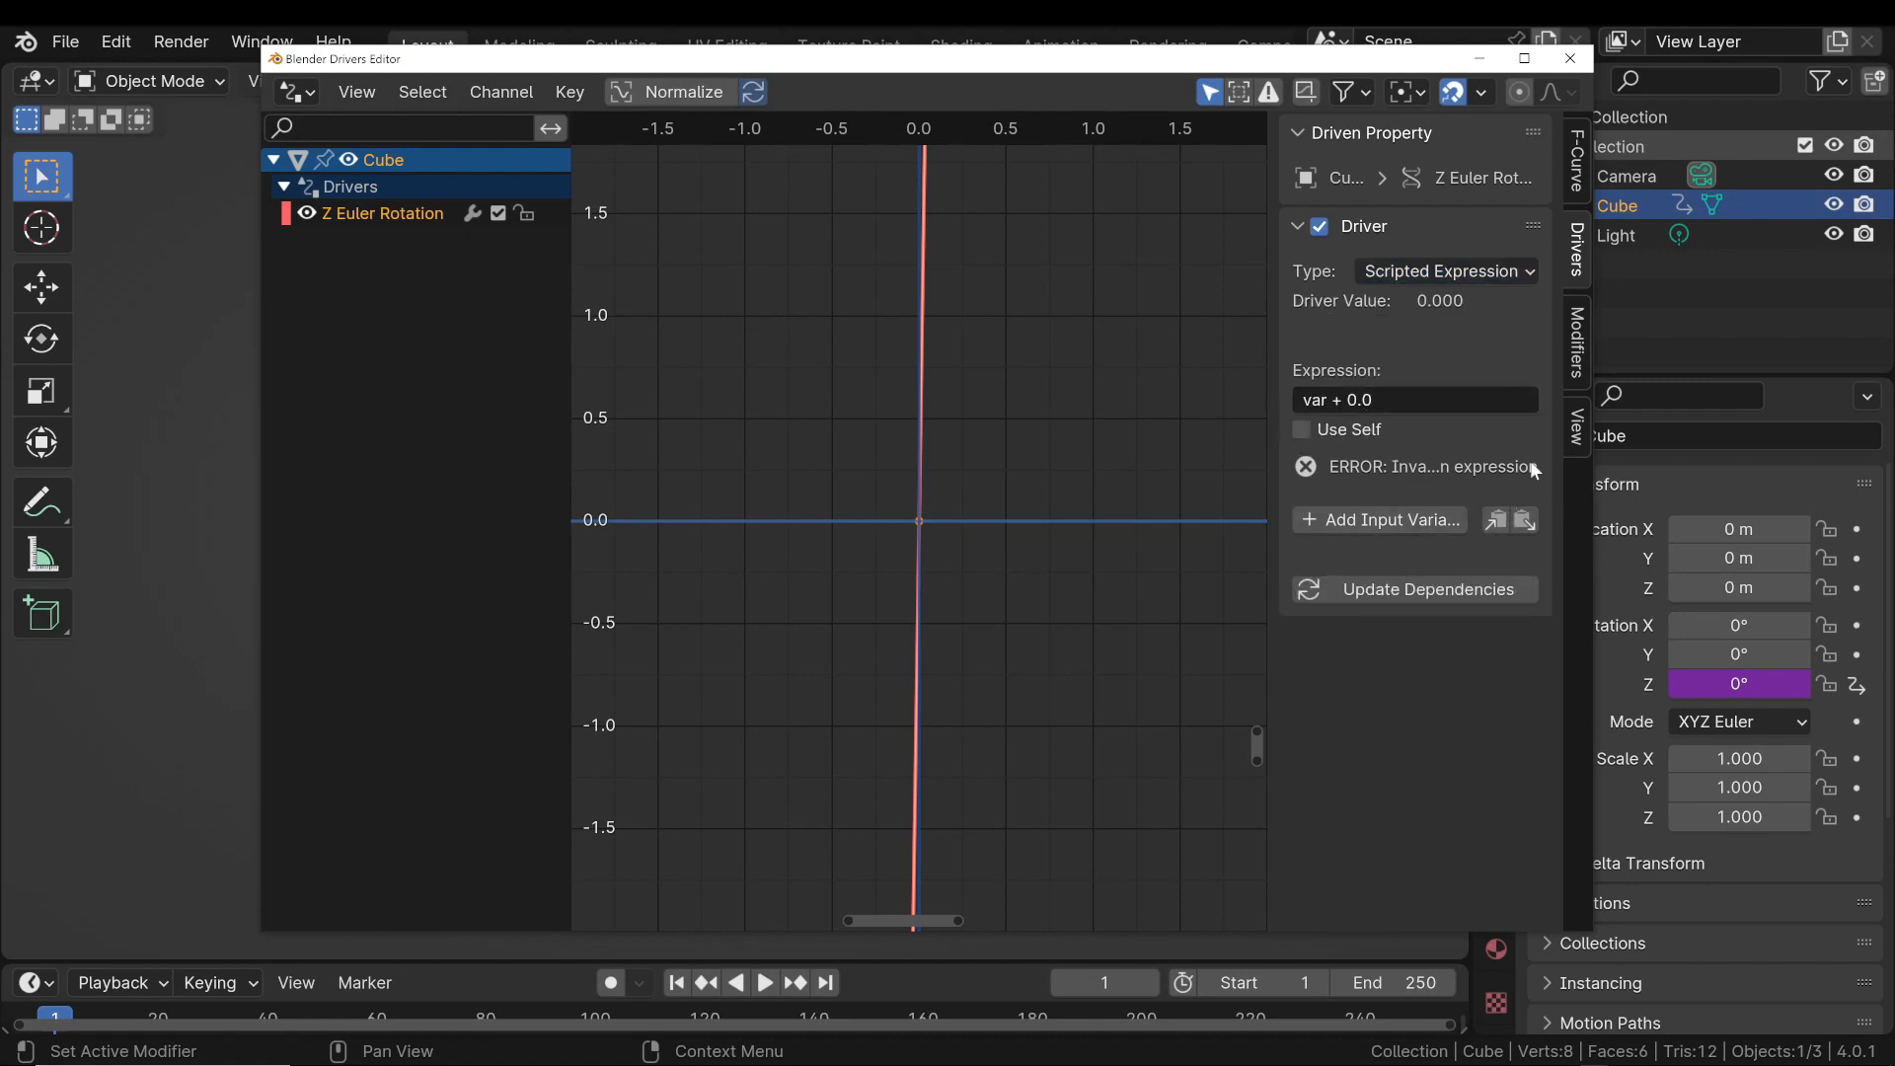
mouse_move(1534, 472)
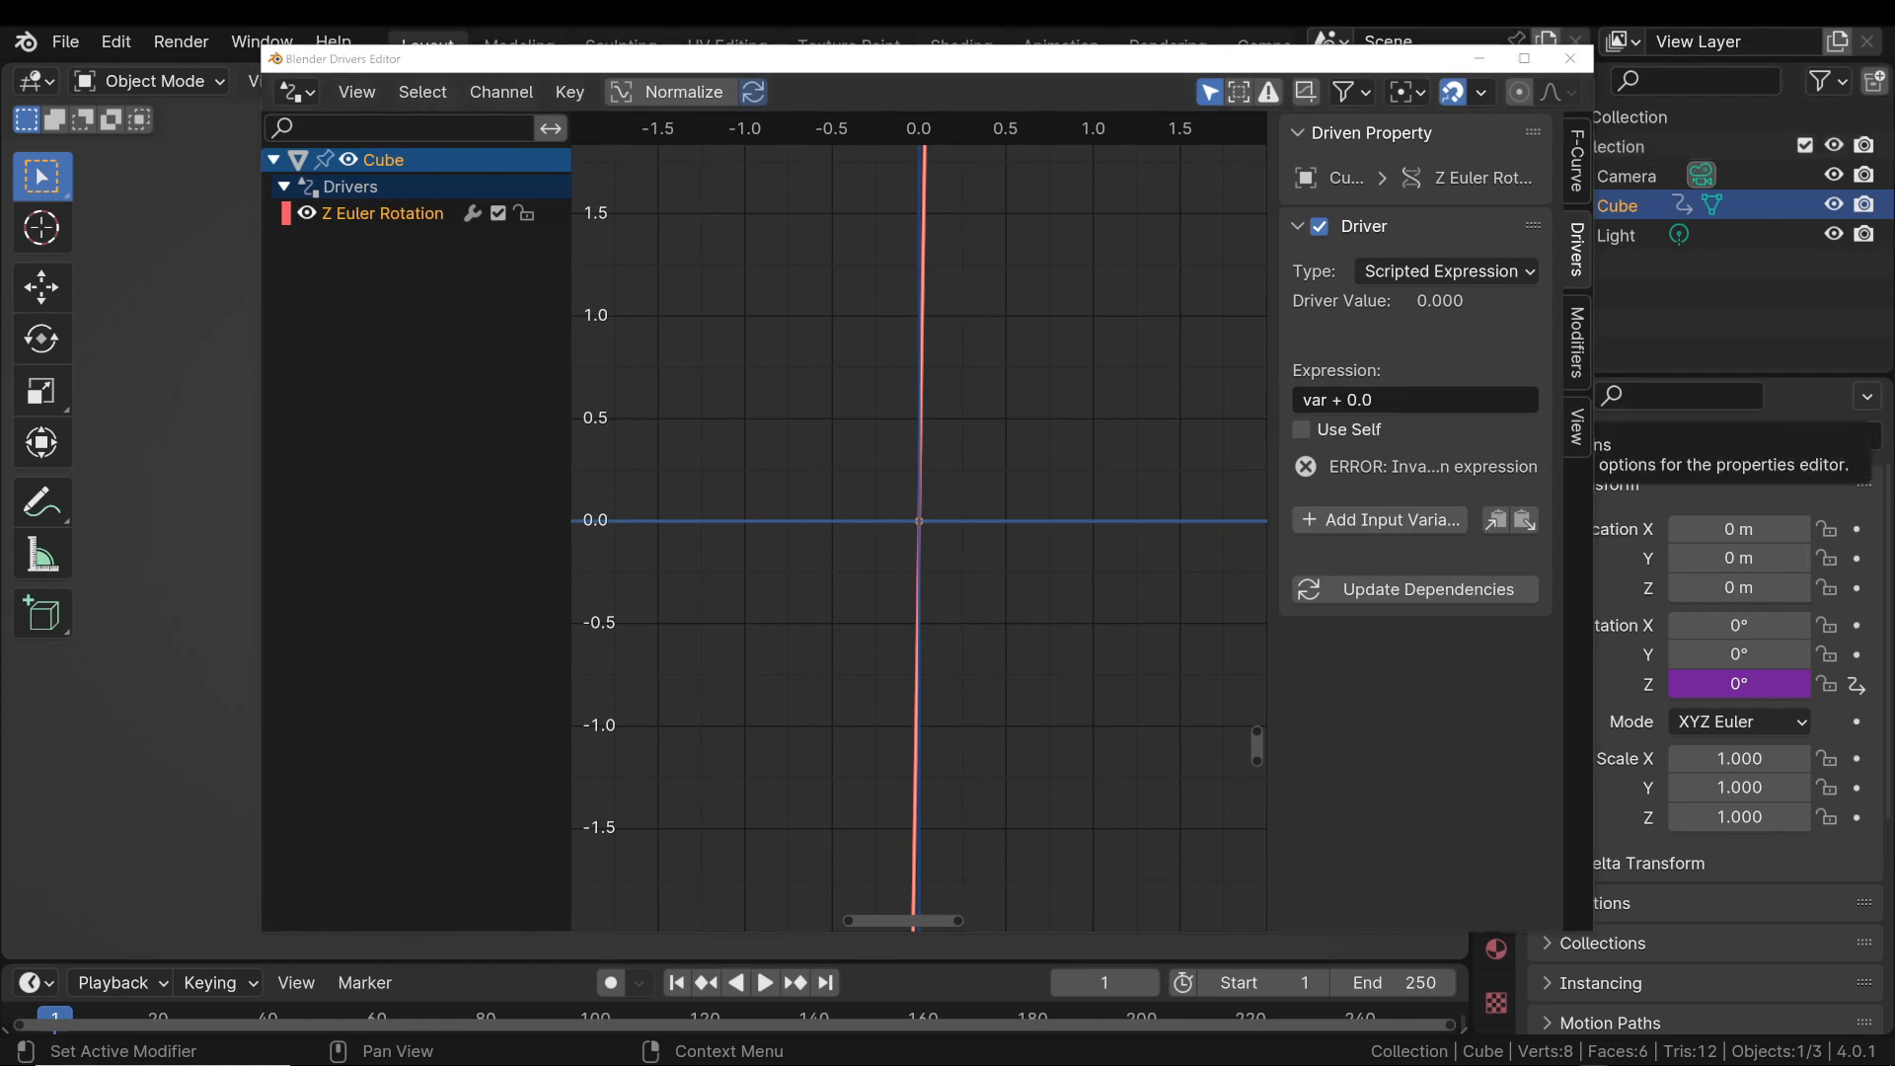
mouse_move(1438, 499)
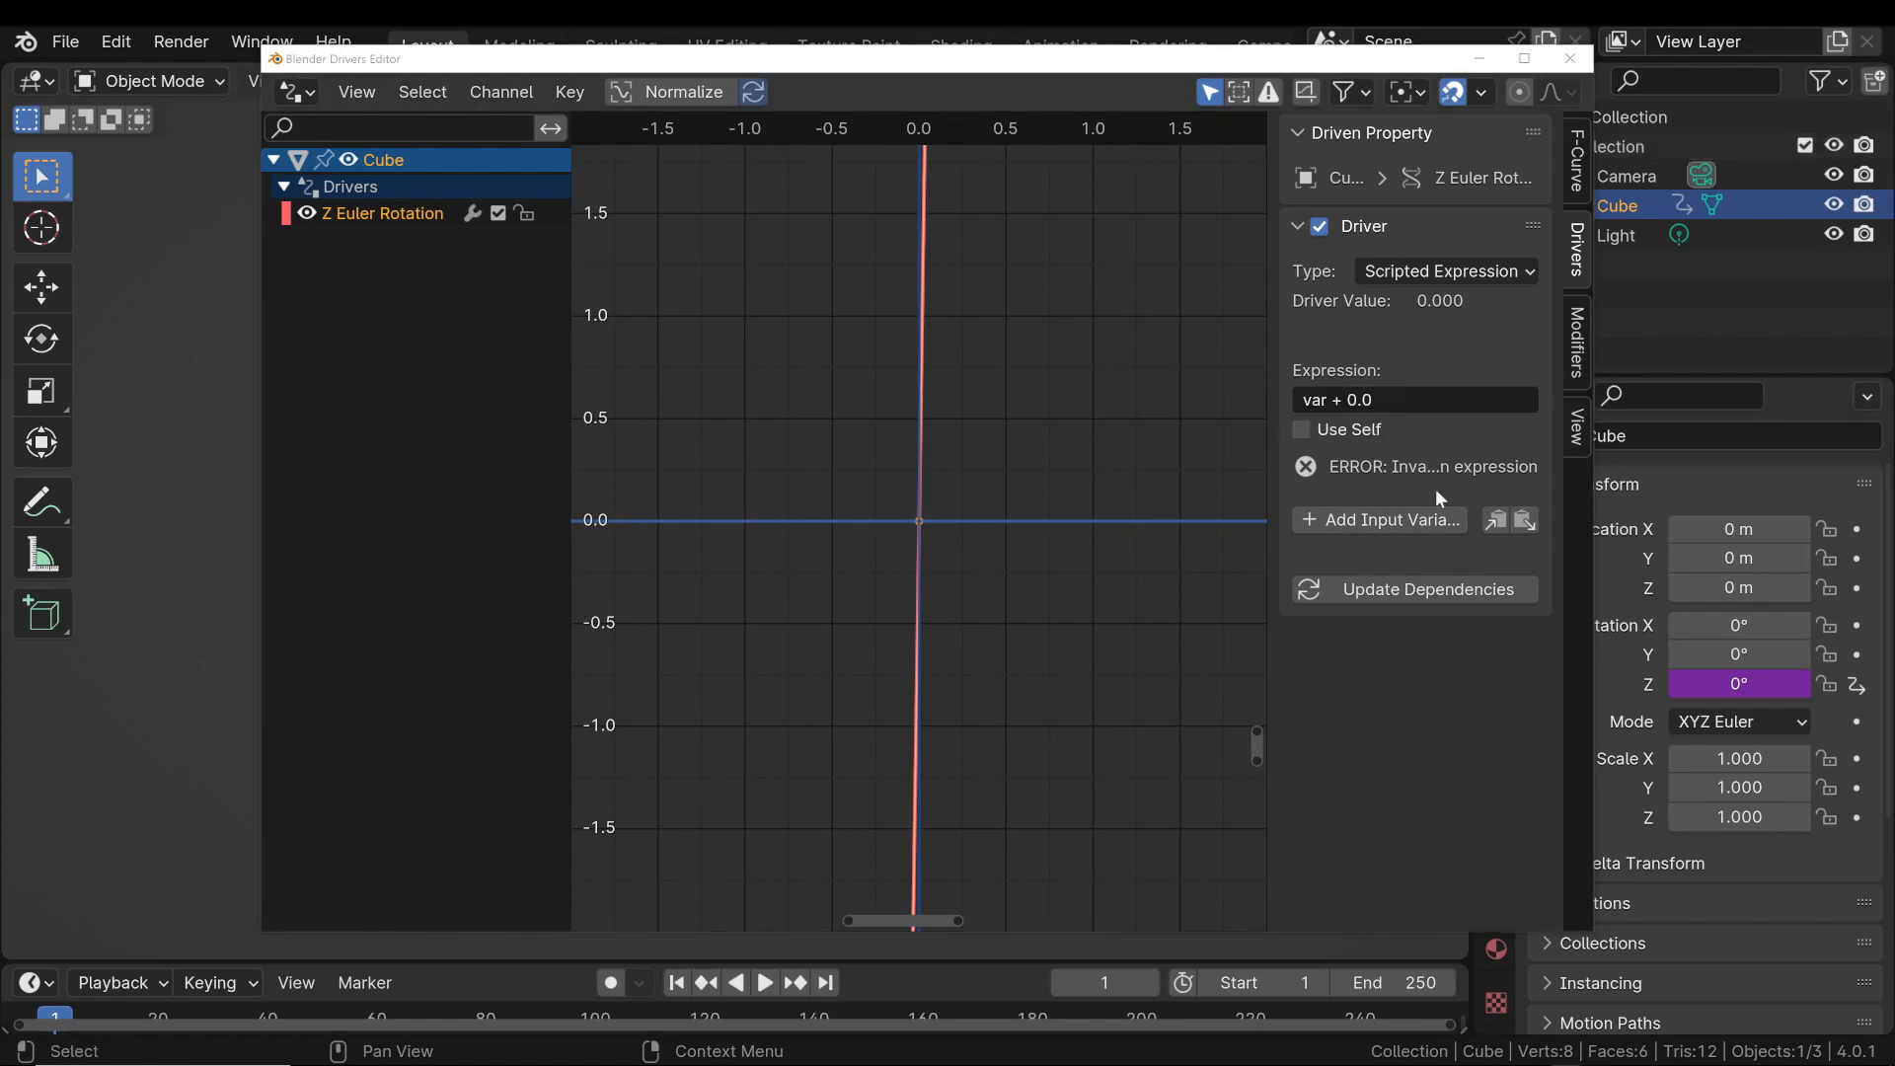
click(1377, 518)
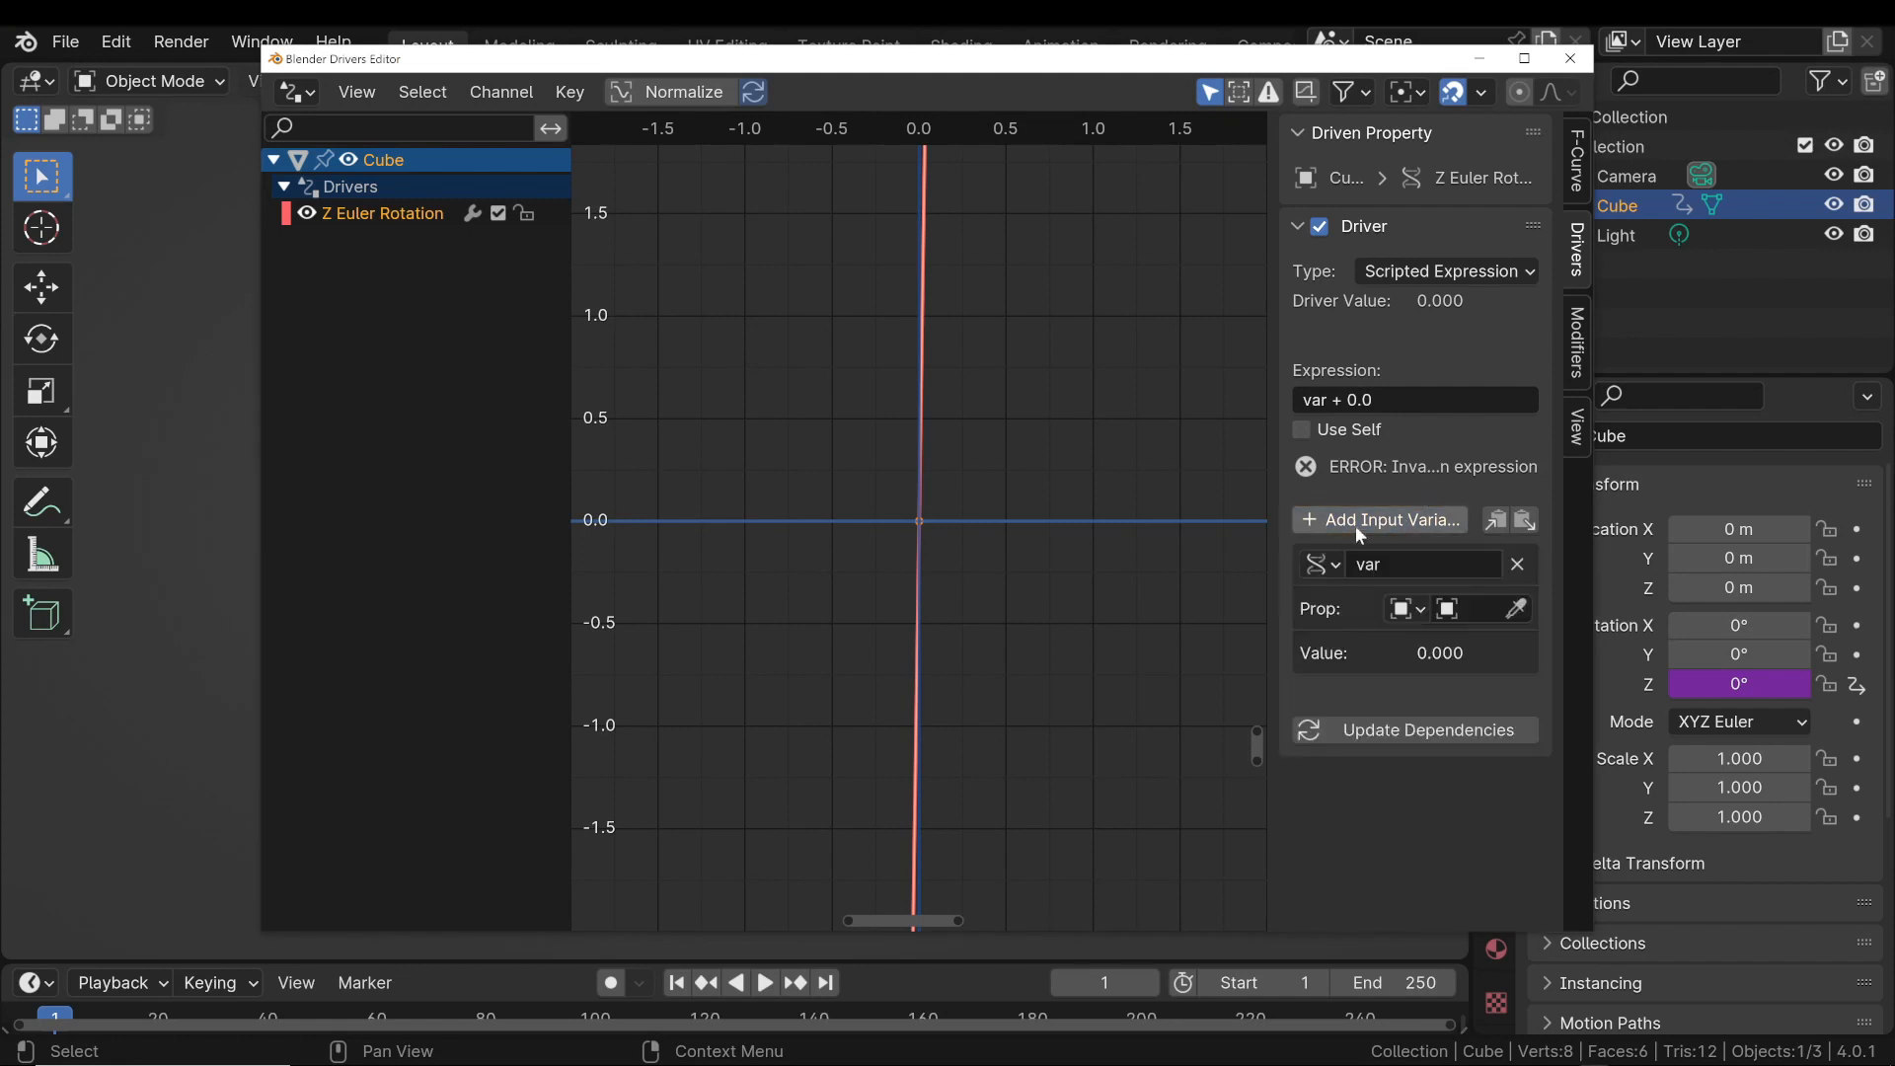
click(1318, 565)
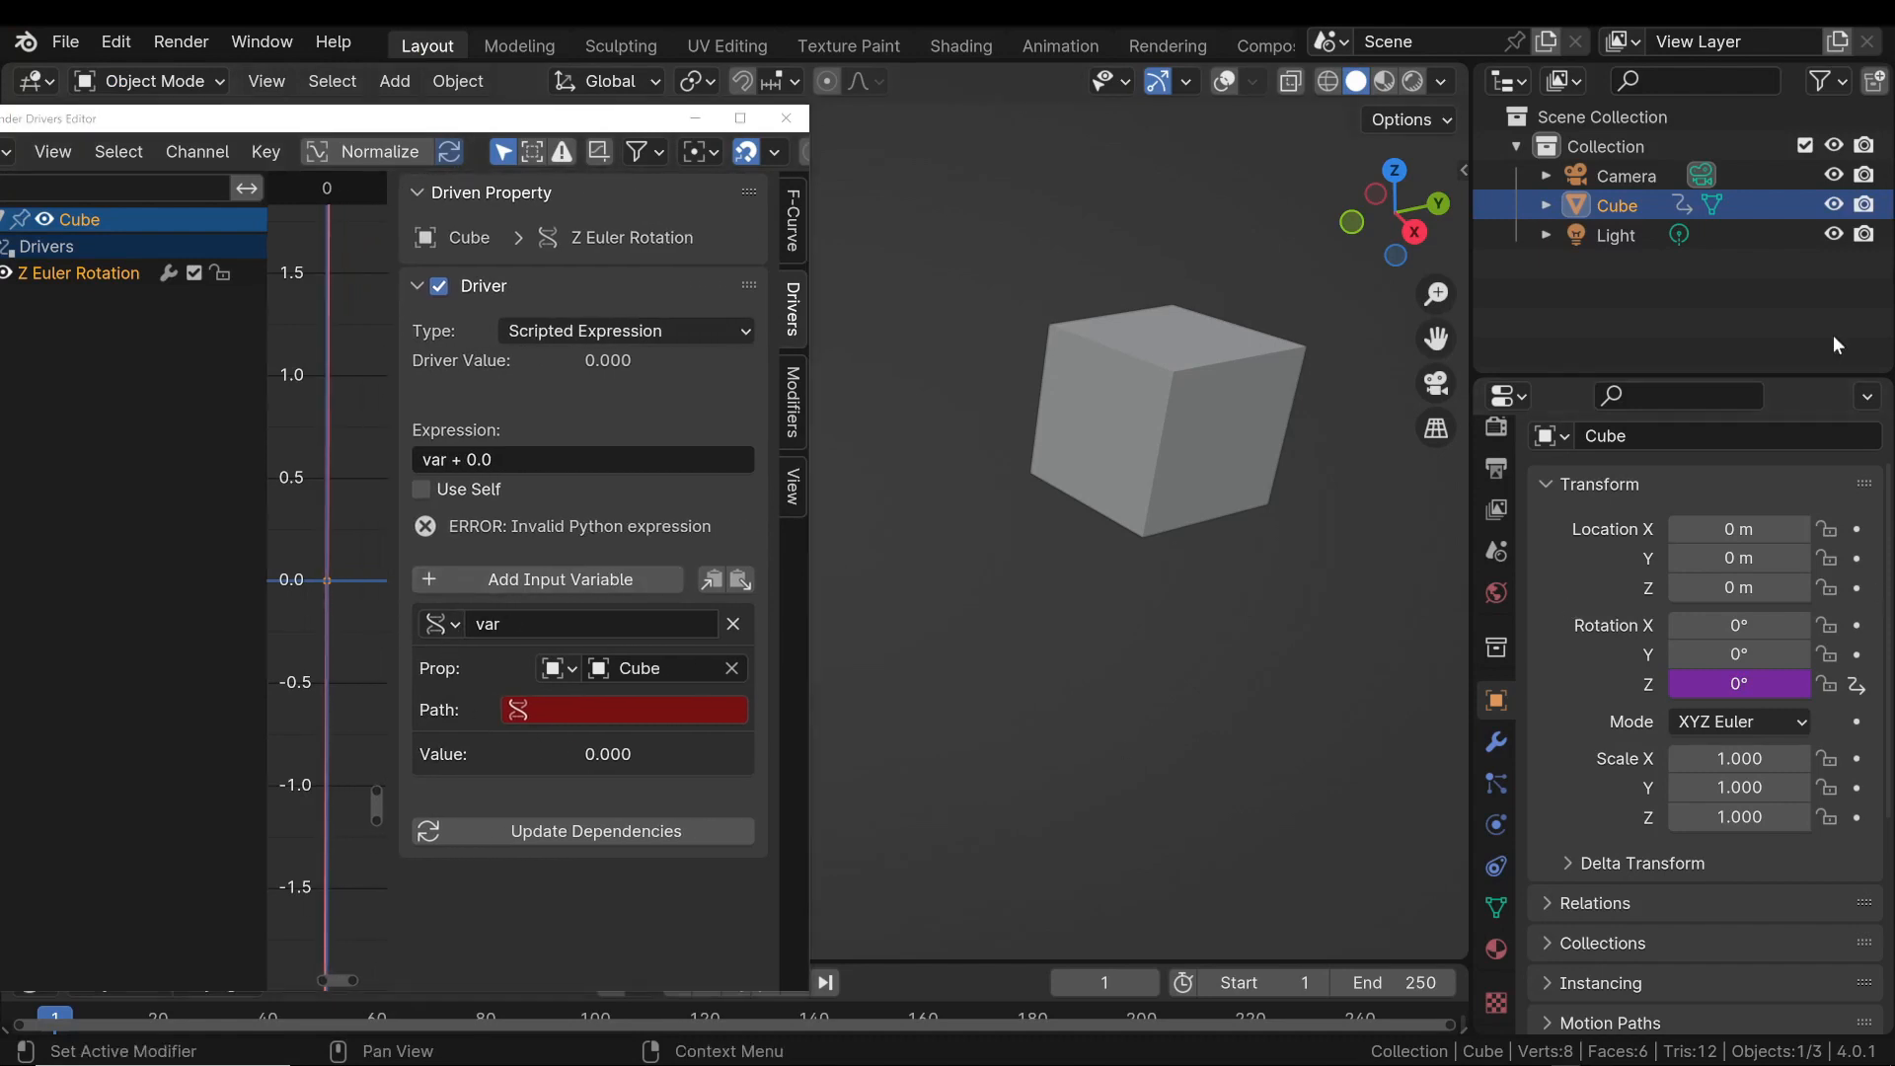
Enter ["AnimateMe"] as the driver variable's data path.
scroll(down, 3)
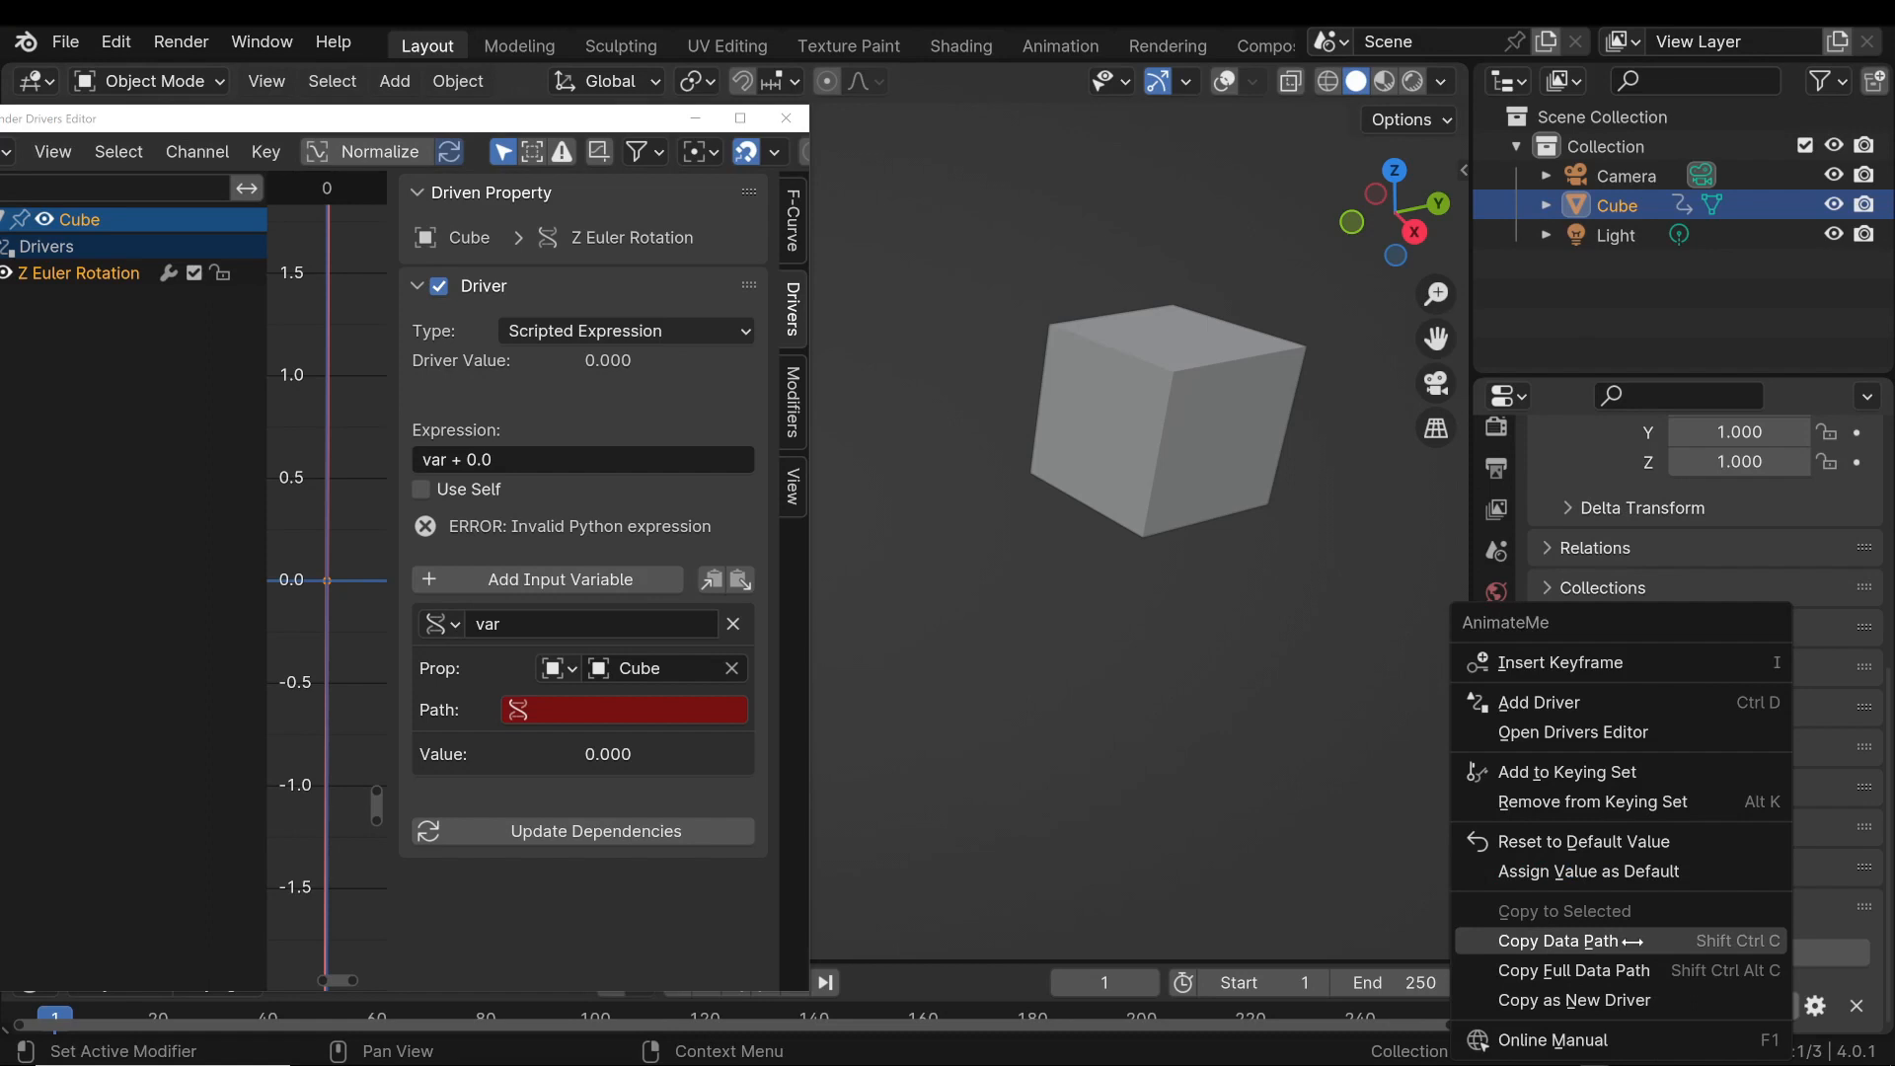
mouse_move(1616, 948)
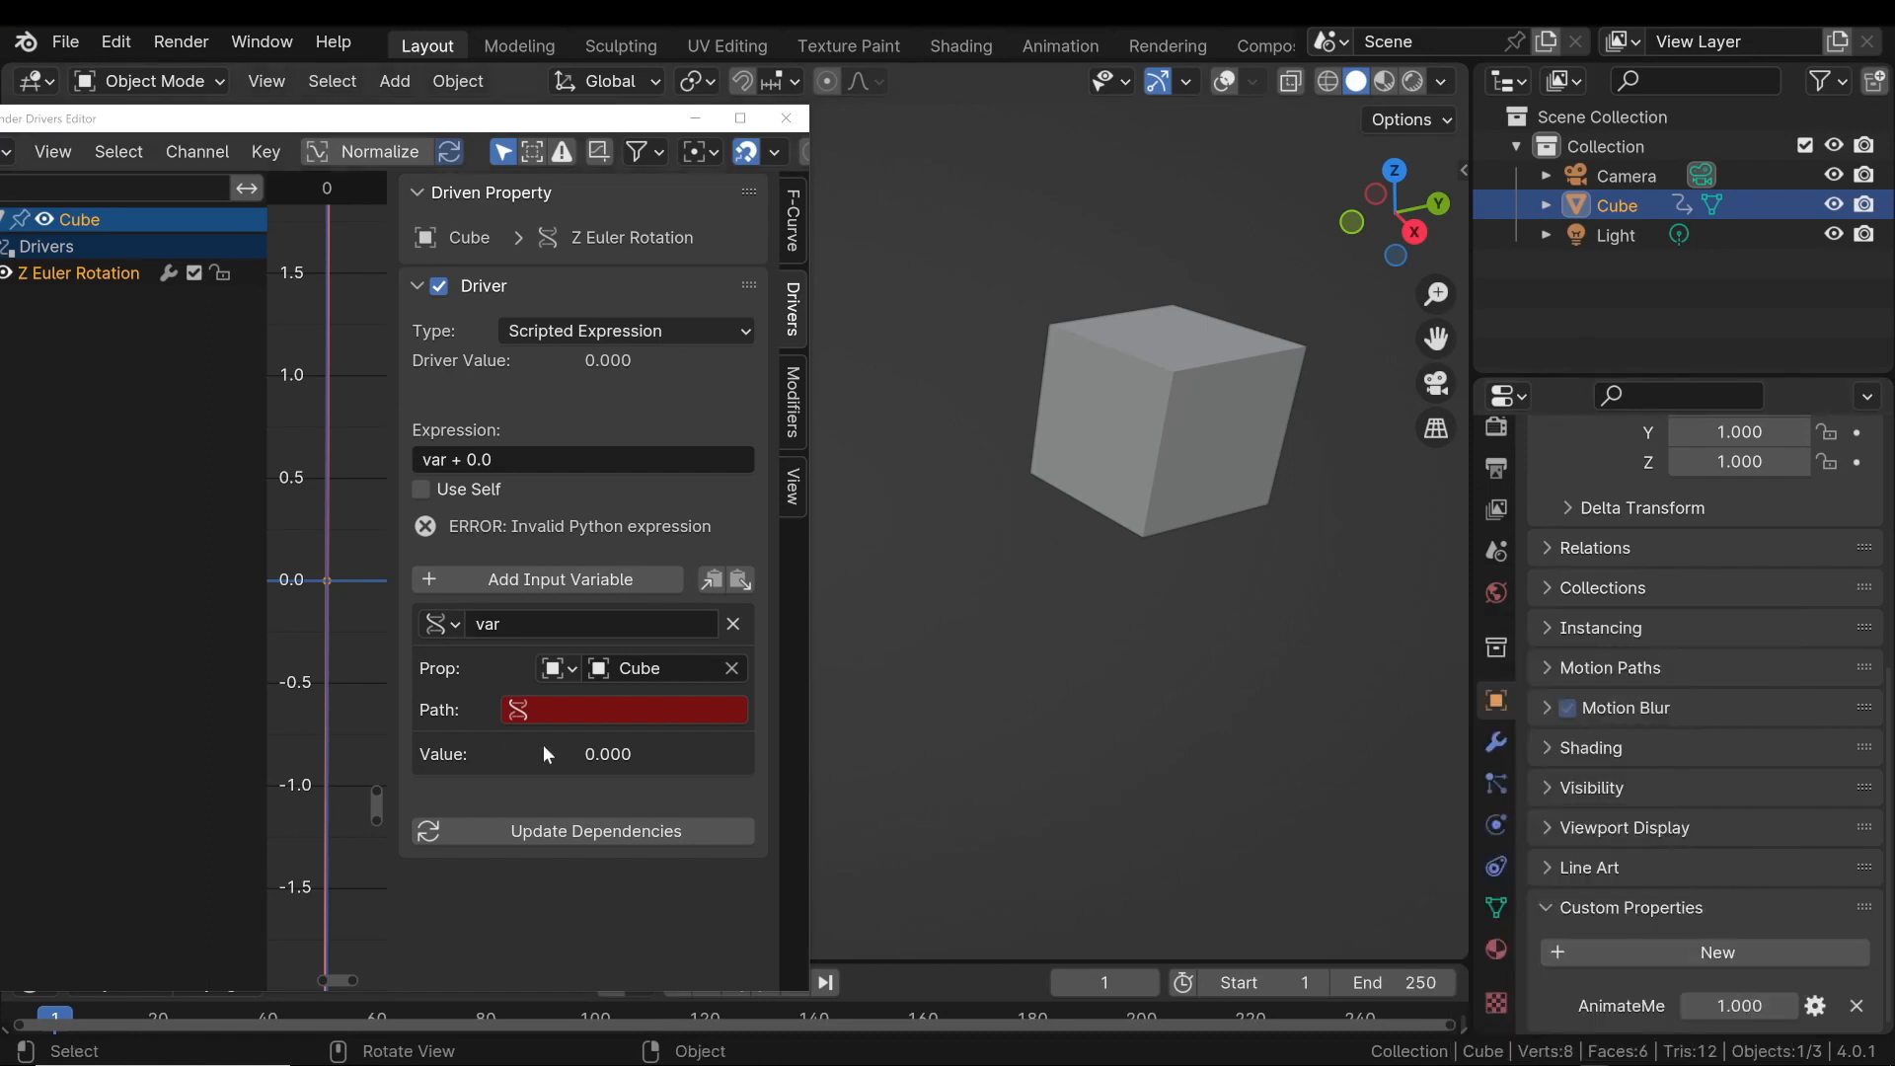
click(625, 710)
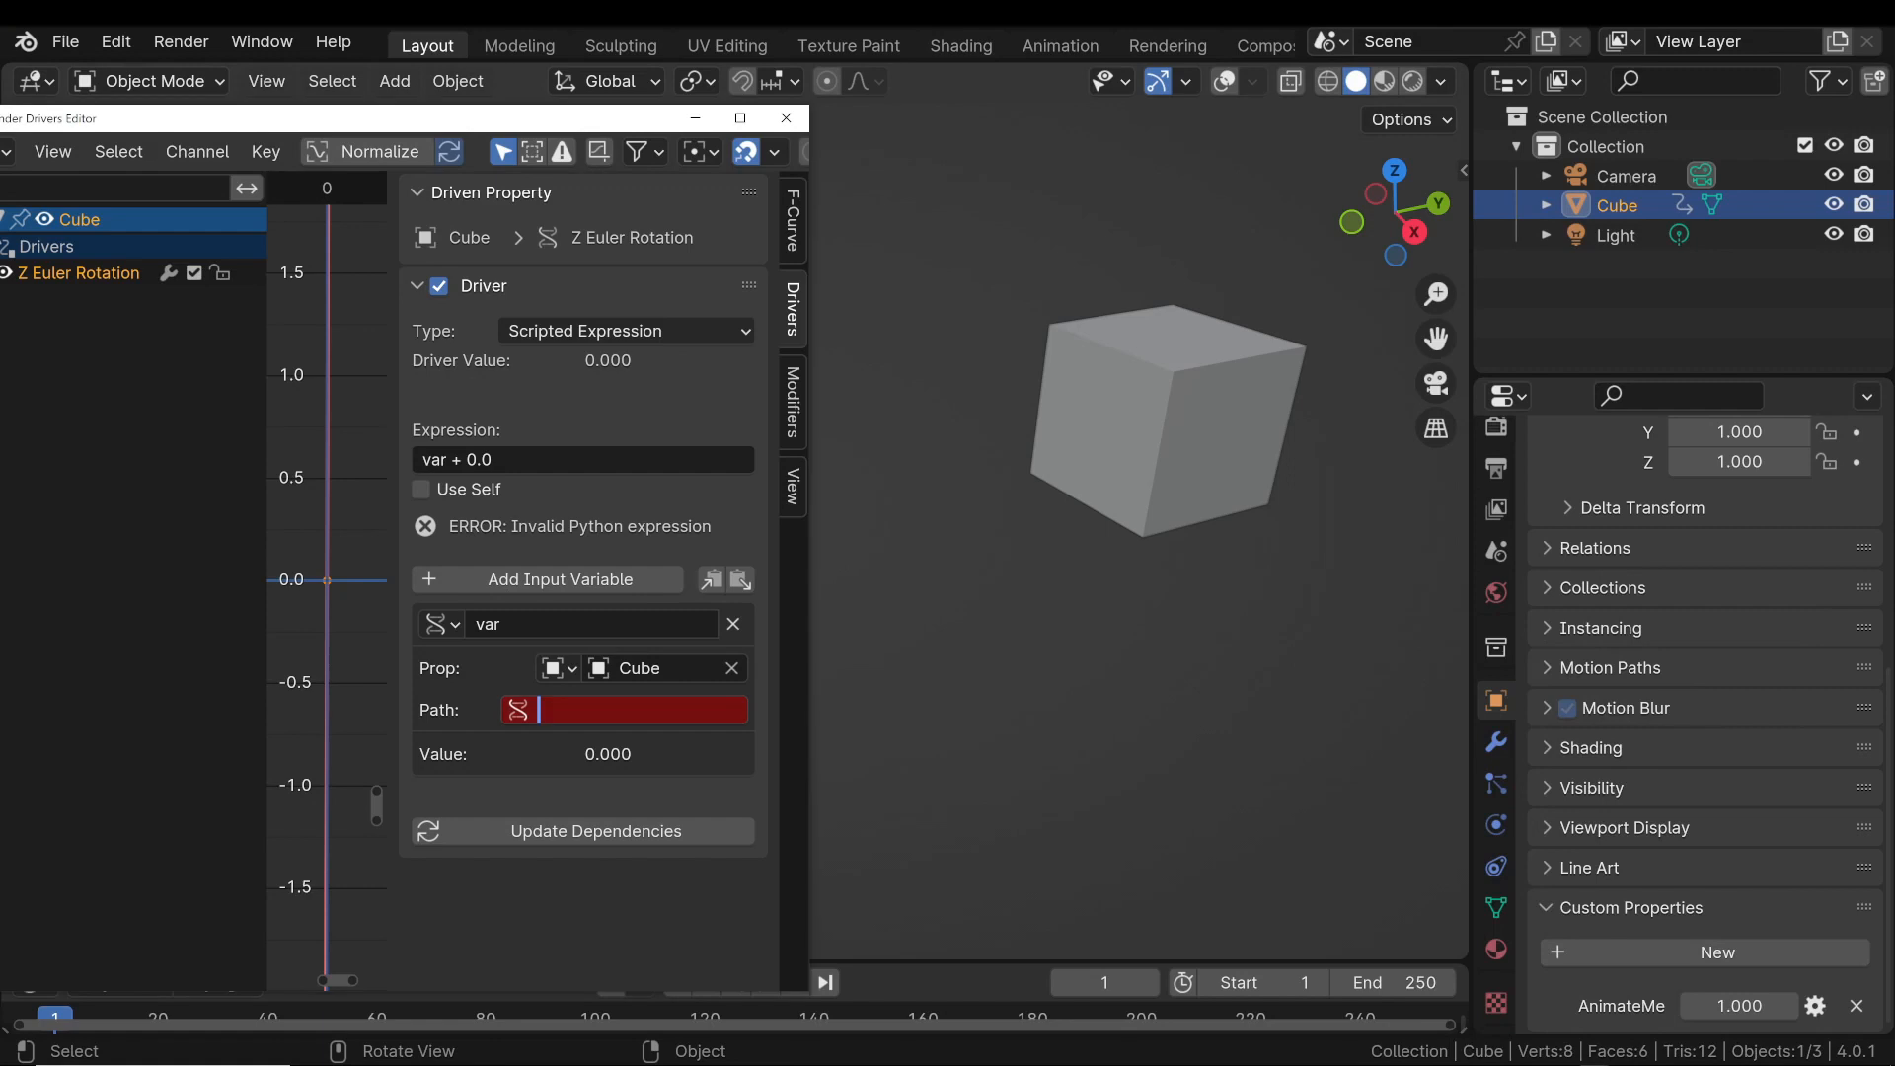
text(["AnimateMe"])
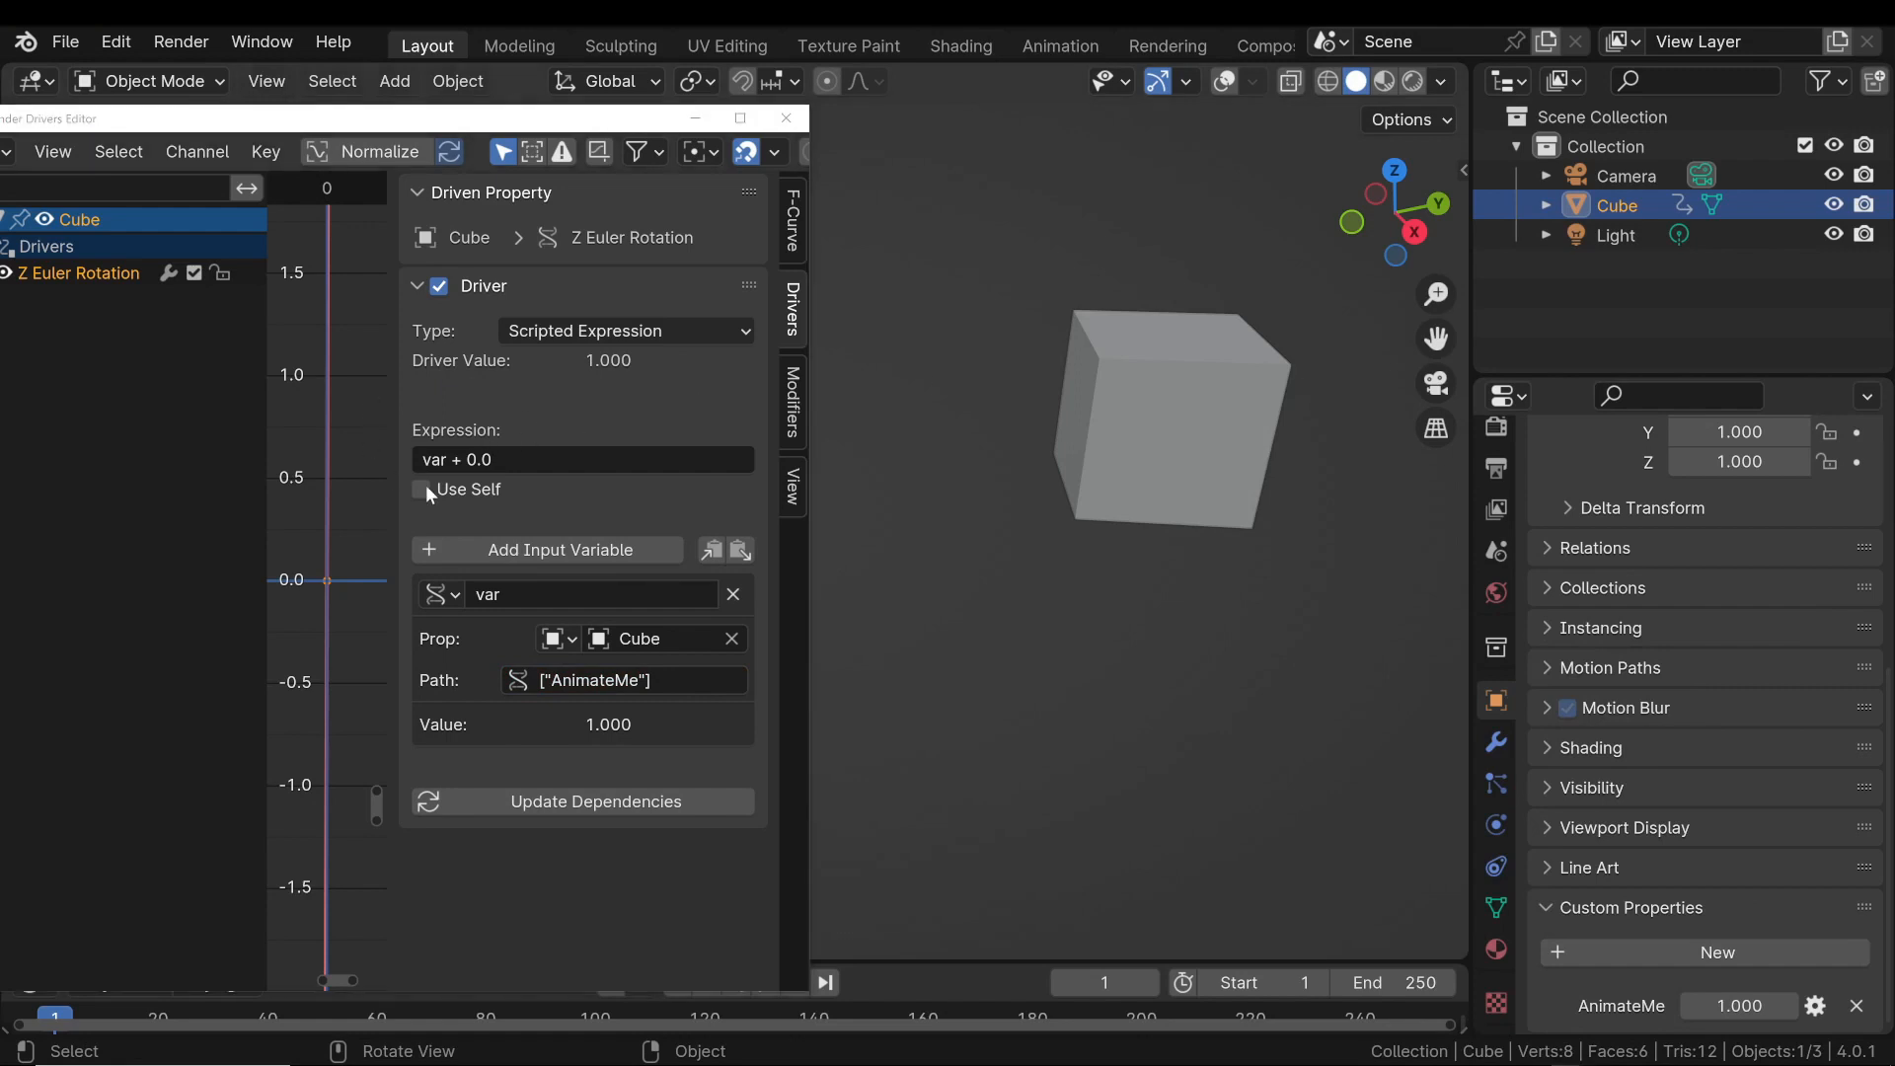
Change the driver expression from var + 0.0 to var * 360.
click(581, 459)
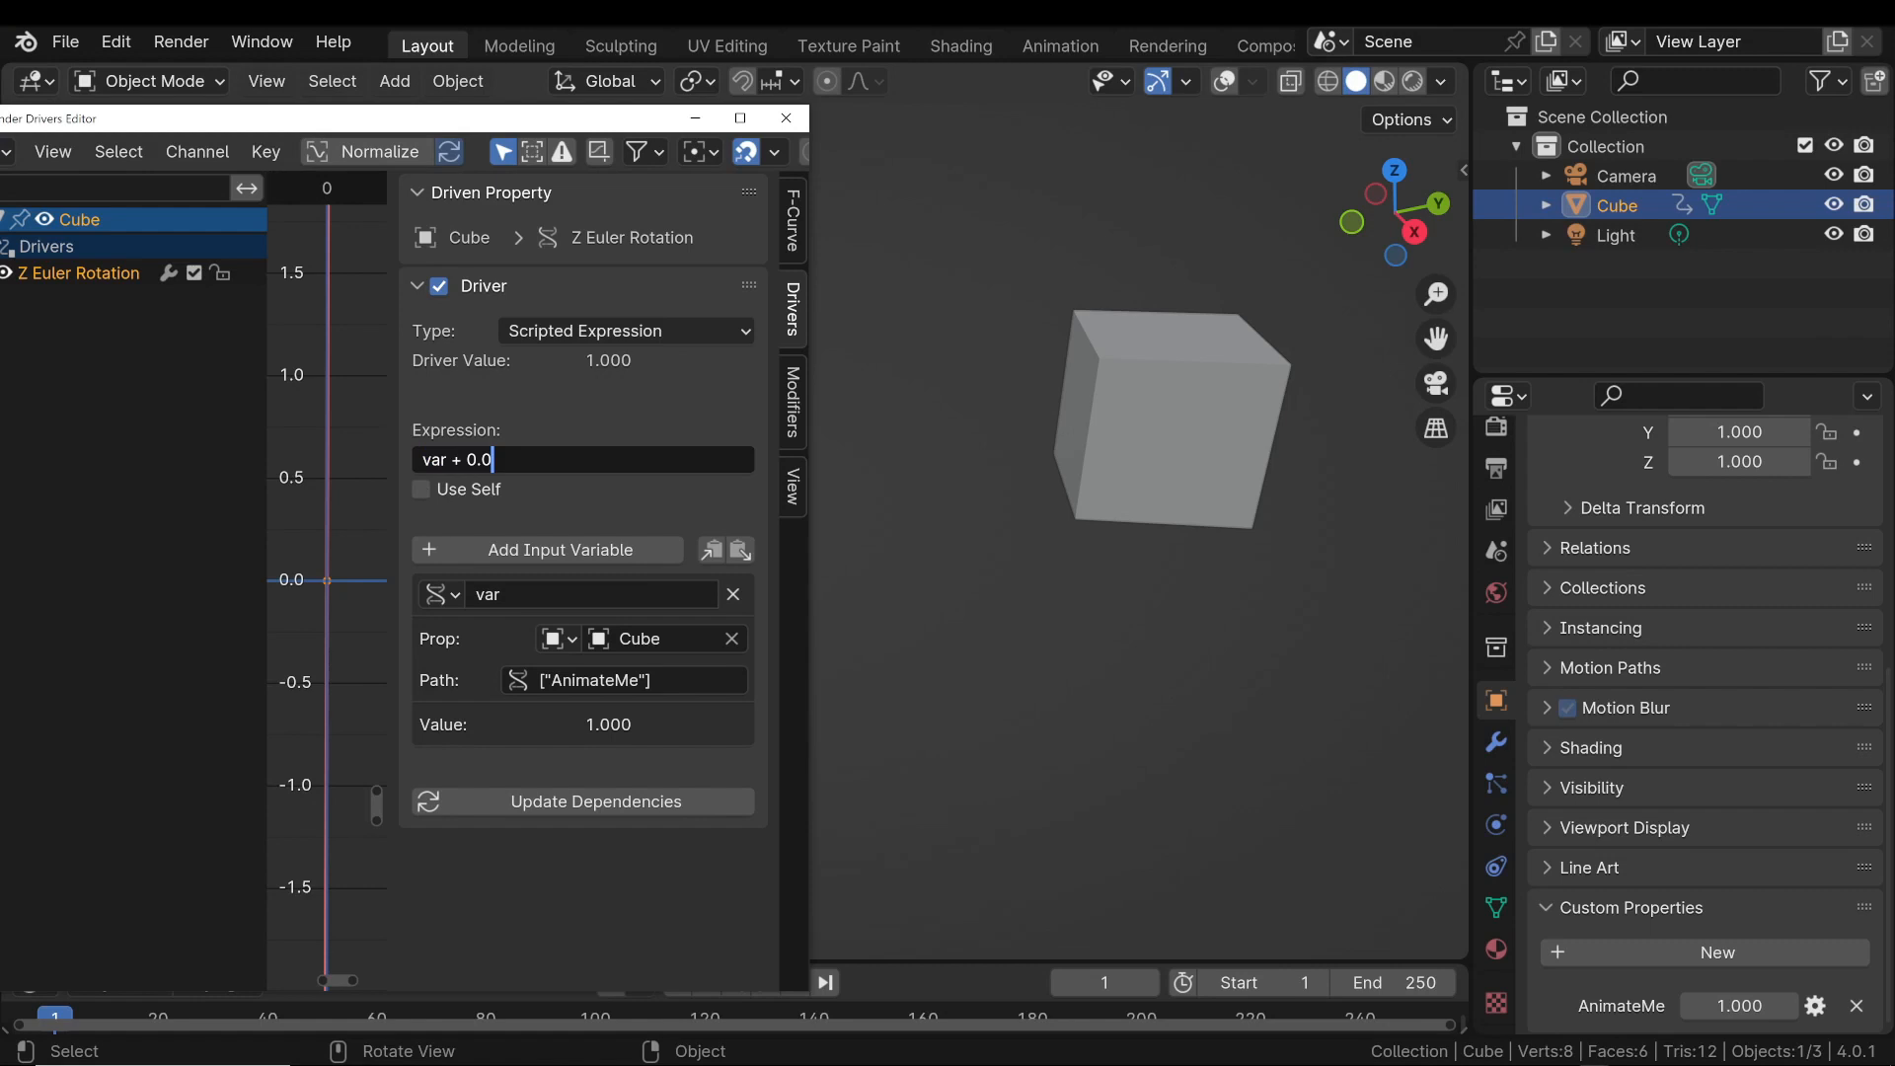
key(BackSpace)
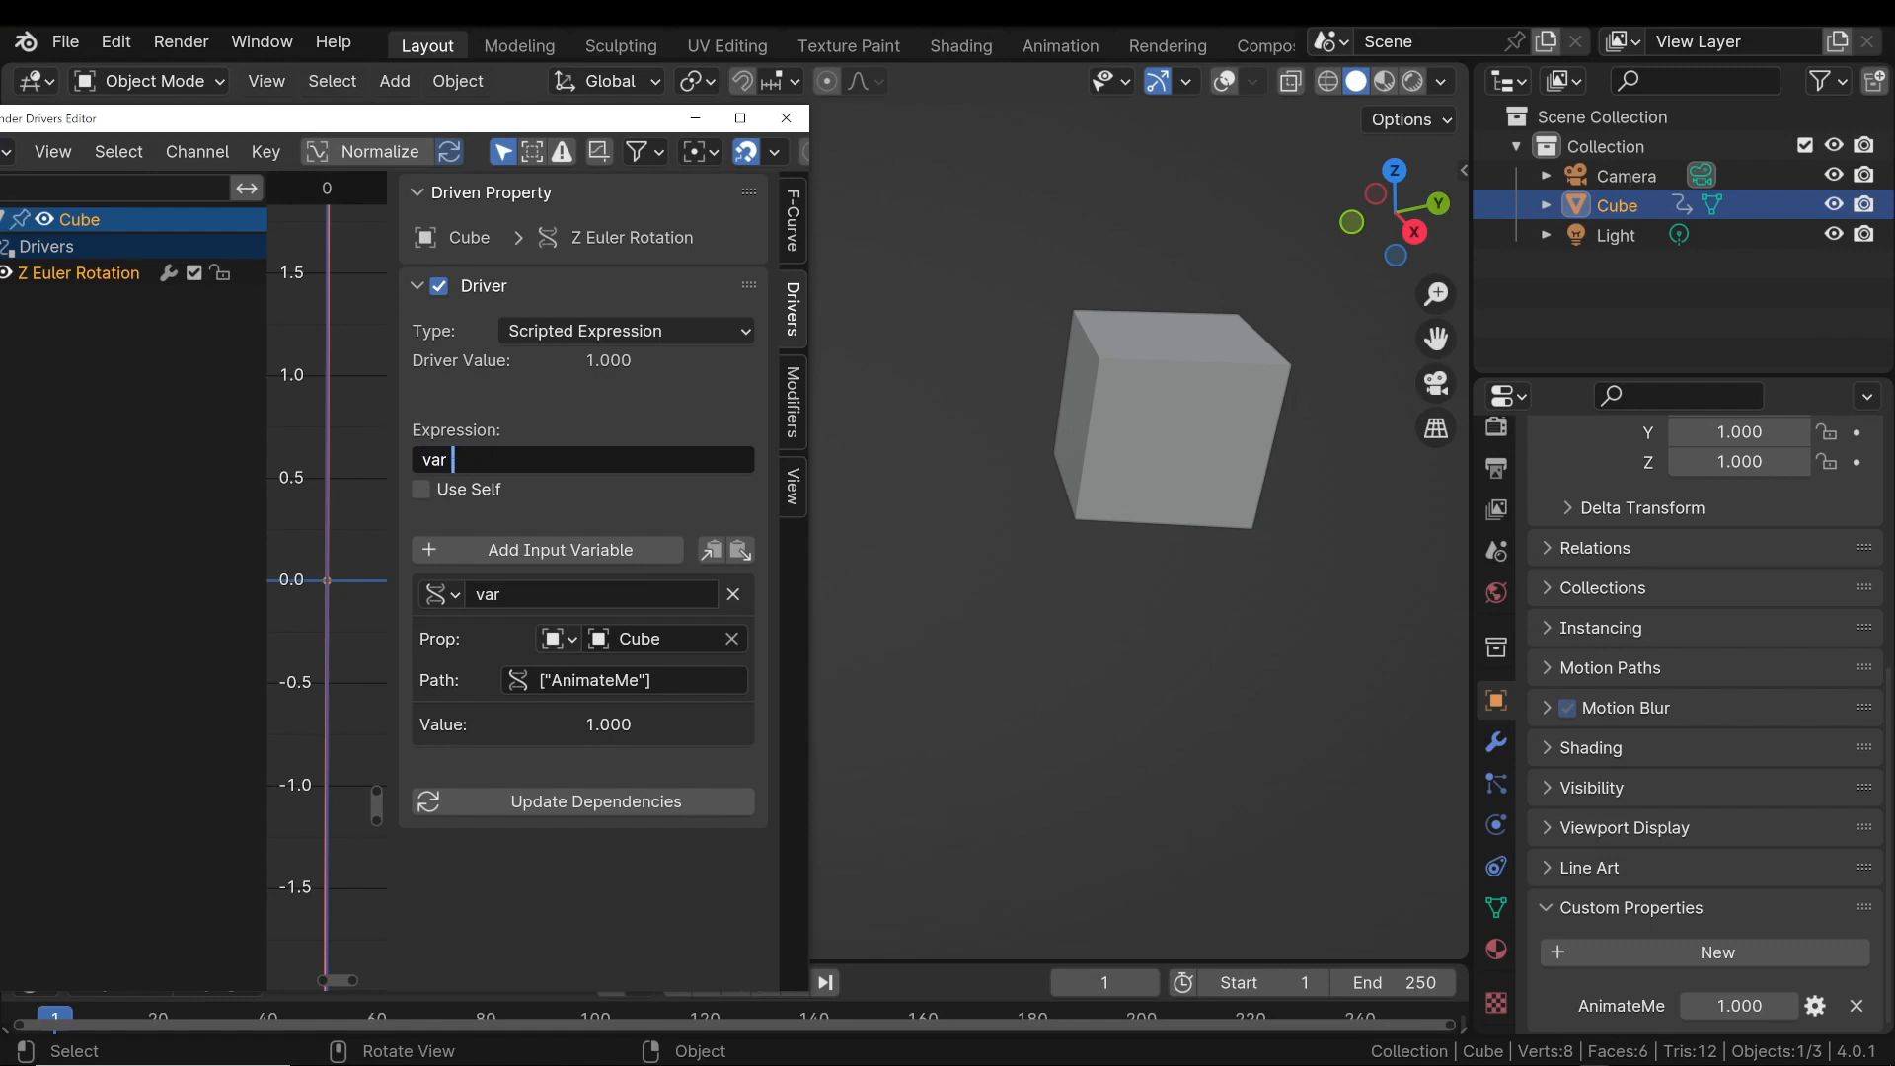
text(* 360)
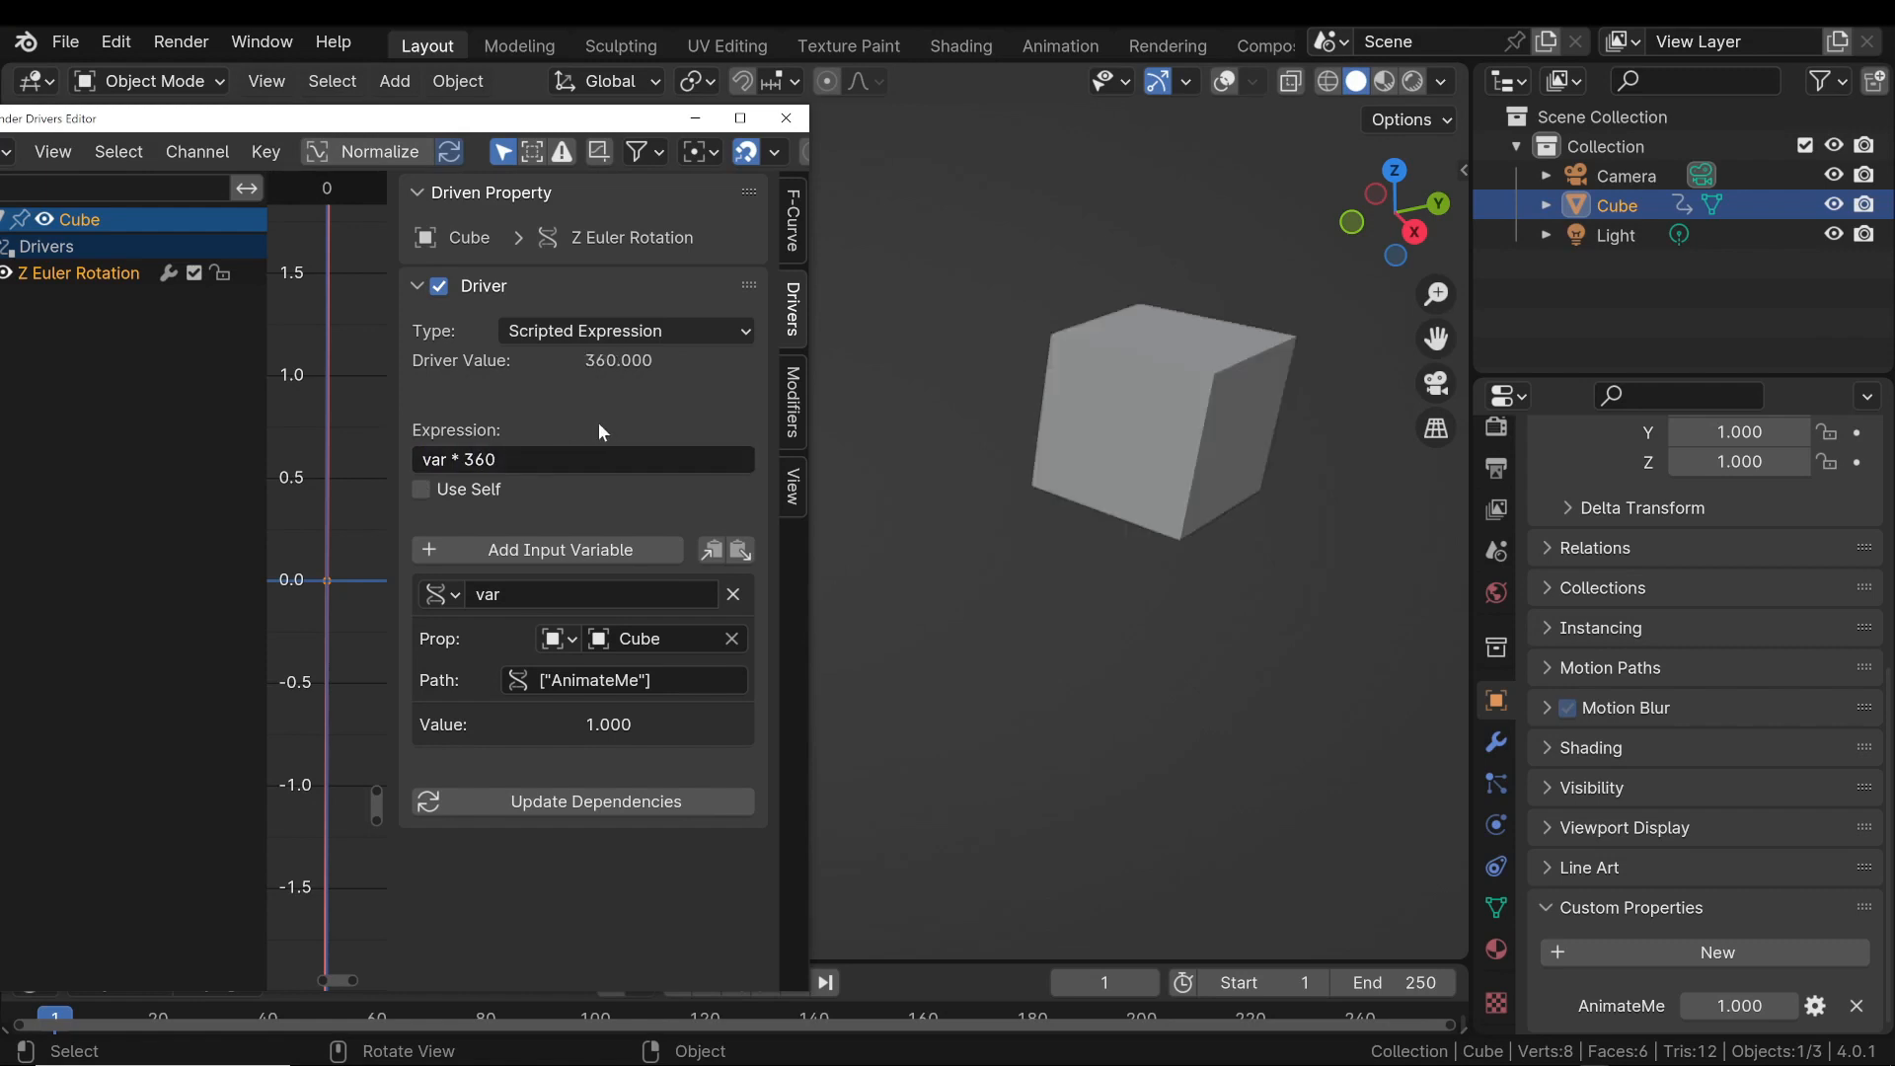
mouse_move(393, 456)
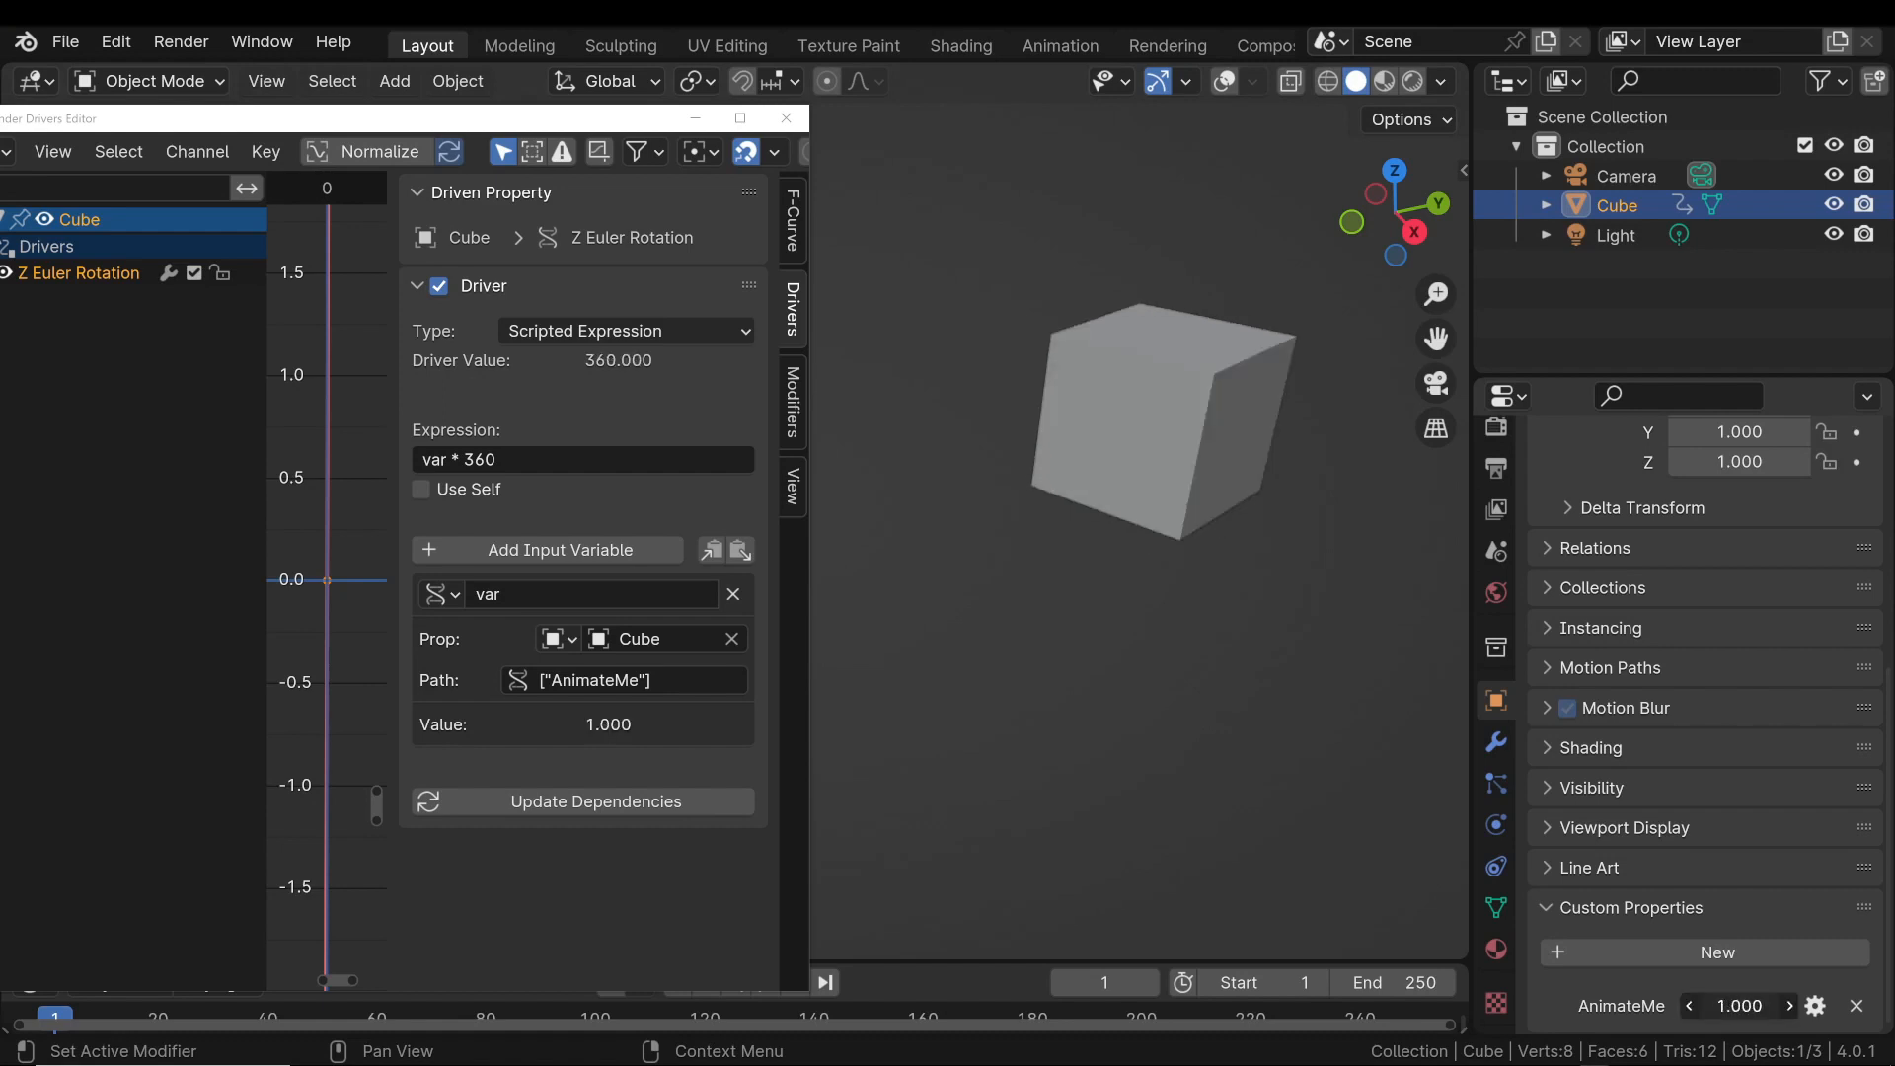
Lower AnimateMe several times to turn the cube, then add a Z rotation driver.
click(1691, 1006)
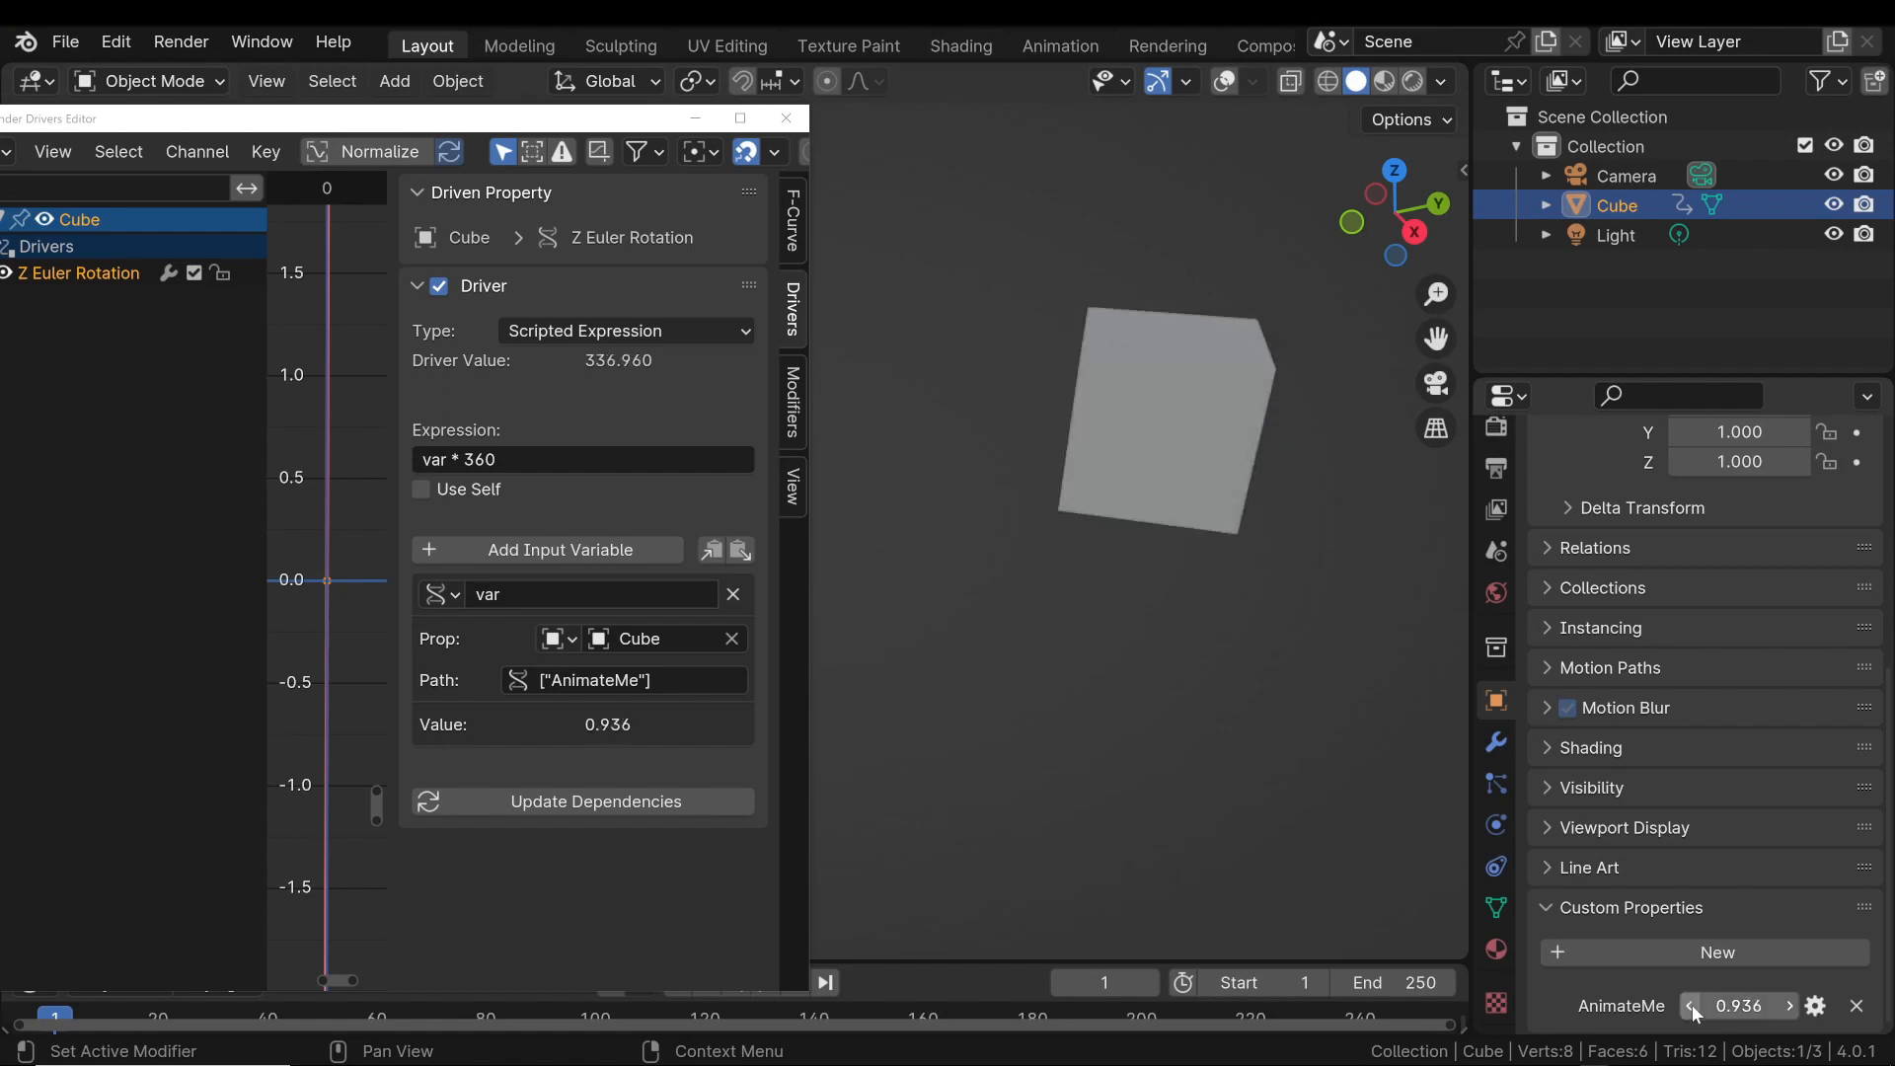
click(1692, 1004)
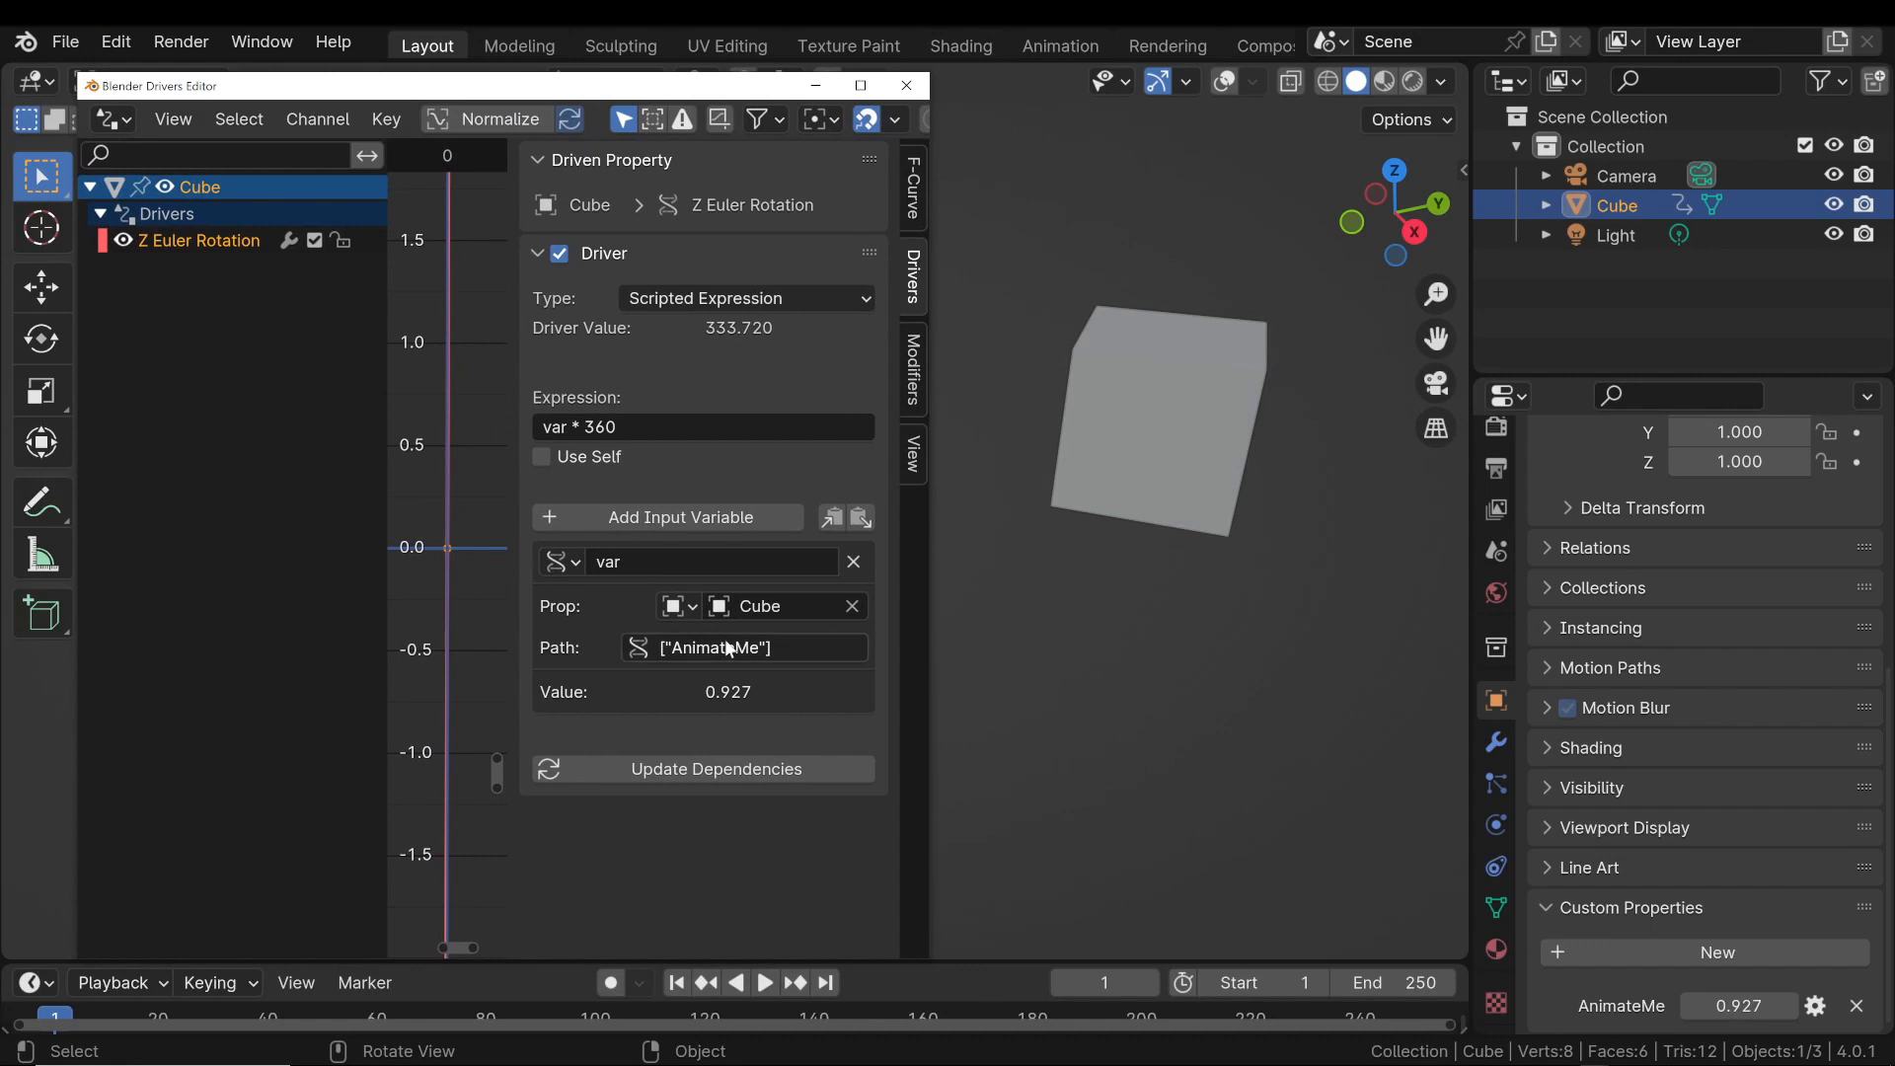
mouse_move(1567, 807)
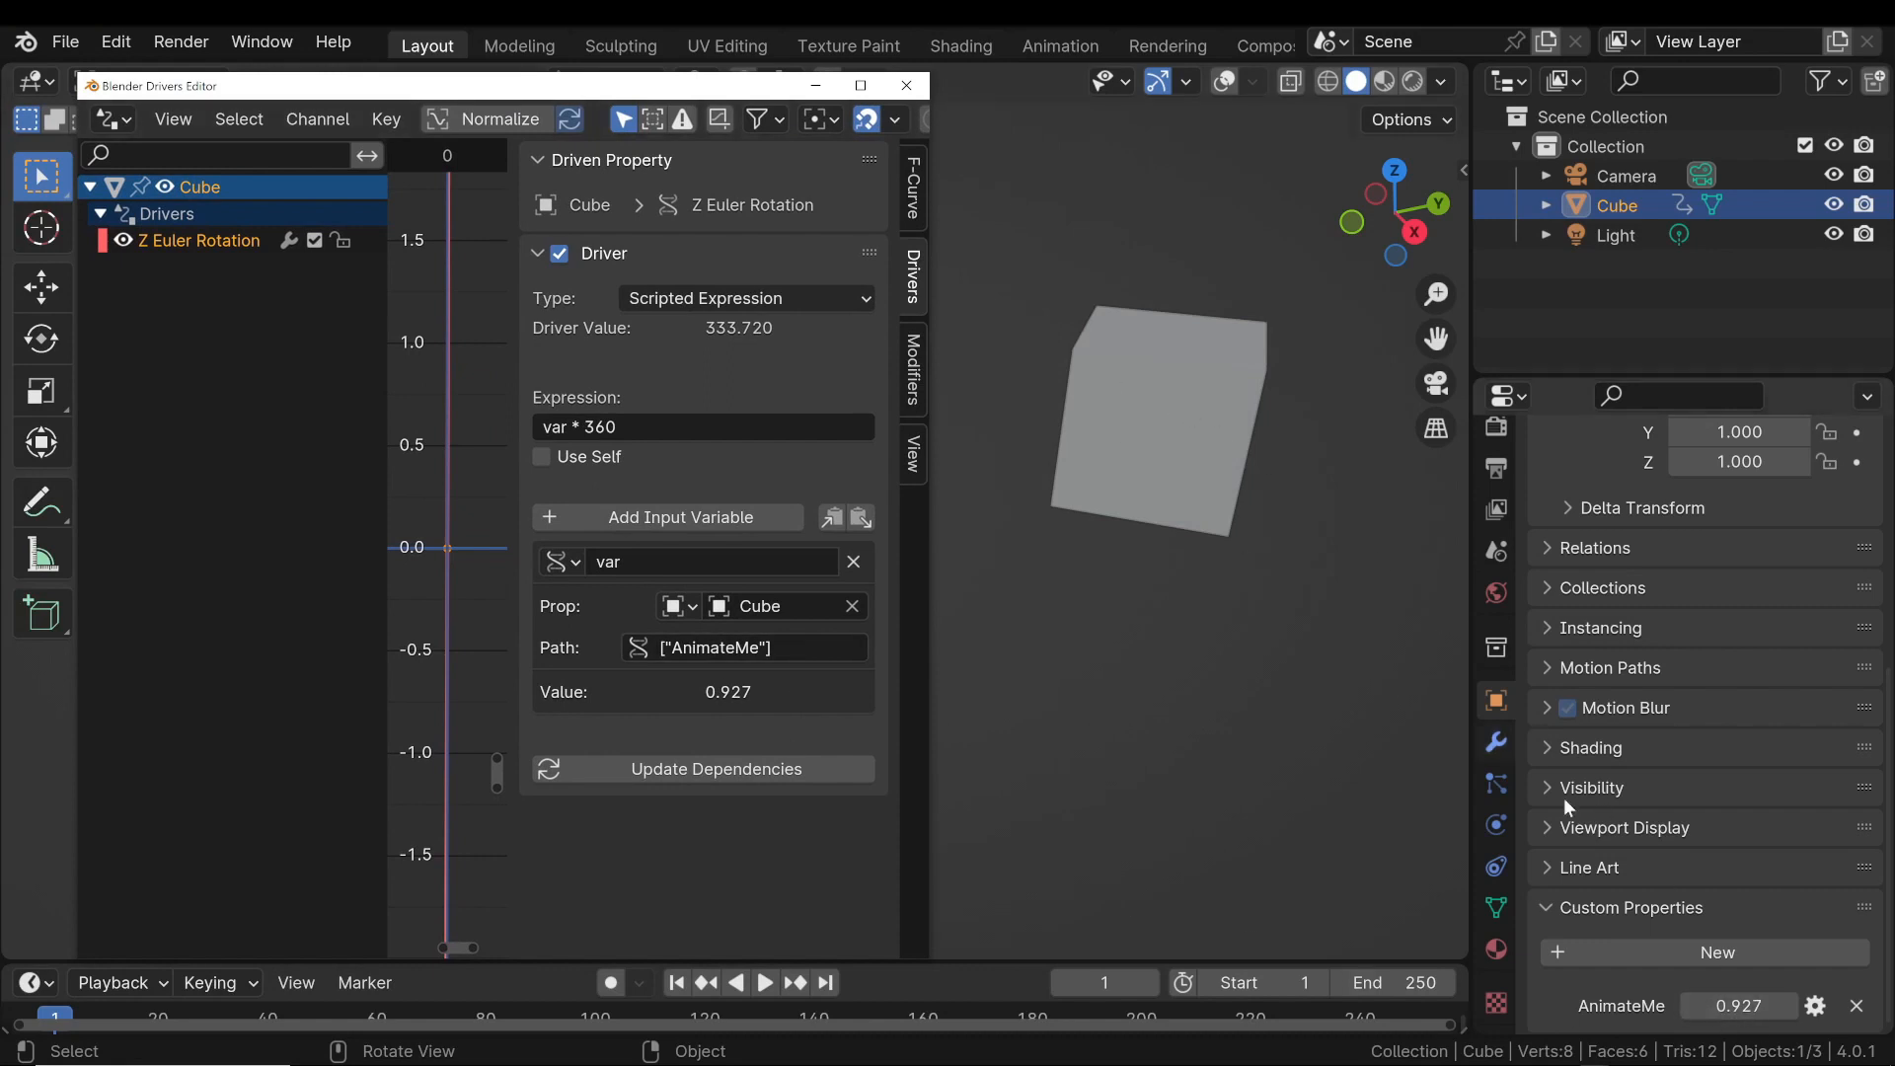
click(1693, 1005)
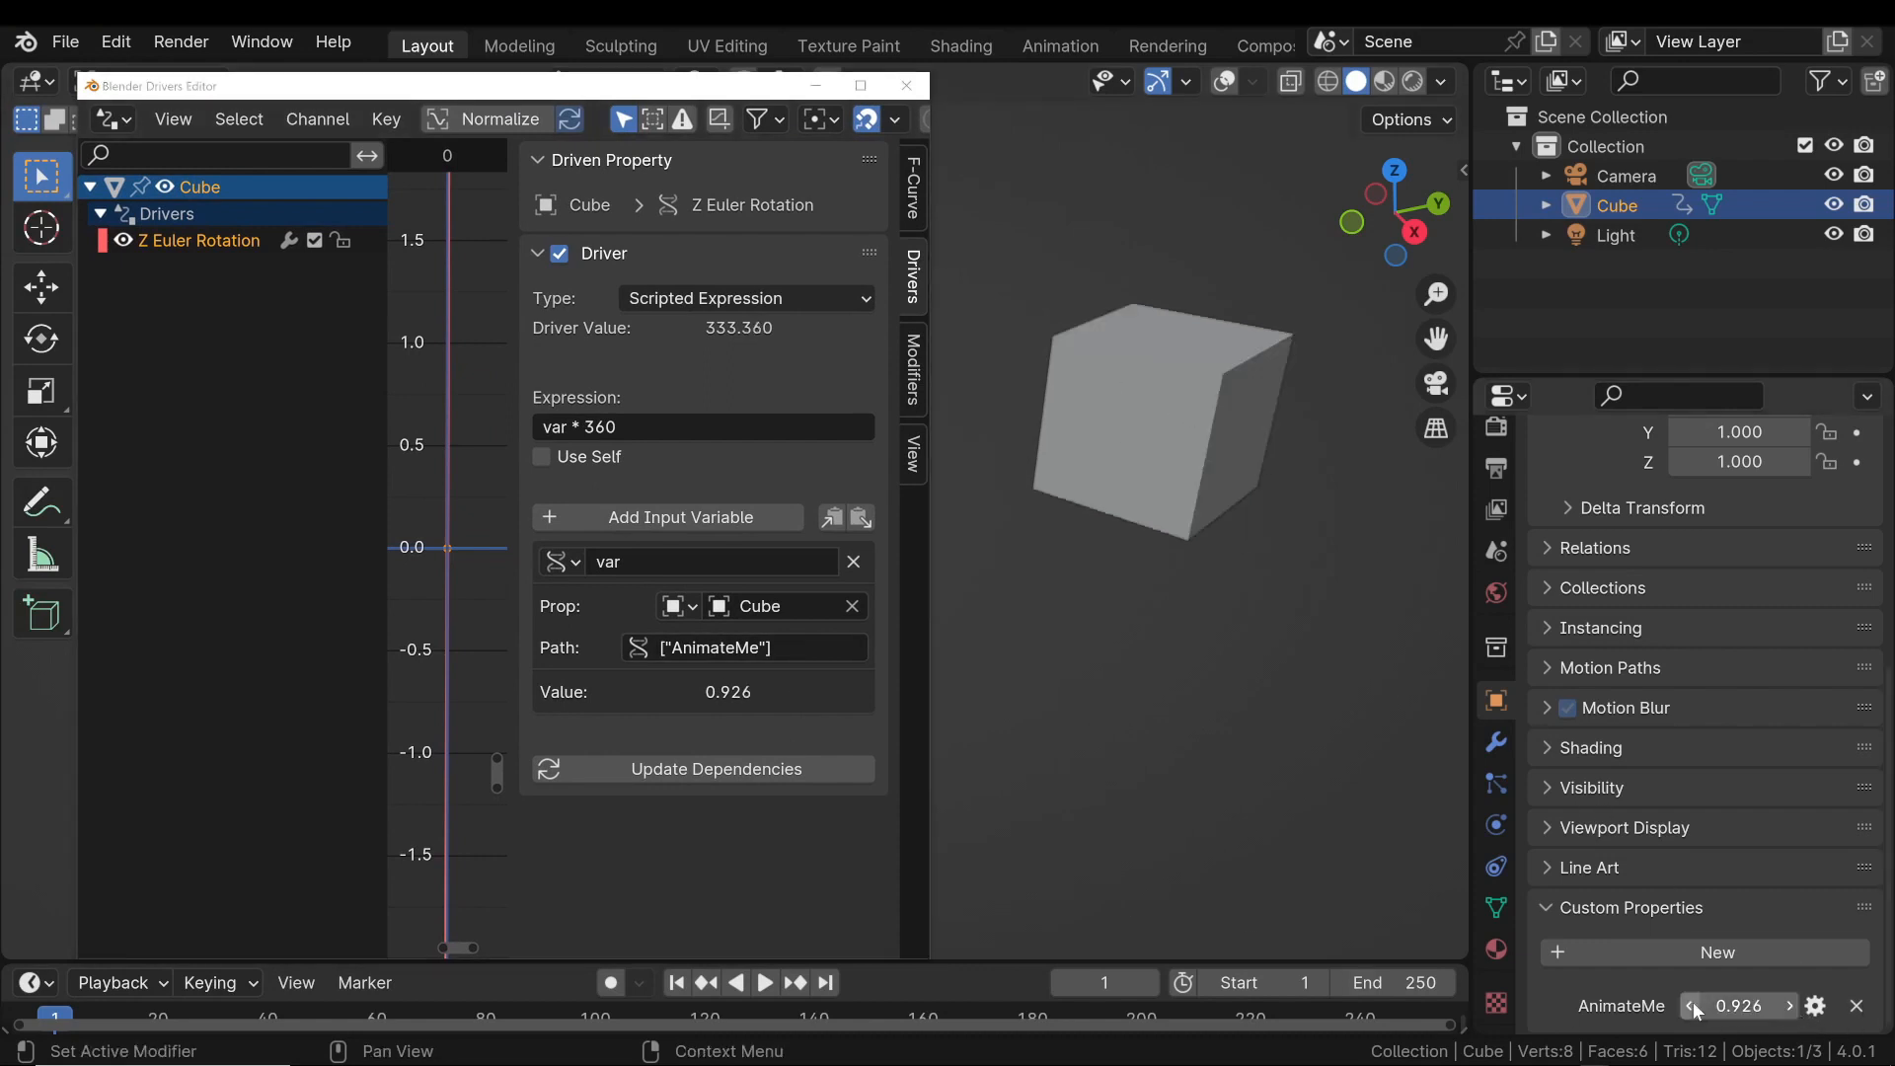
click(1696, 1006)
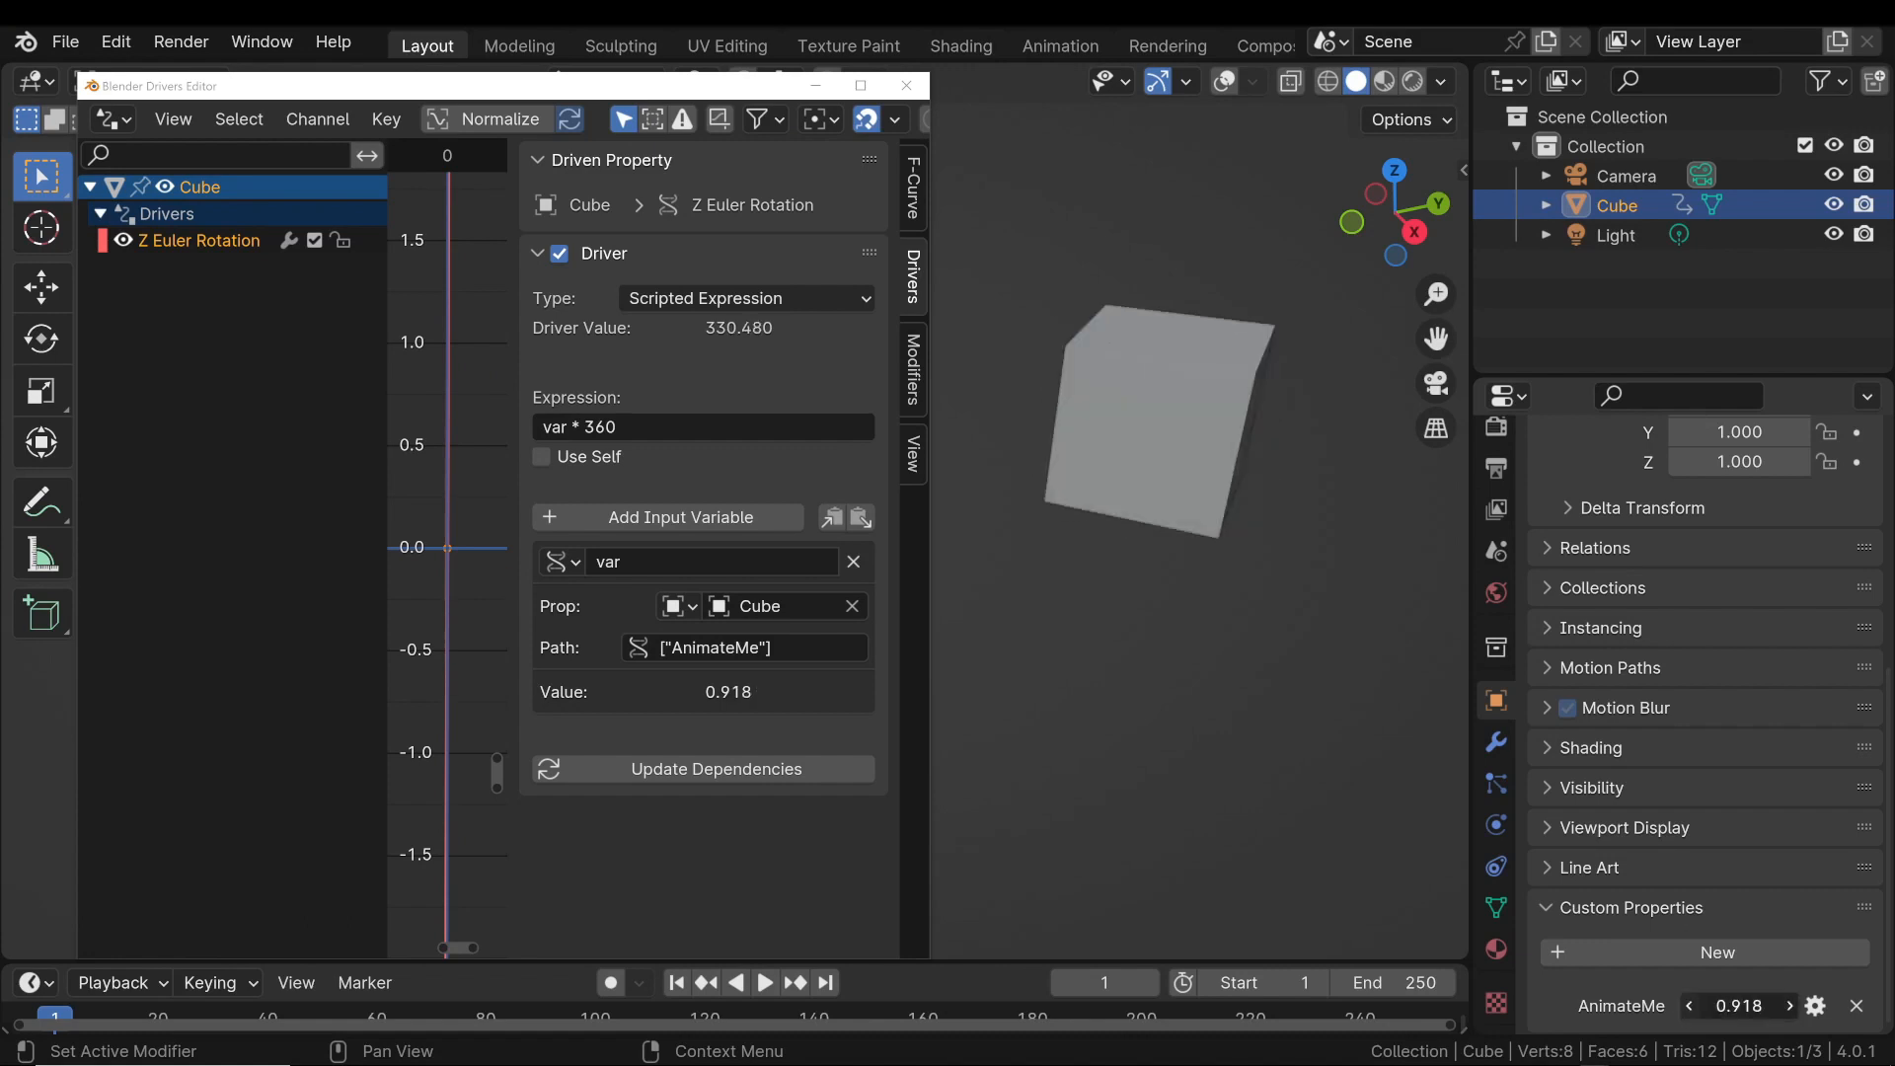
click(1692, 1006)
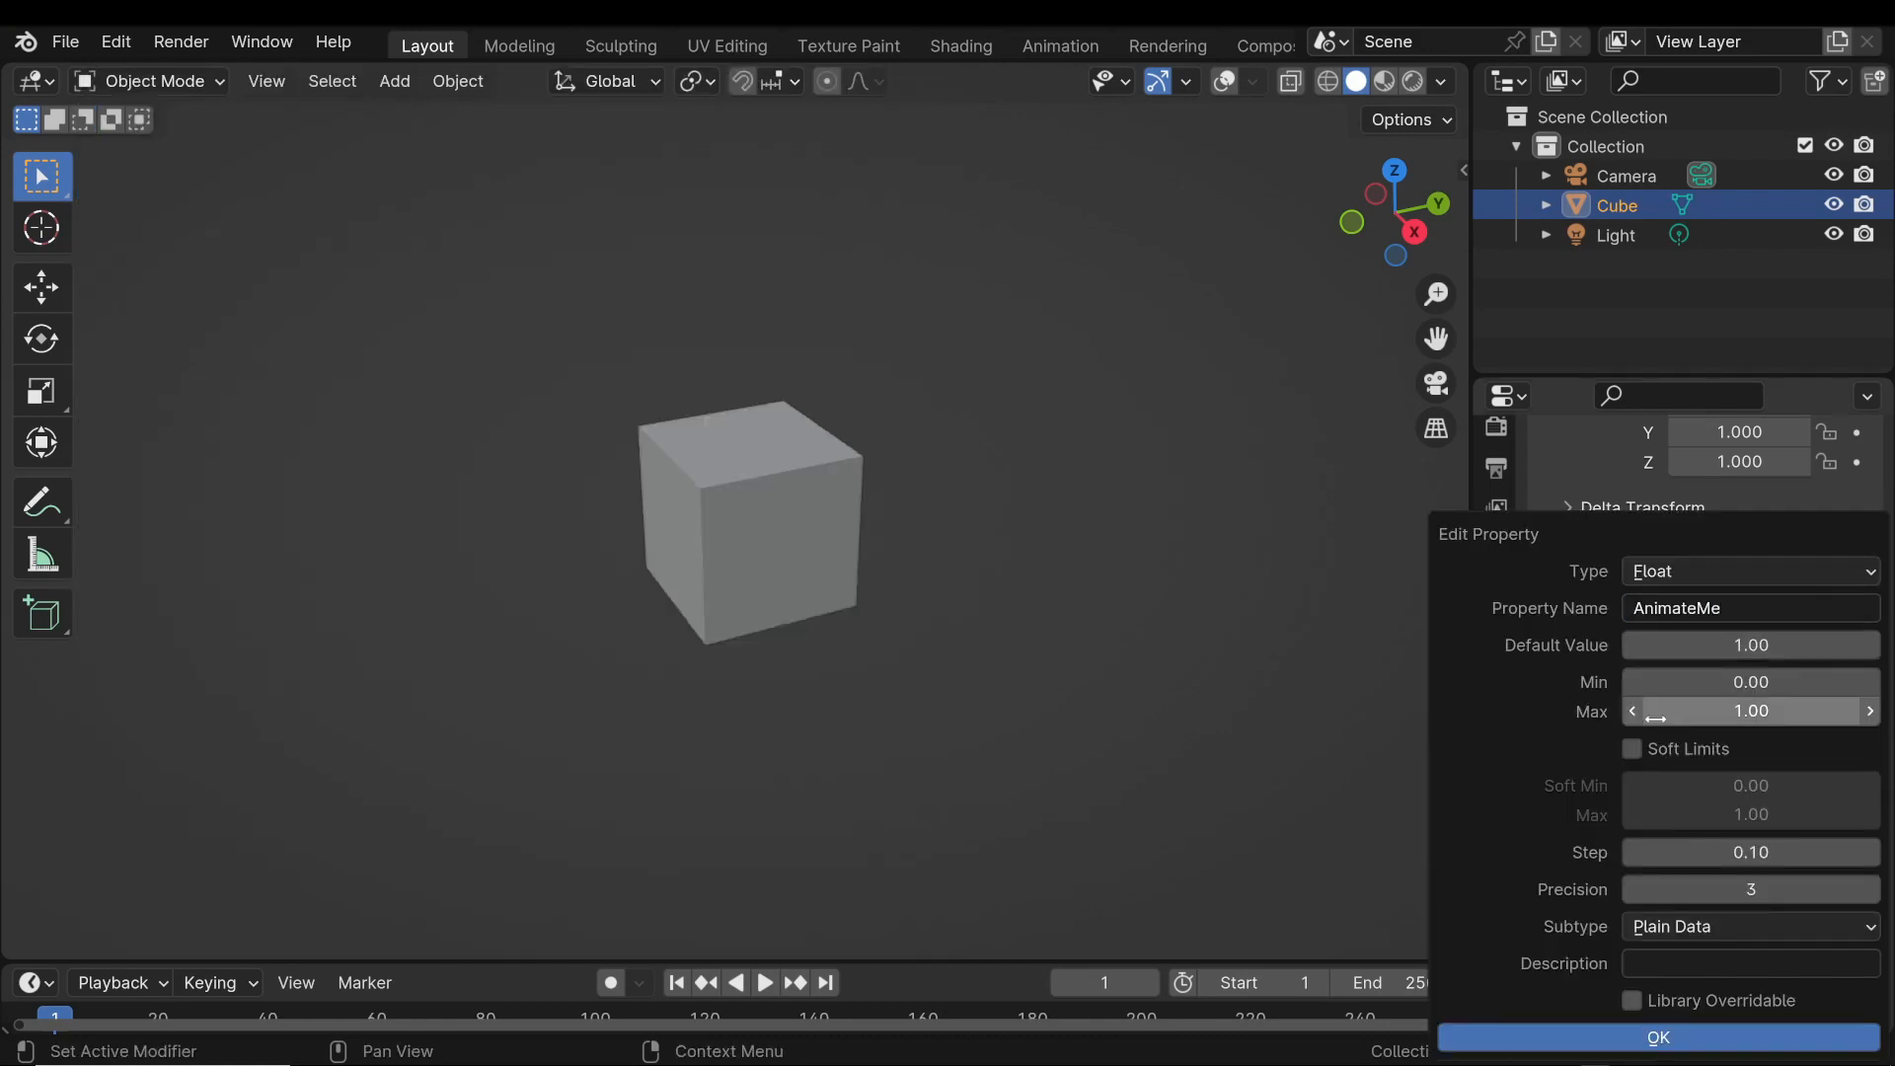
click(1658, 1037)
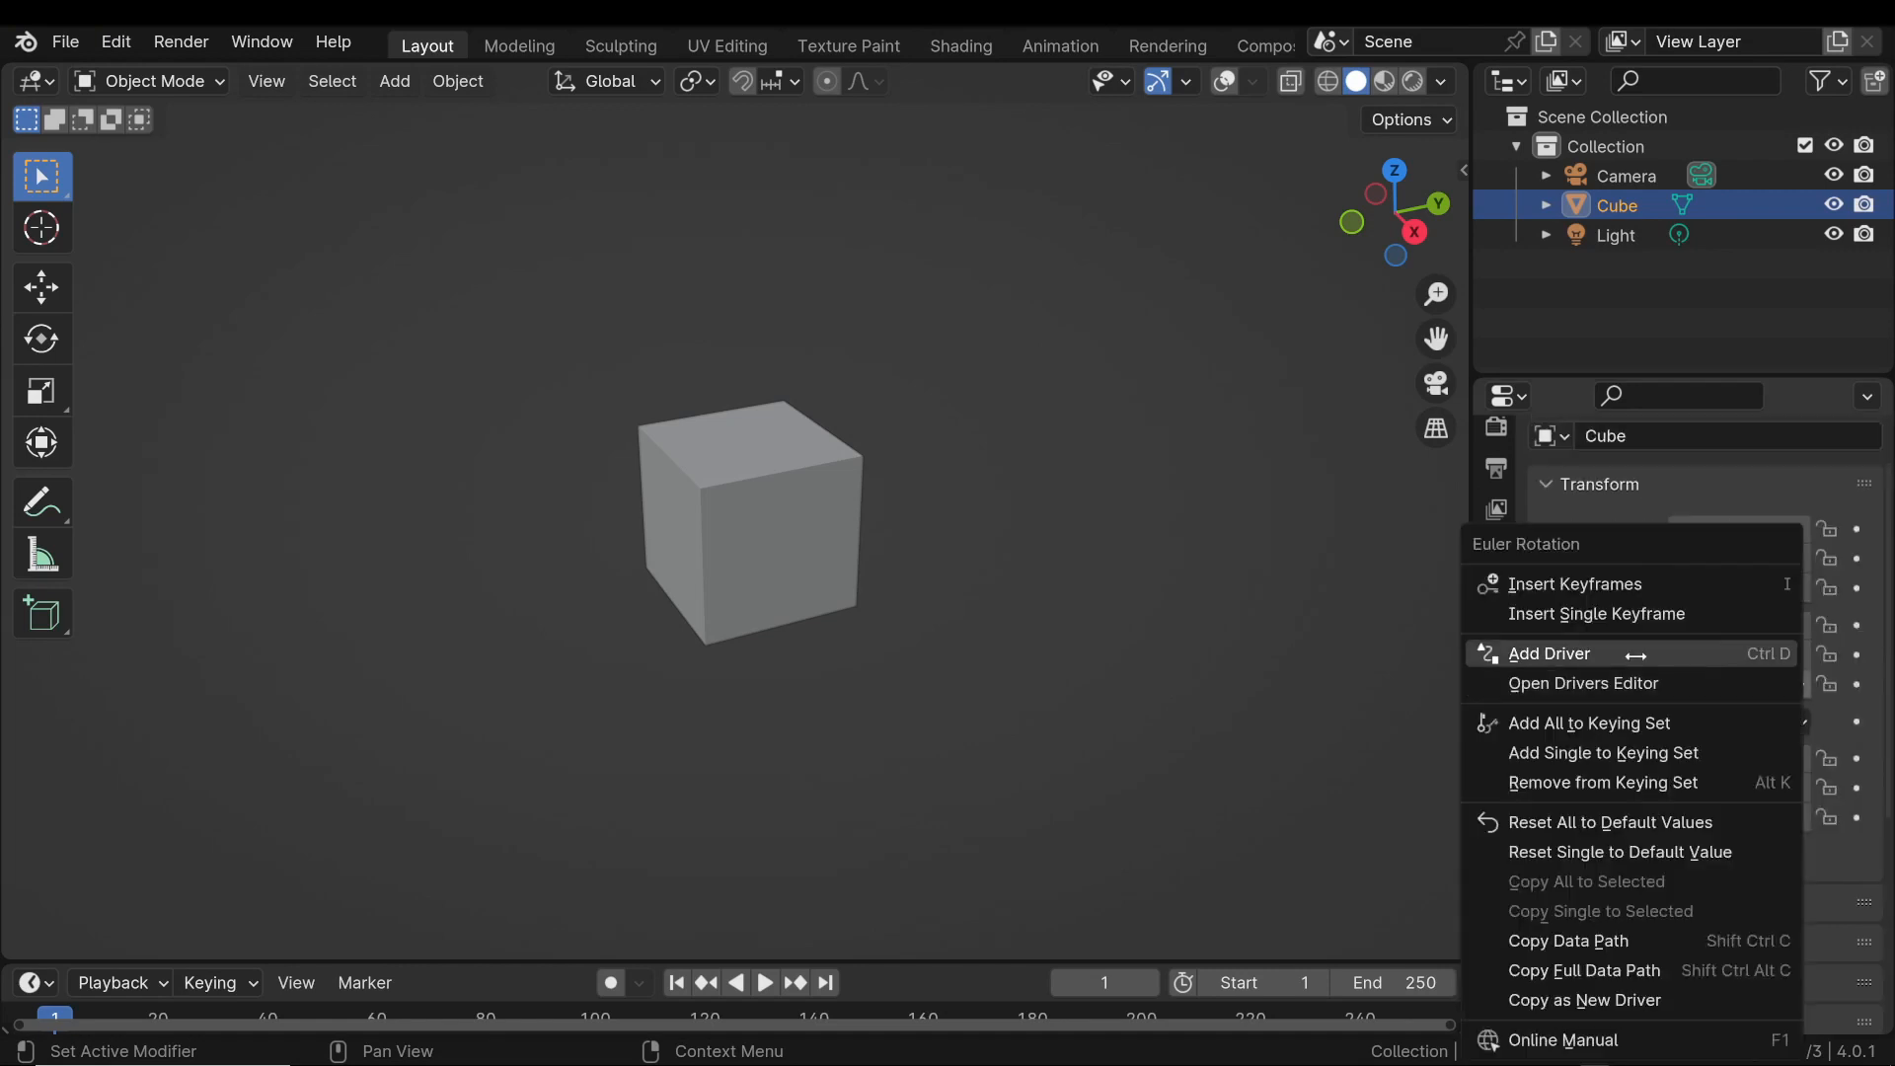
click(1548, 652)
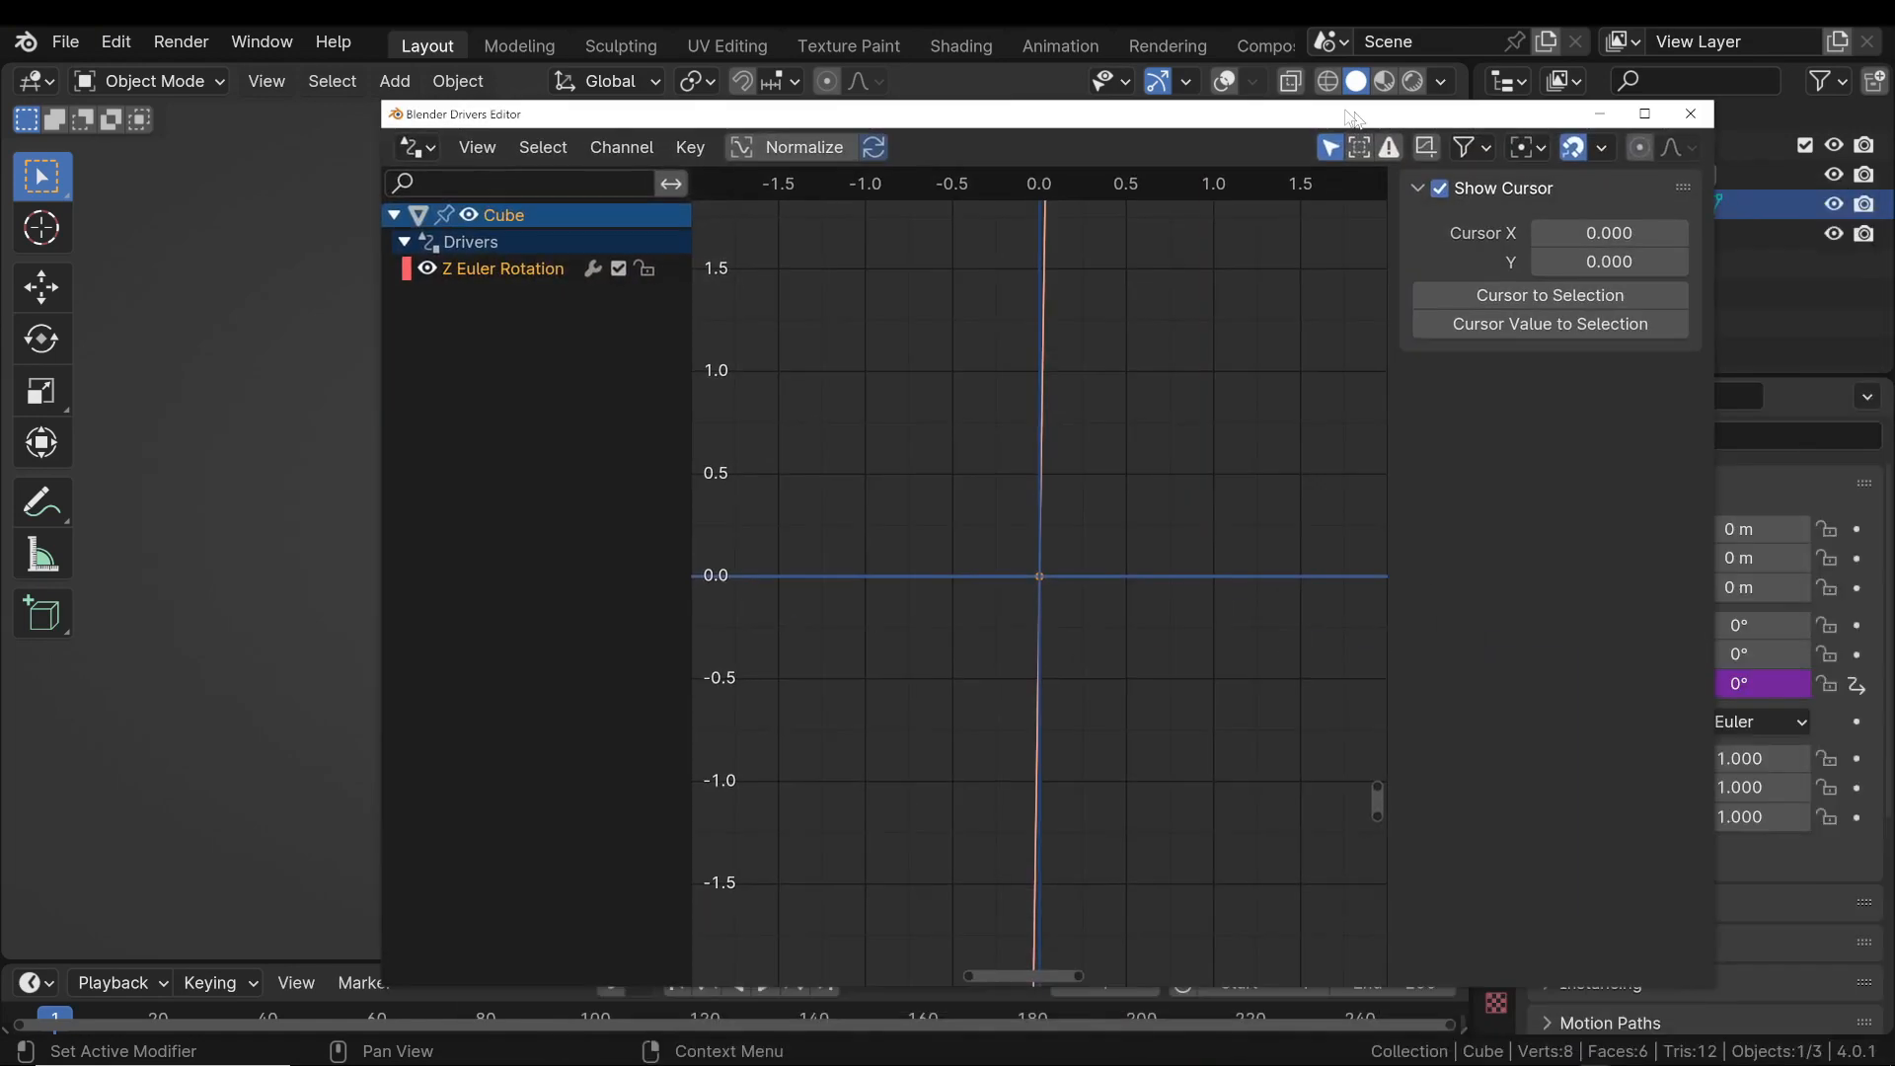